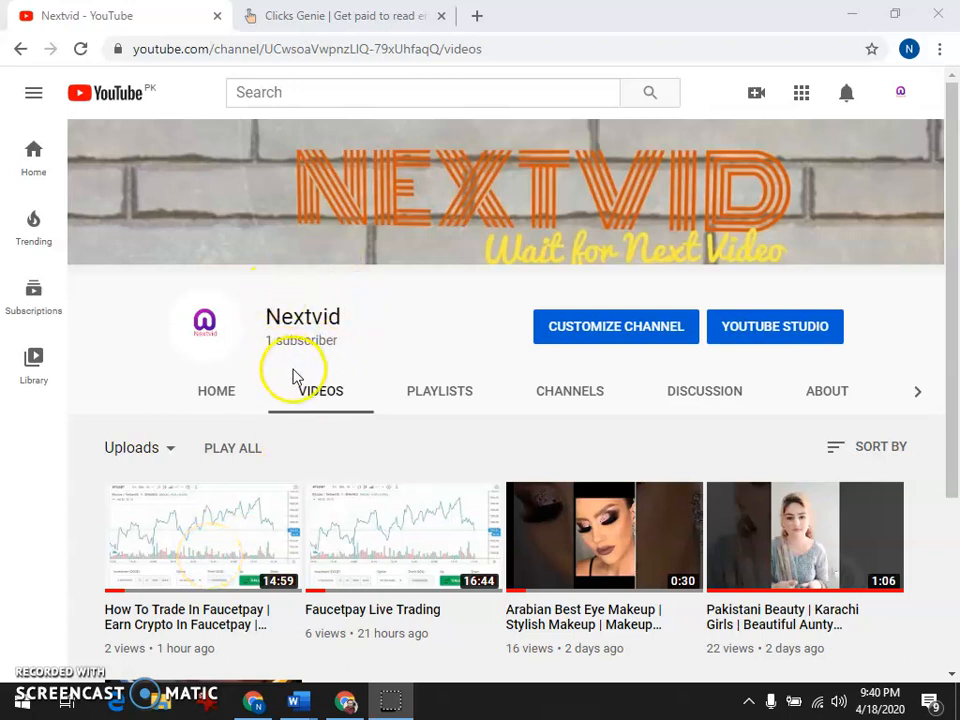
- Switch to the Clicks Genie tab and highlight the per-email pay rate in the subheading
click(345, 15)
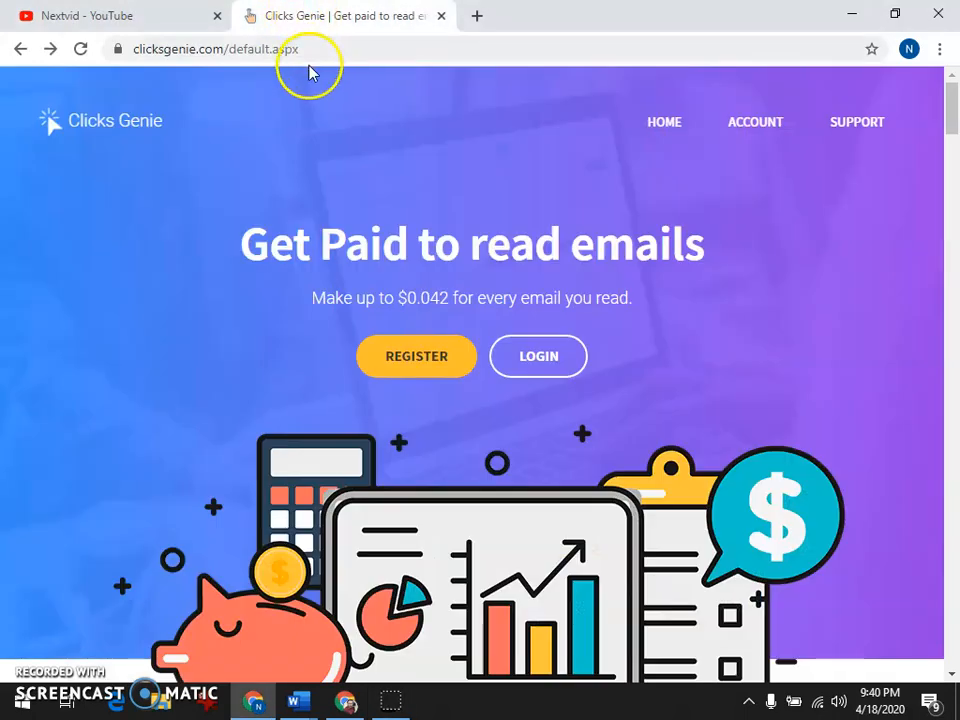
mouse_move(127, 147)
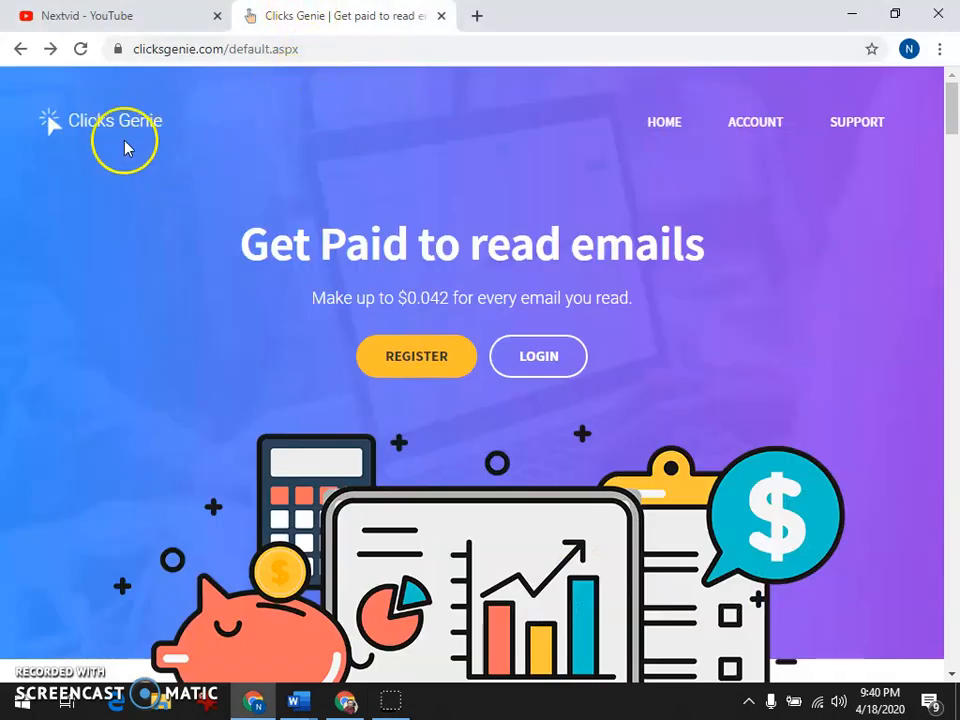
mouse_move(130, 140)
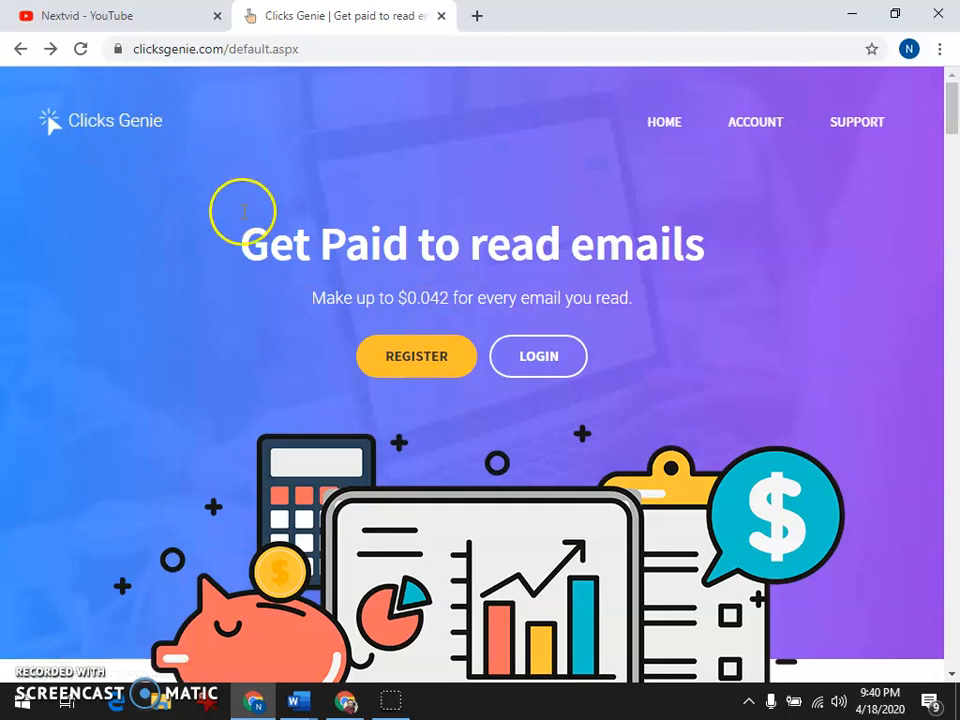
mouse_move(305, 345)
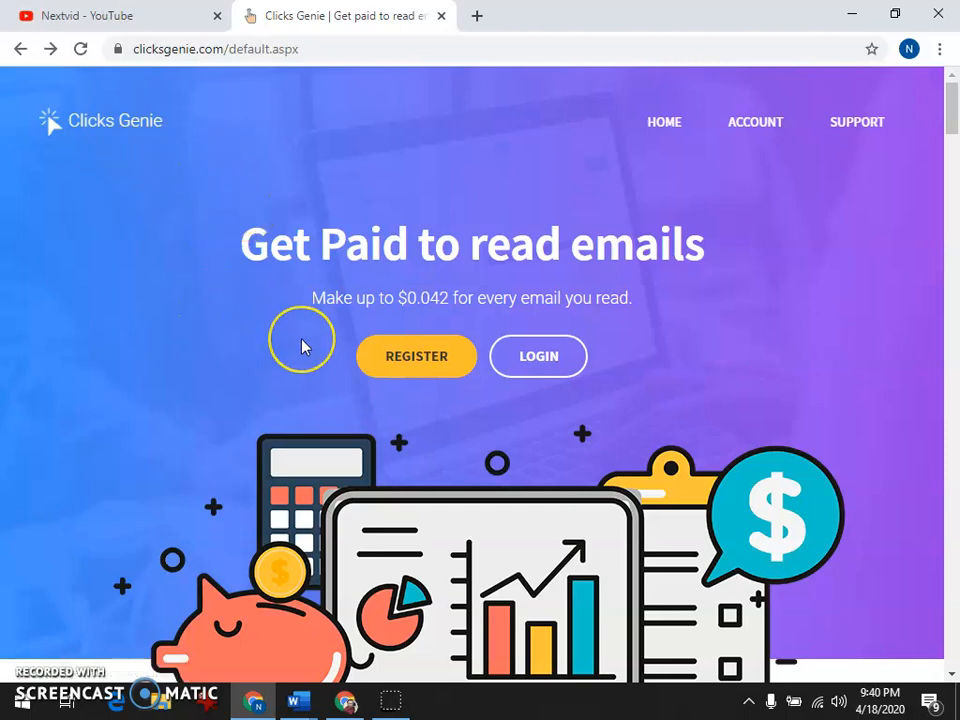
mouse_move(305, 347)
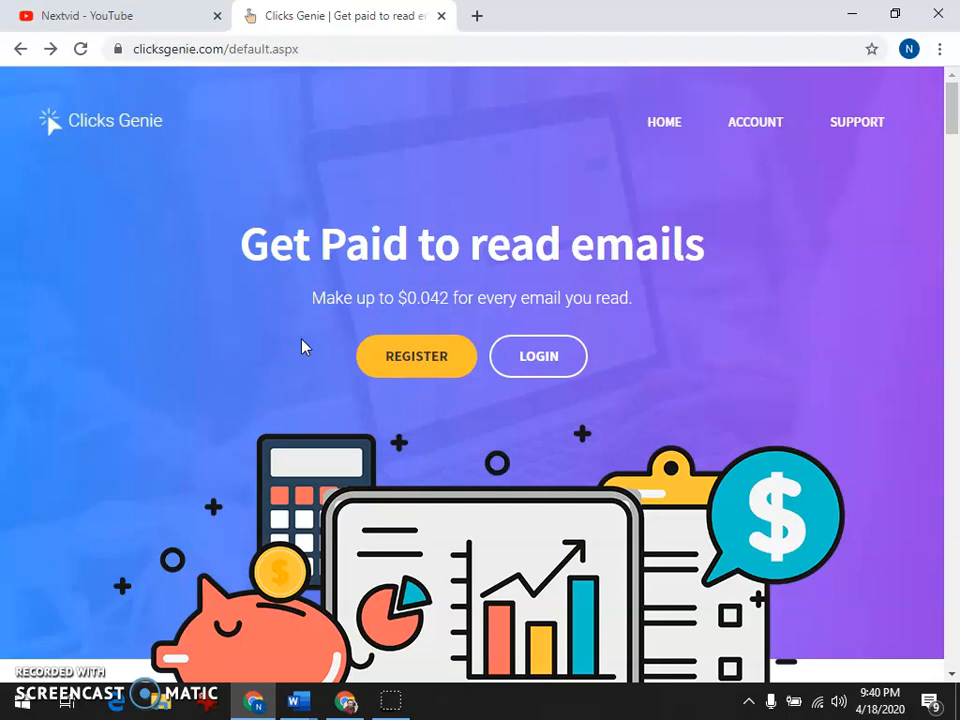
drag(396, 298, 451, 298)
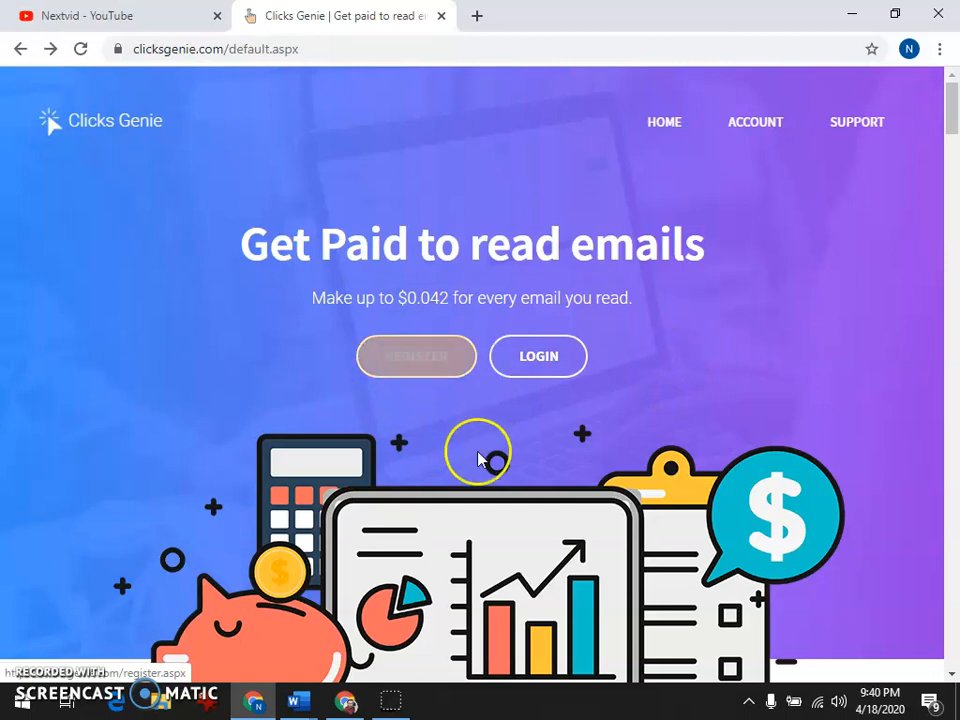
scroll(down, 3)
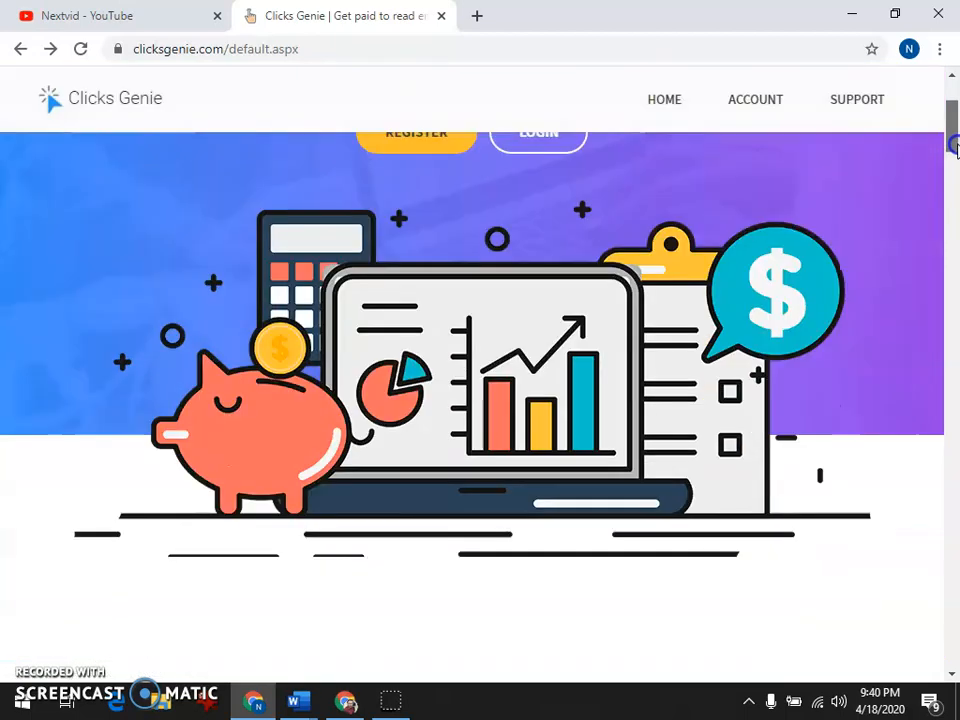
scroll(down, 3)
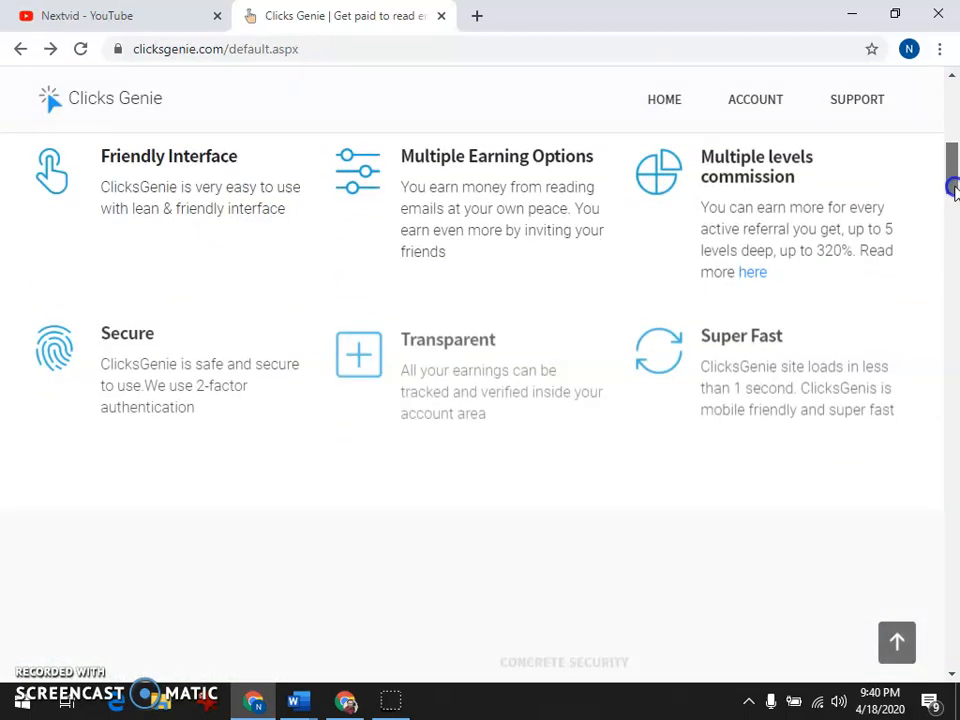
scroll(down, 3)
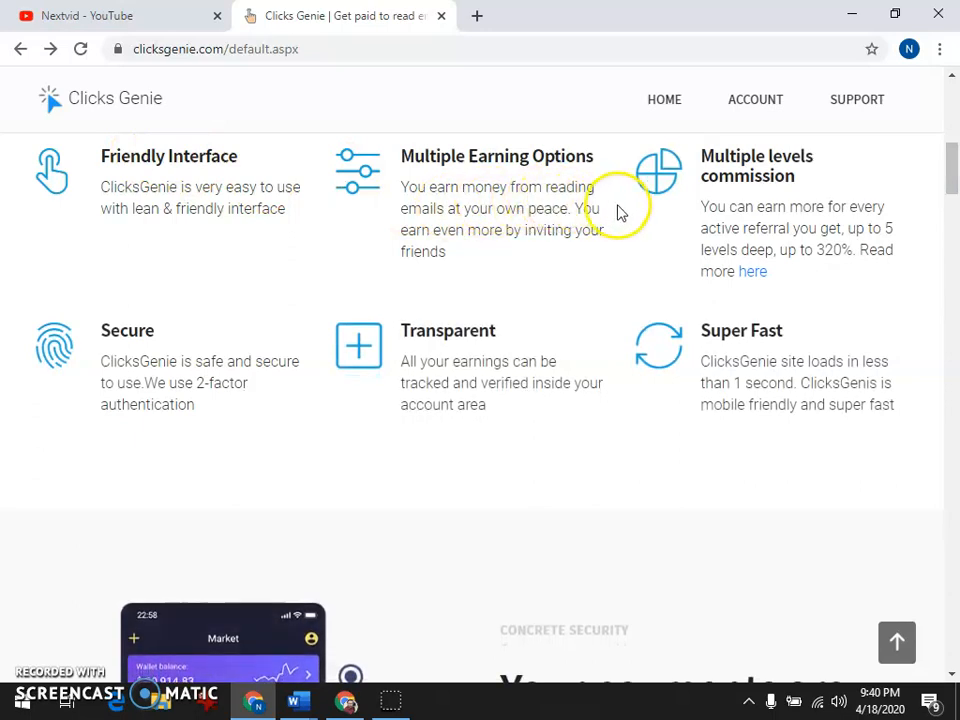
mouse_move(665, 215)
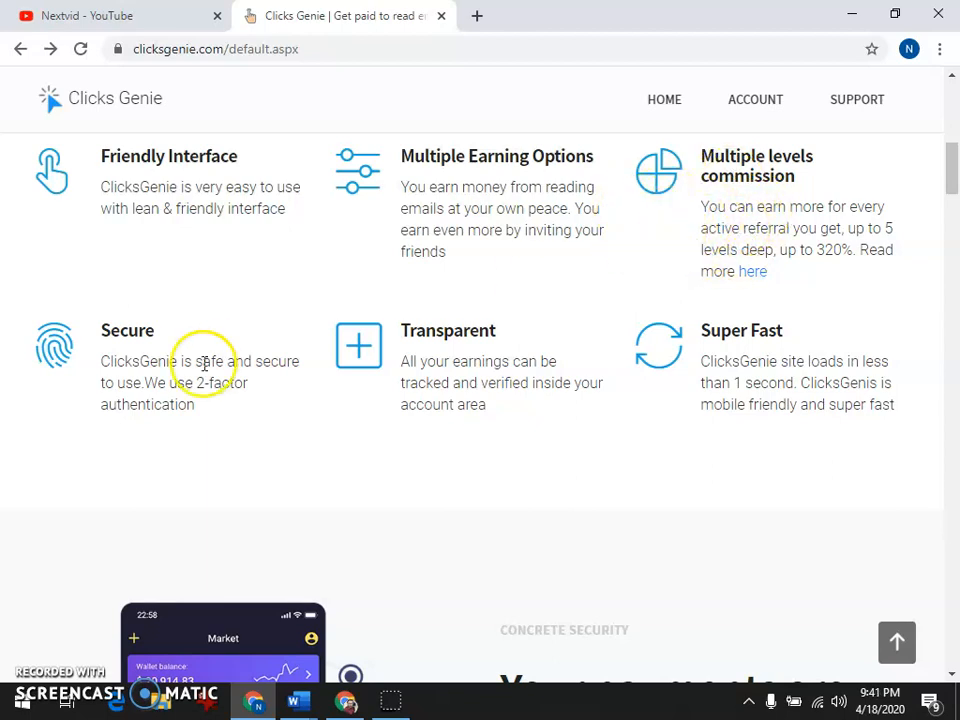
mouse_move(730, 370)
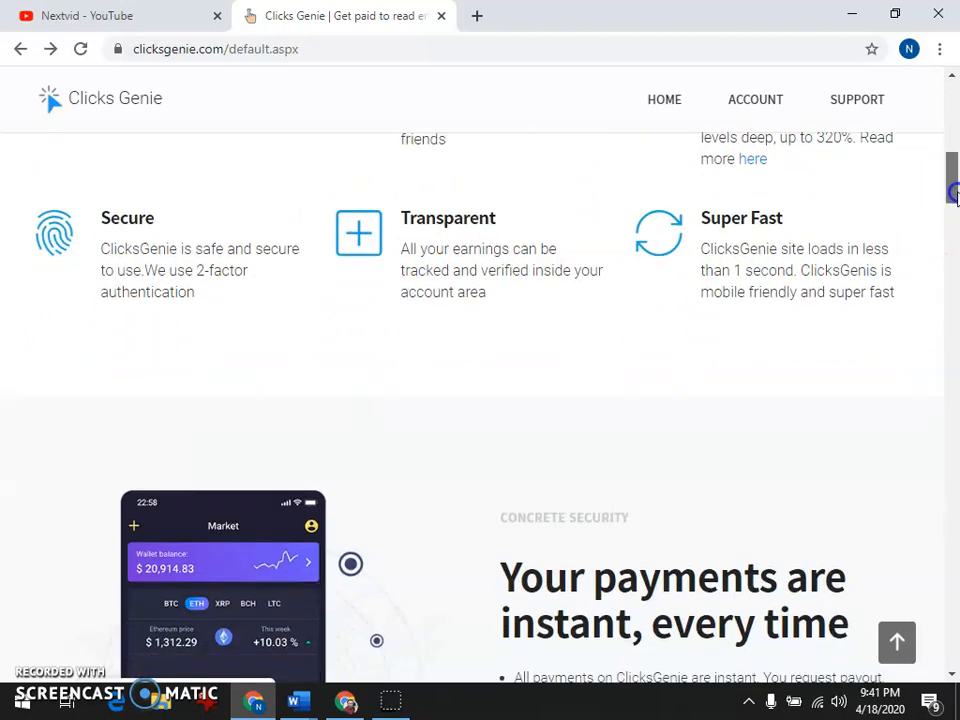
scroll(down, 3)
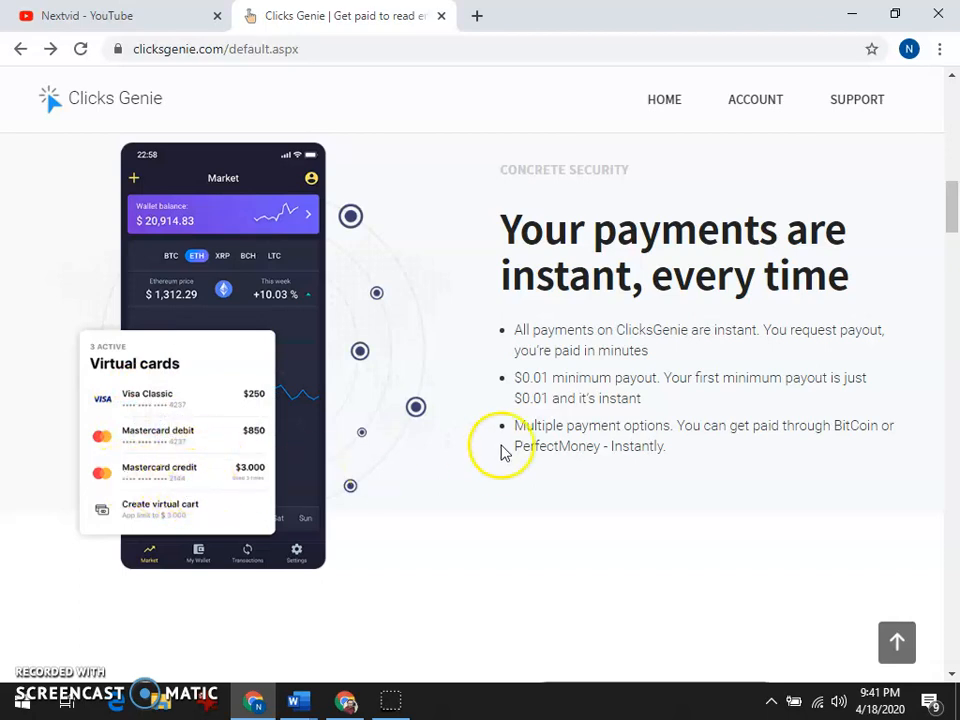
scroll(down, 3)
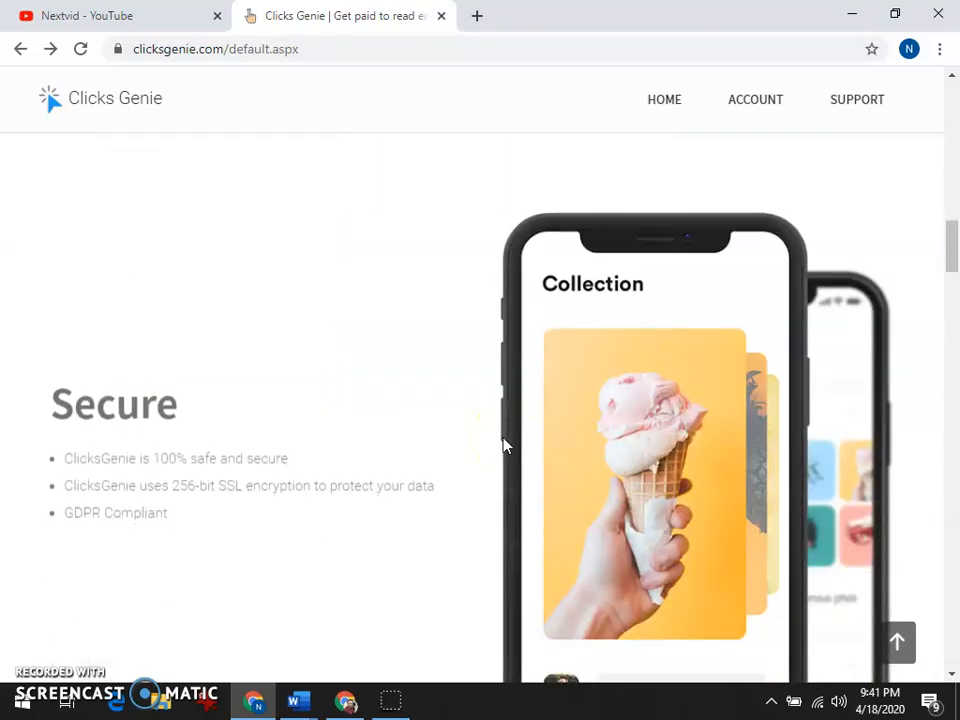
scroll(down, 3)
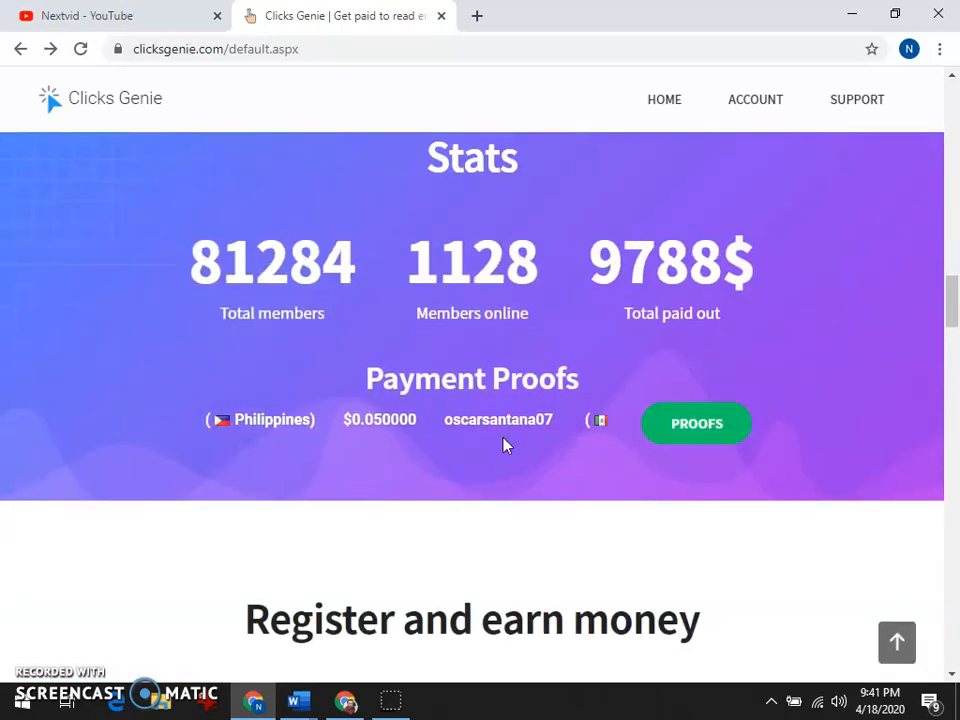
scroll(down, 3)
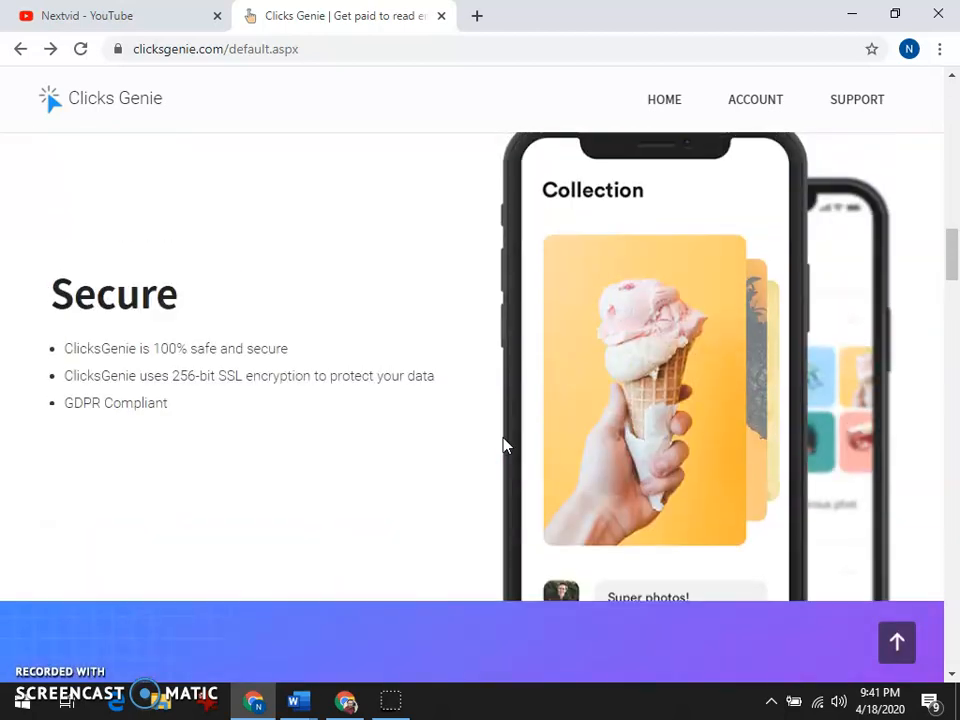
scroll(up, 3)
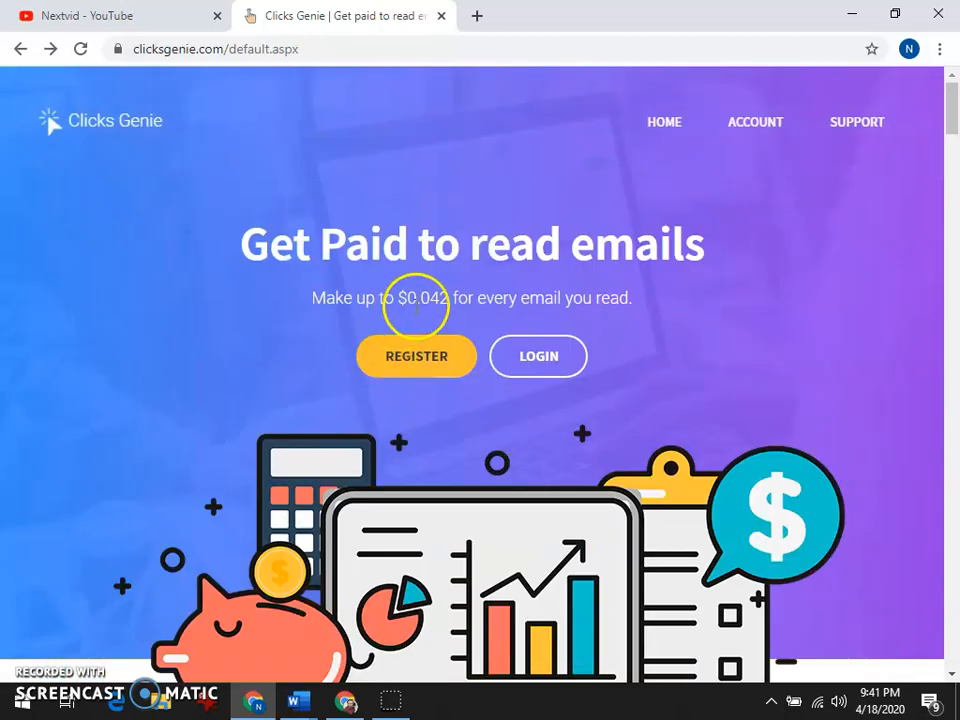
- Highlight the $0.042 per-email rate and scroll down to the Stats and Payment Proofs section
double_click(418, 298)
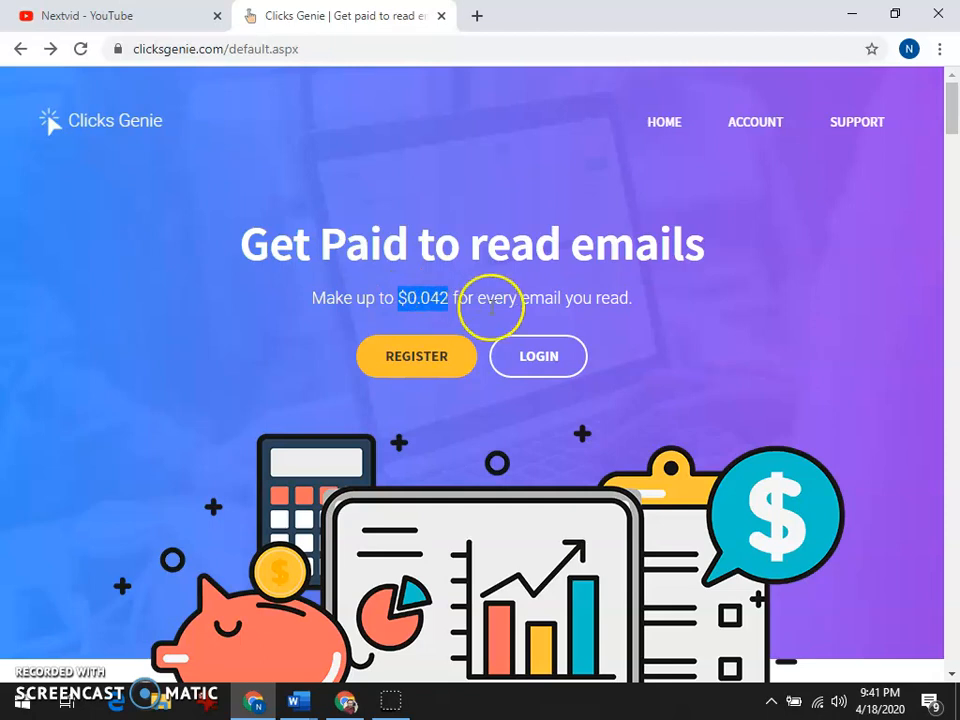
mouse_move(318, 245)
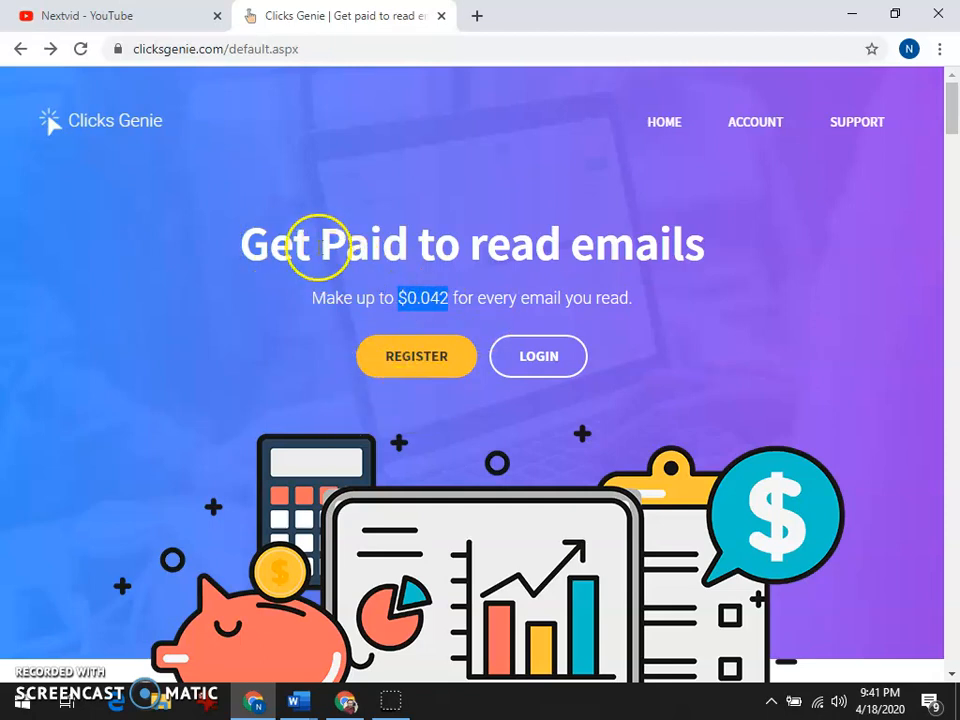
mouse_move(508, 242)
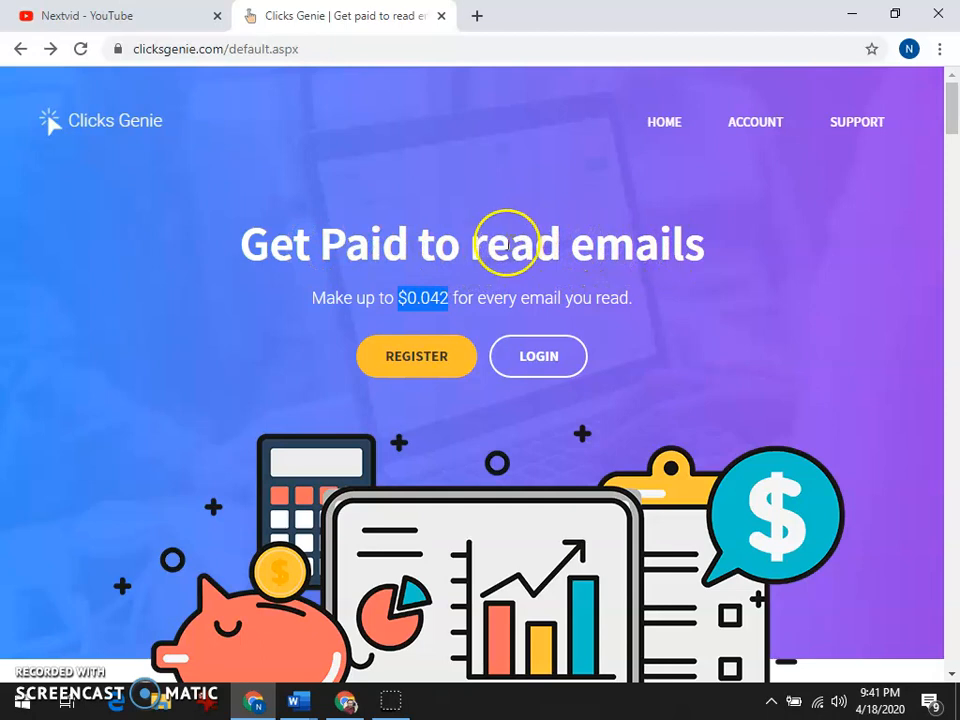
scroll(down, 3)
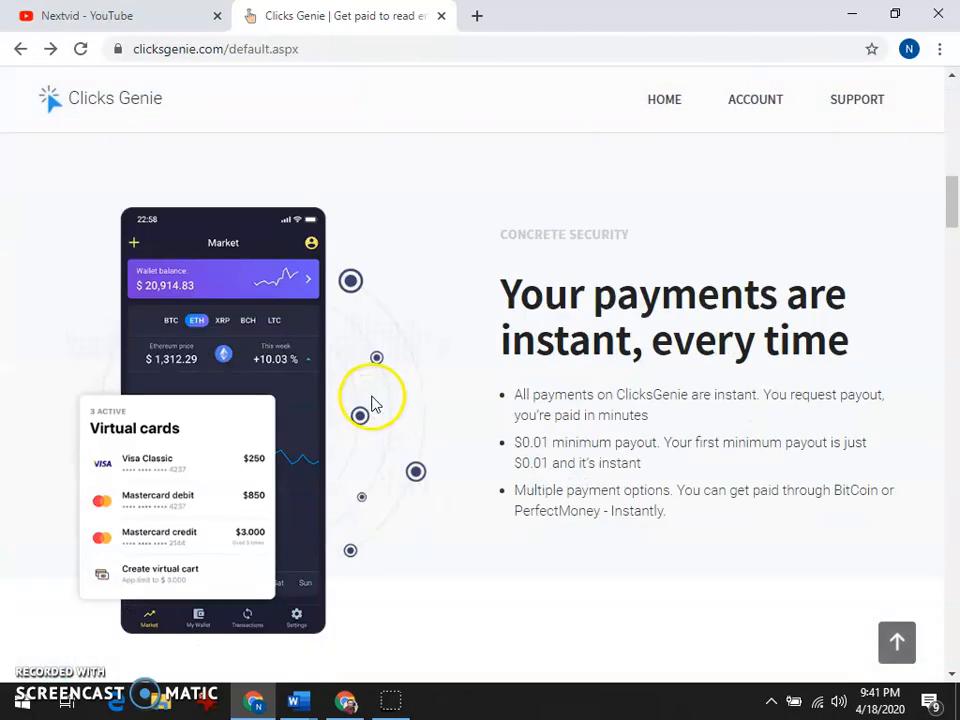
scroll(down, 3)
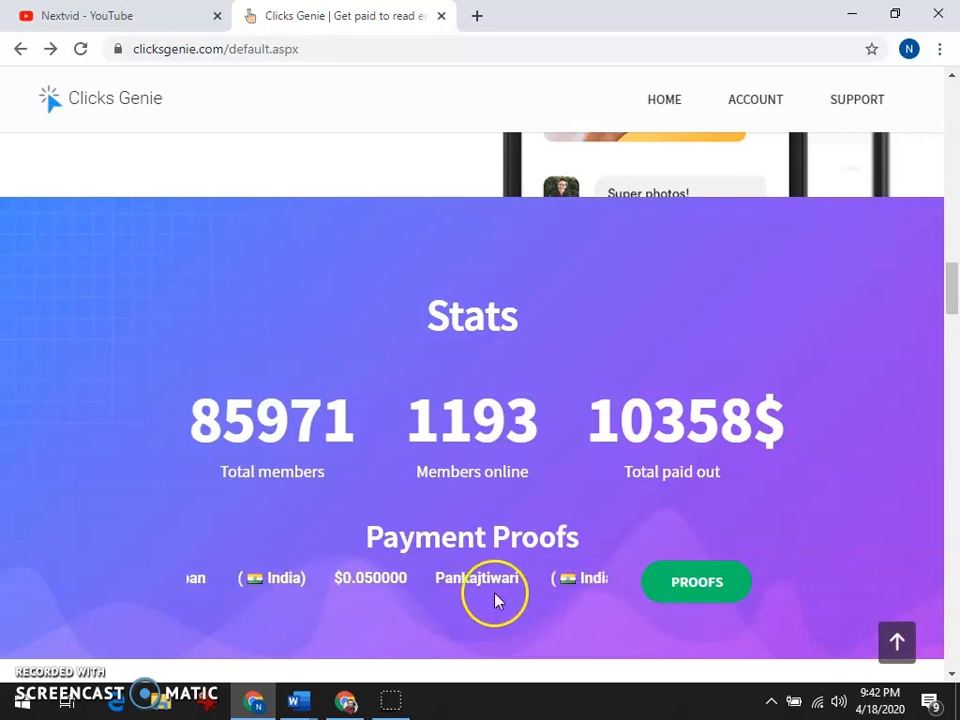
- Scroll past 'Register and earn money', return to the top and follow the REGISTER link
scroll(down, 3)
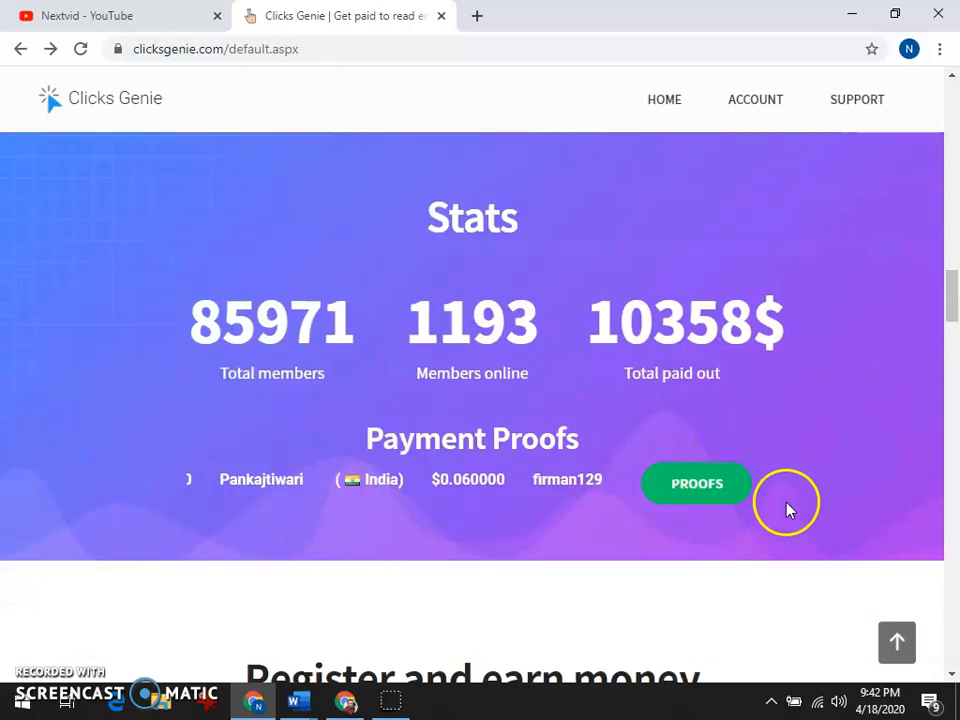
scroll(down, 3)
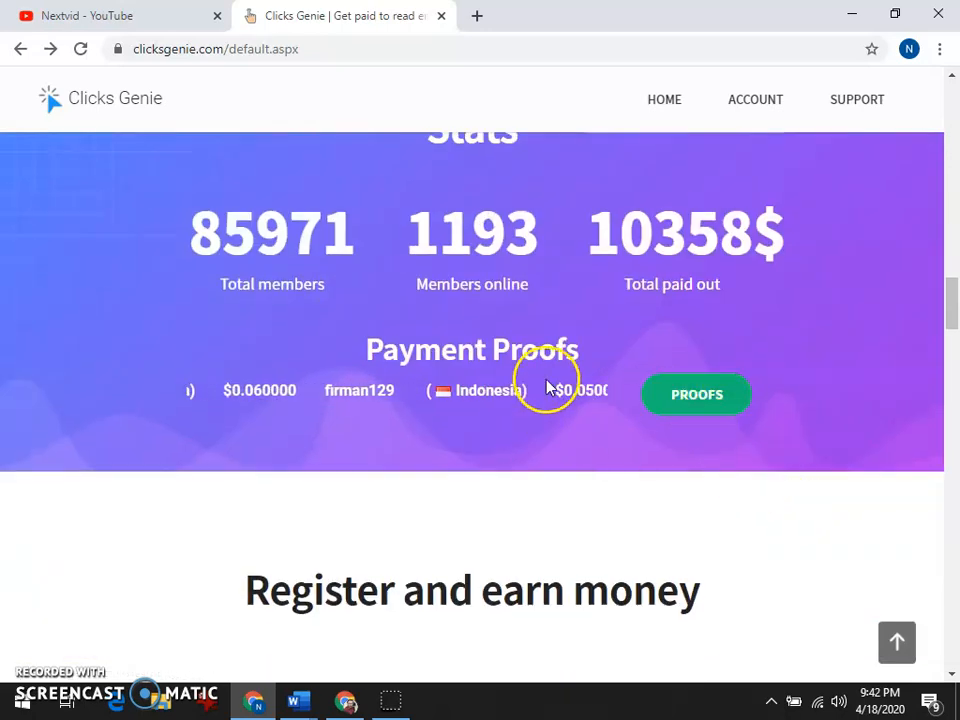
scroll(down, 3)
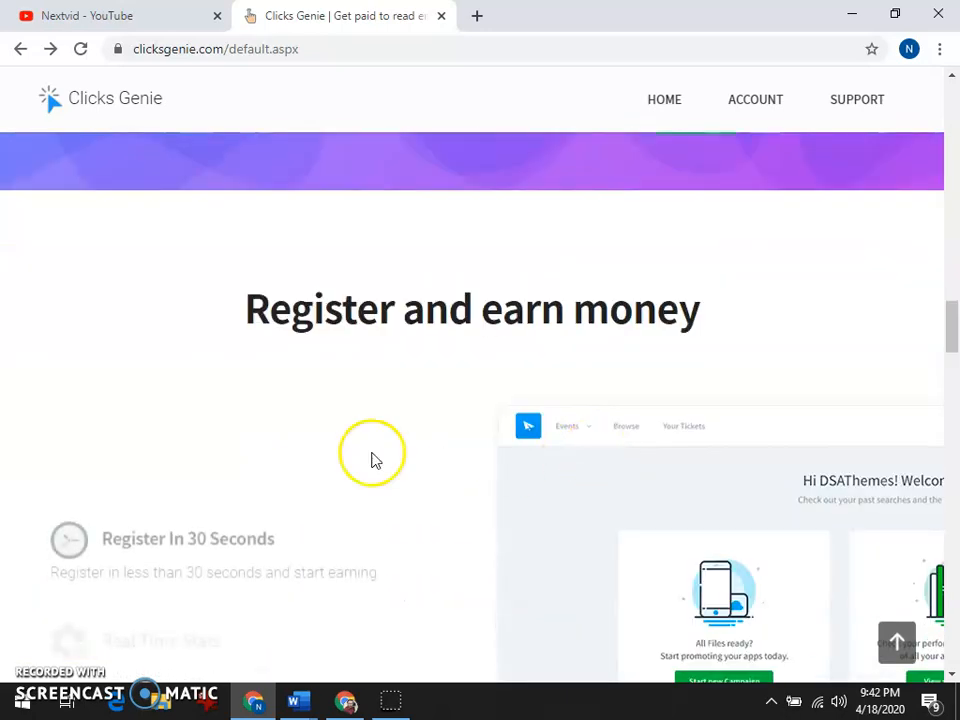
scroll(down, 3)
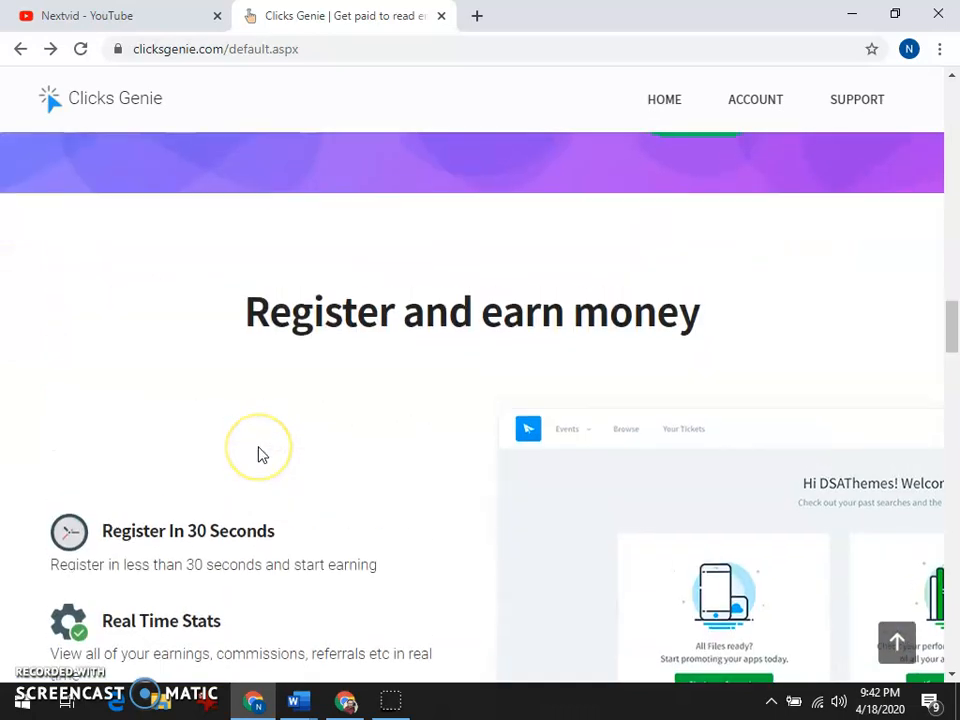
scroll(up, 3)
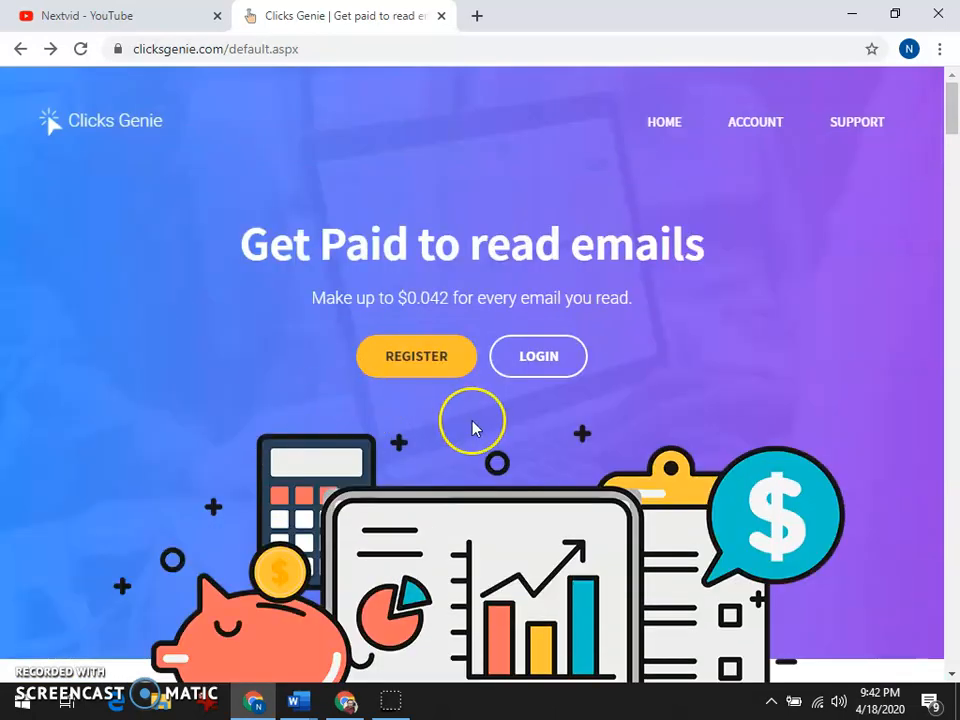
click(416, 356)
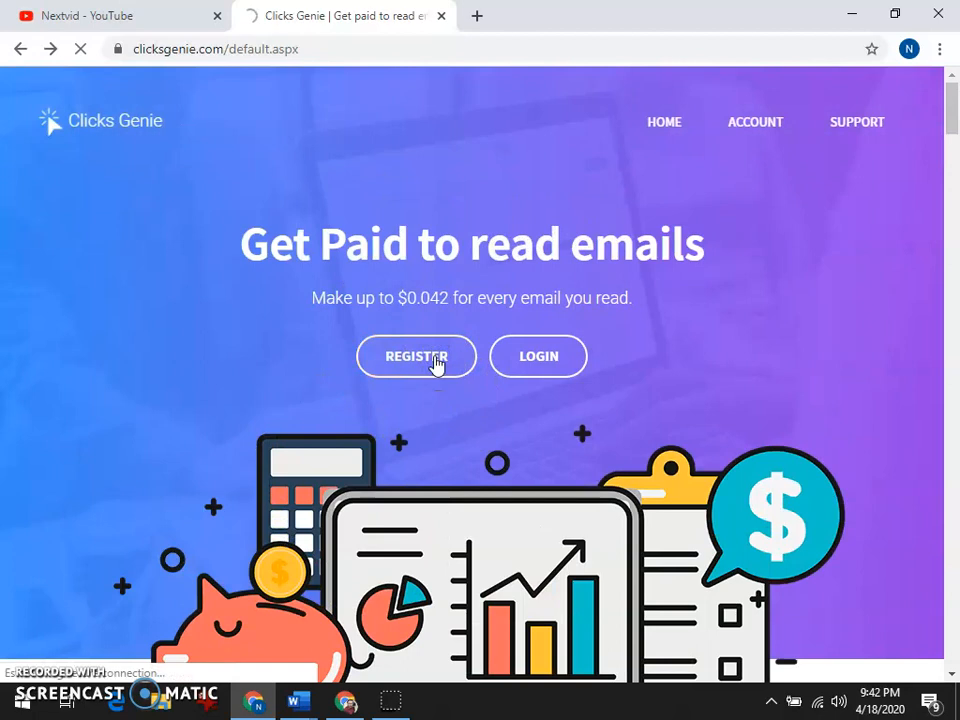
click(416, 356)
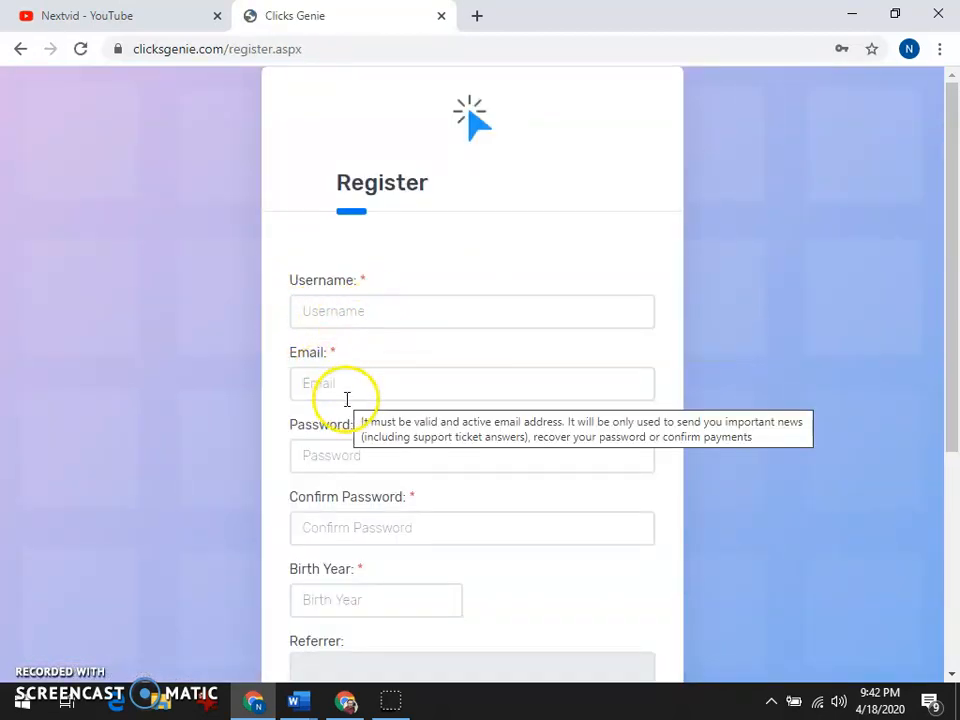
scroll(down, 3)
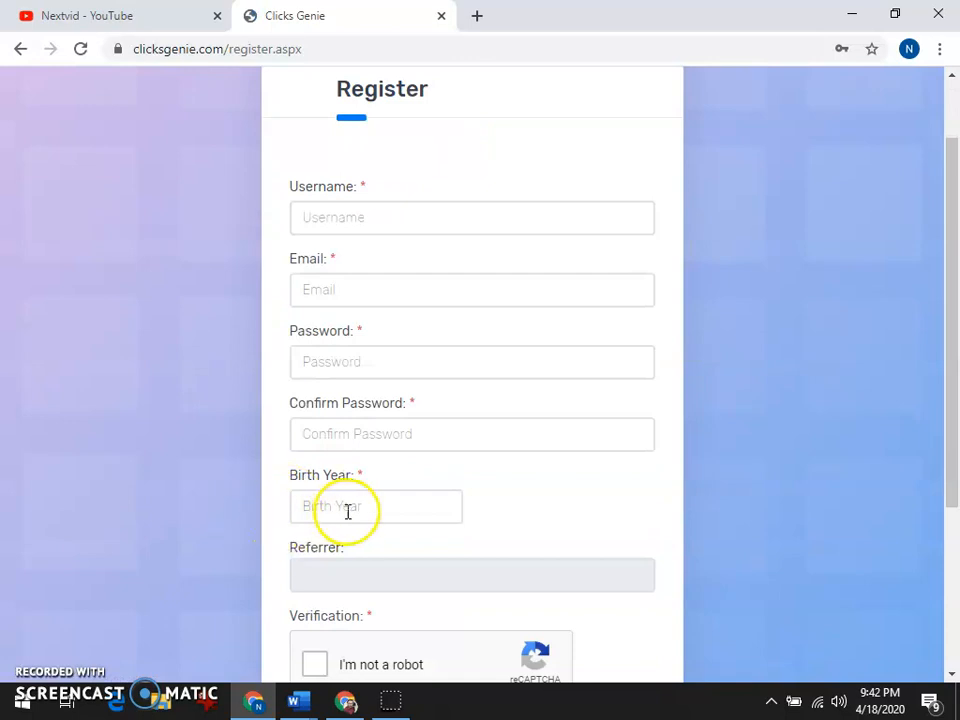
scroll(down, 3)
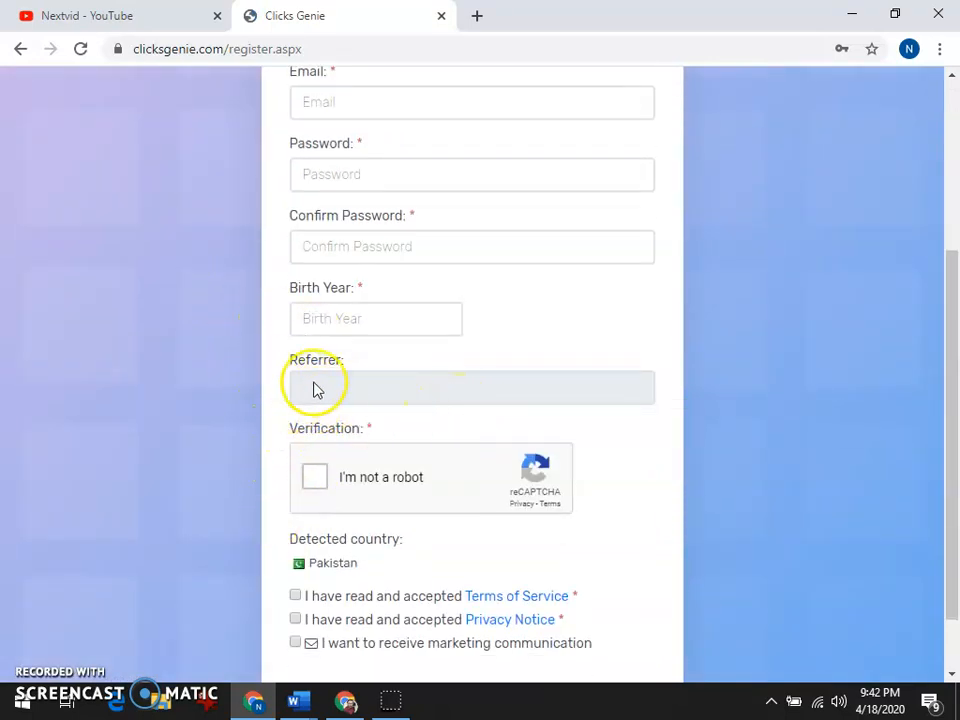
mouse_move(230, 335)
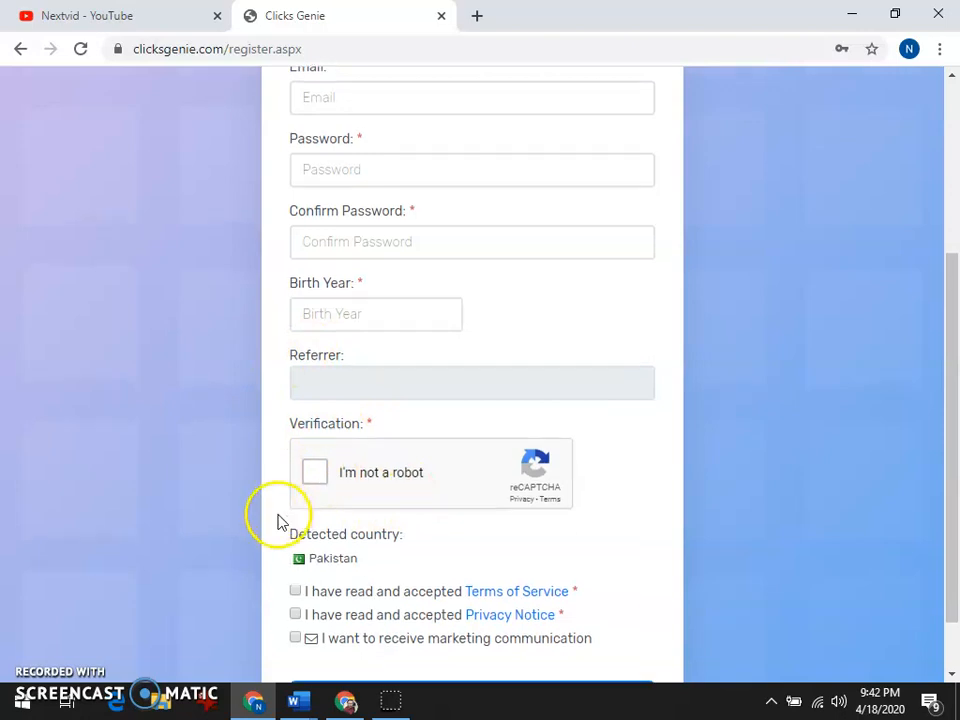
scroll(down, 3)
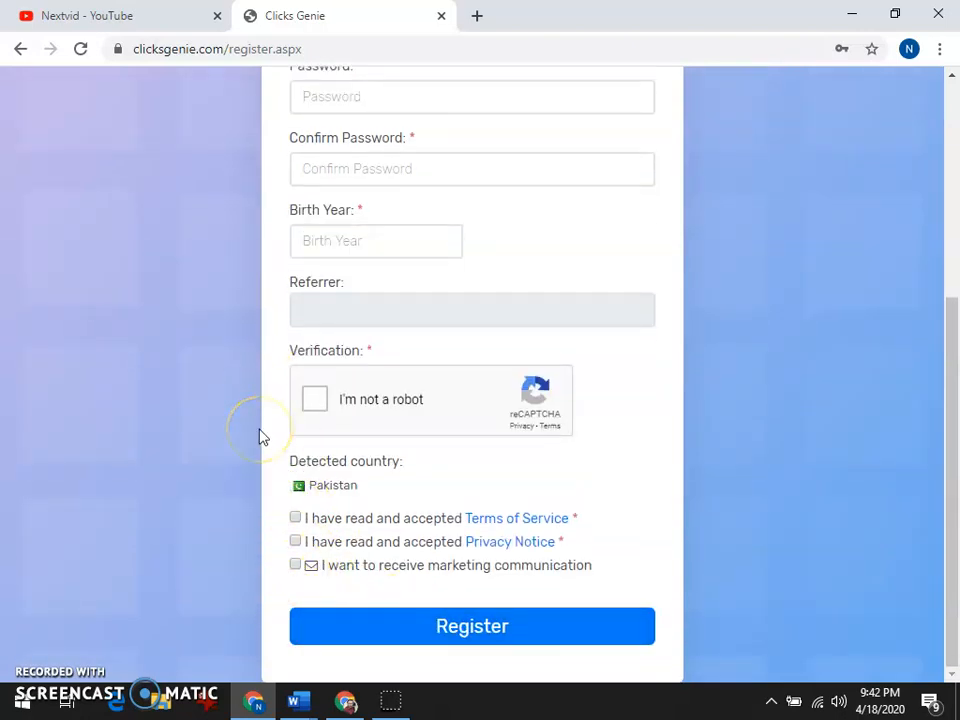
click(81, 48)
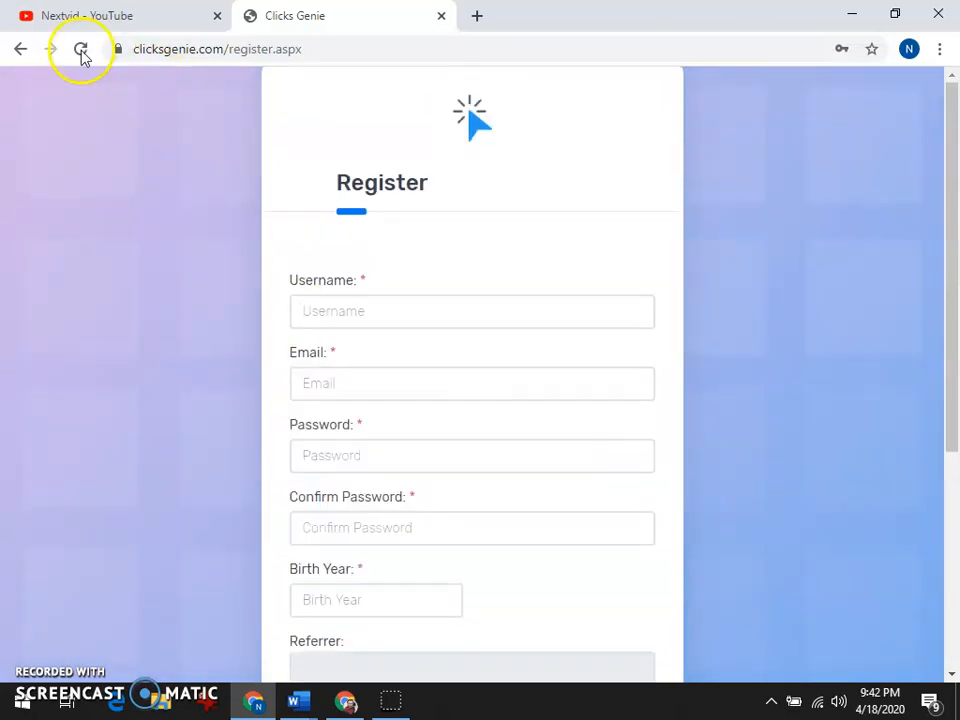
- Return to the home page and enter the logged-in ACCOUNT dashboard with balances and referral stats
click(81, 49)
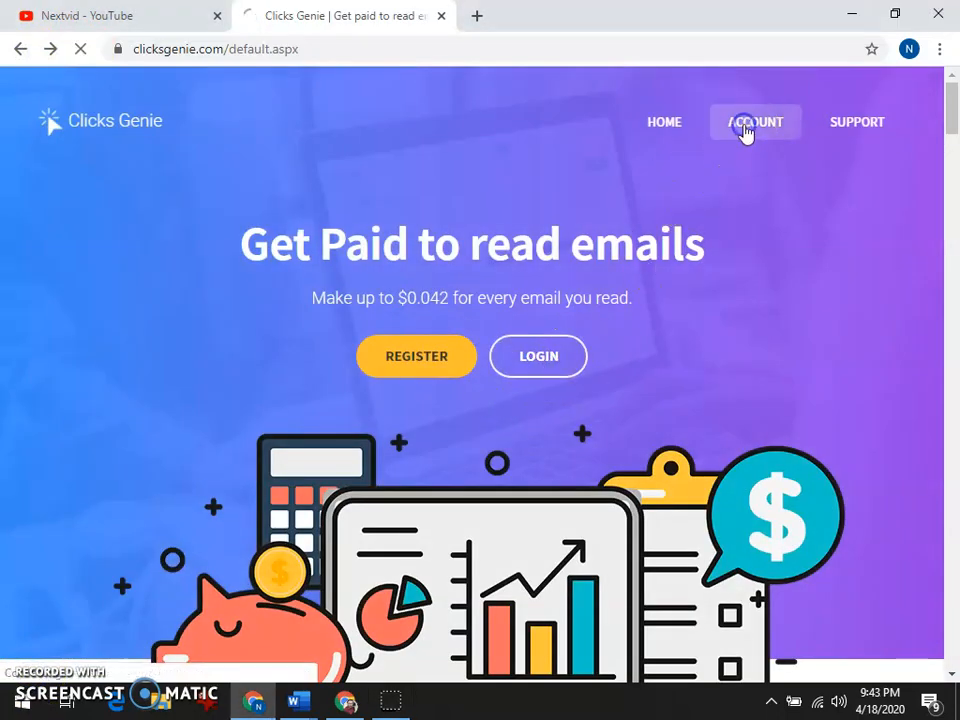
click(754, 121)
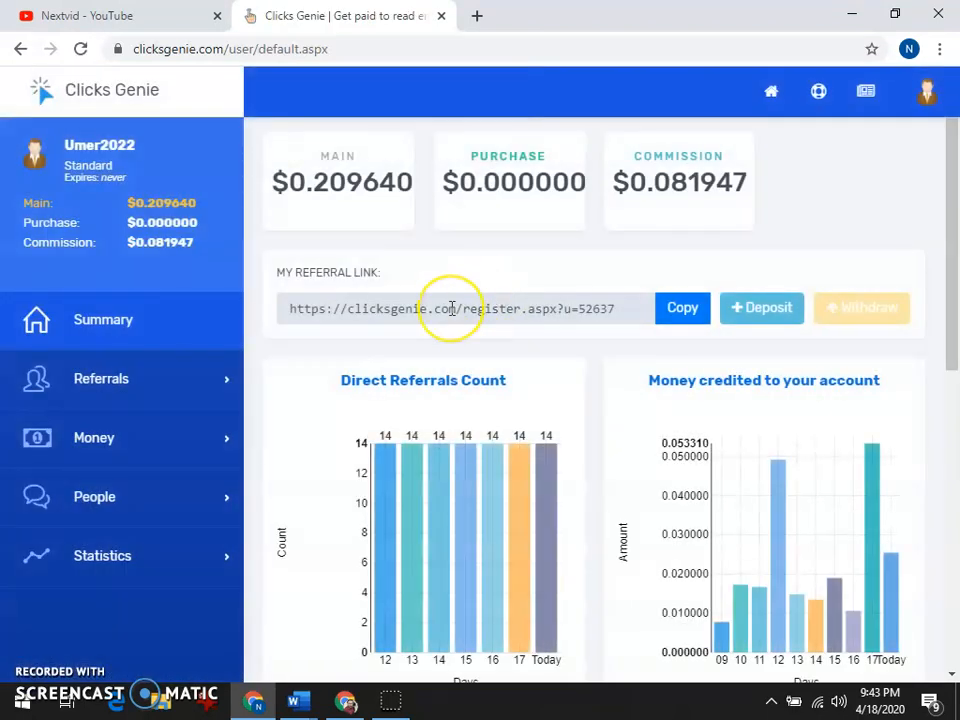
mouse_move(310, 205)
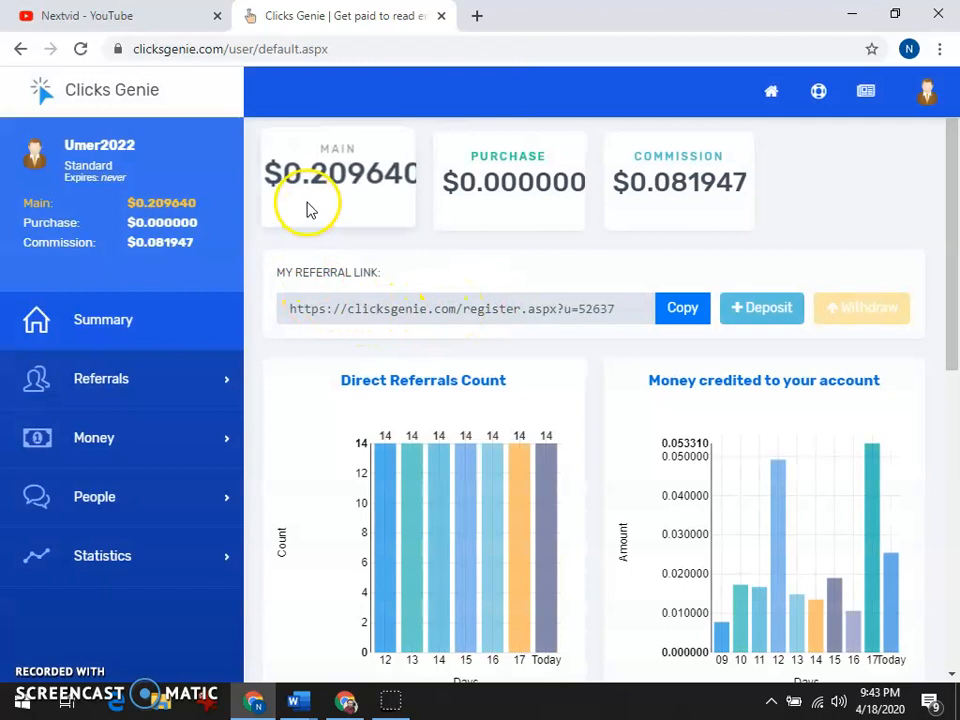
mouse_move(625, 215)
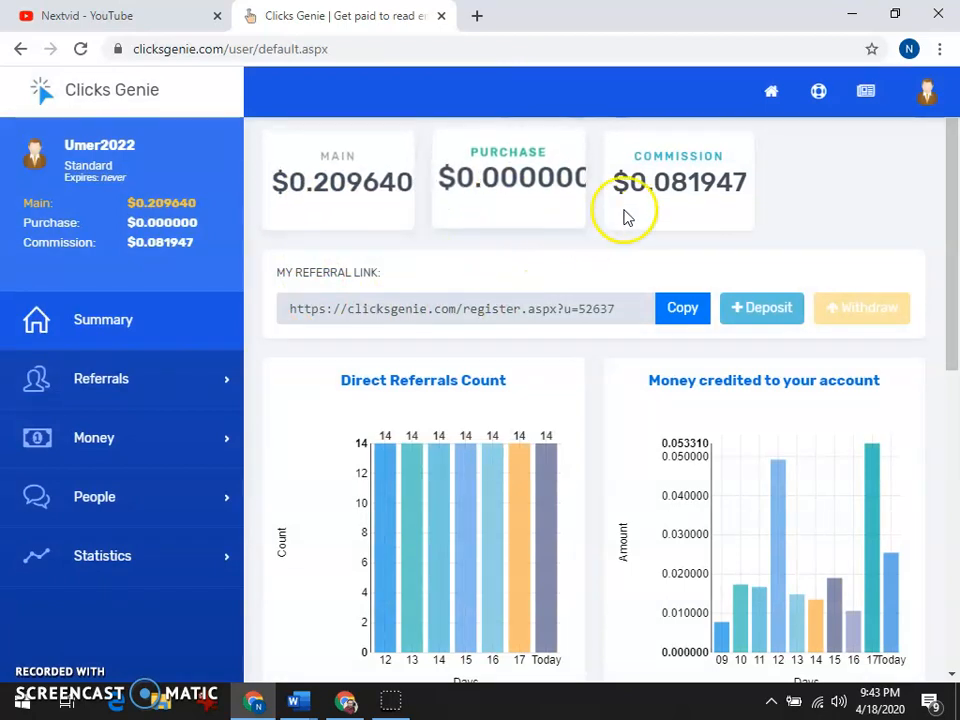
mouse_move(520, 300)
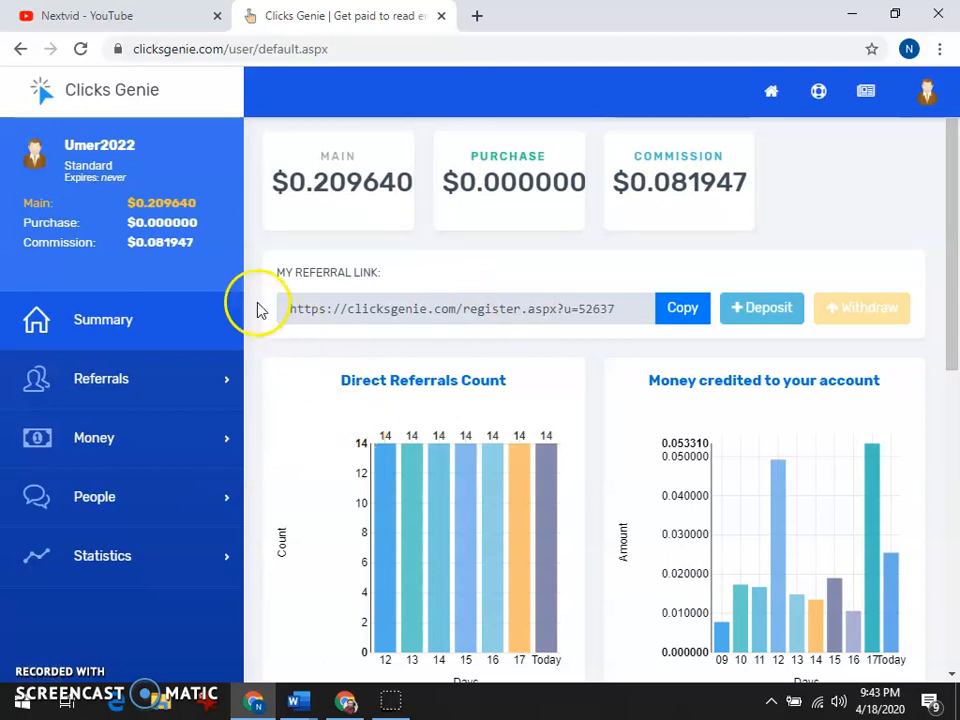
scroll(down, 3)
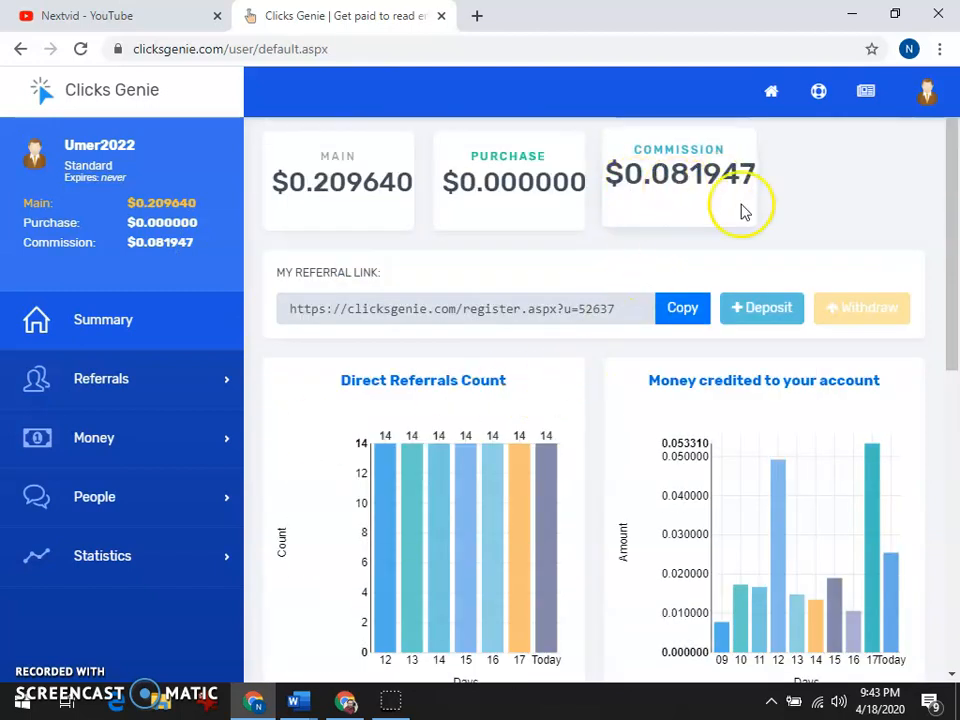
mouse_move(320, 195)
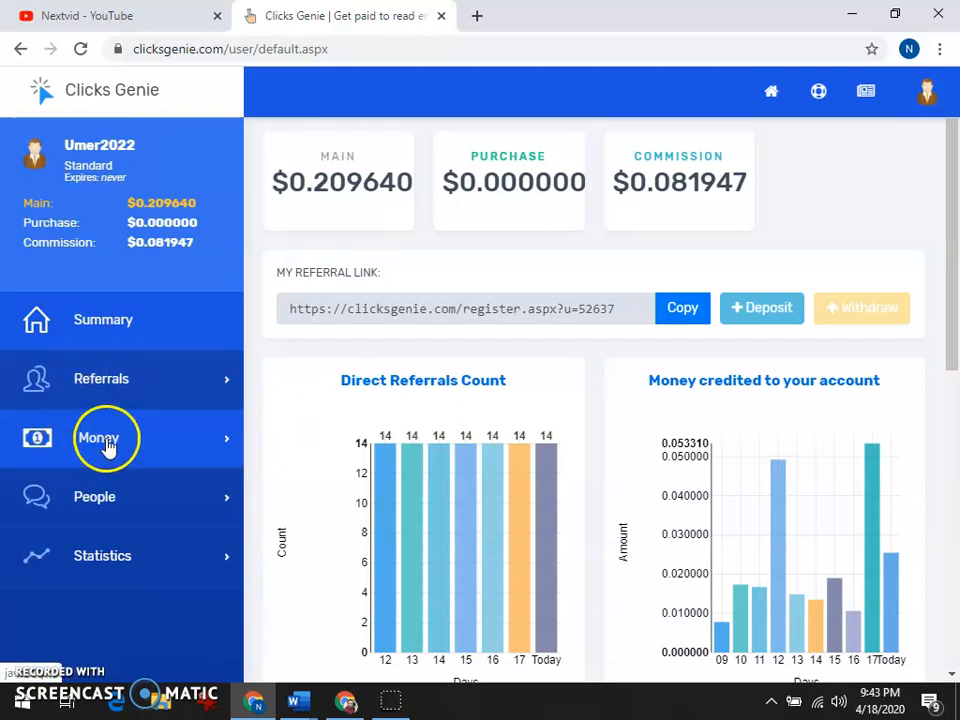
- Expand Money in the sidebar and choose Transfer to load the balance transfer page
click(98, 438)
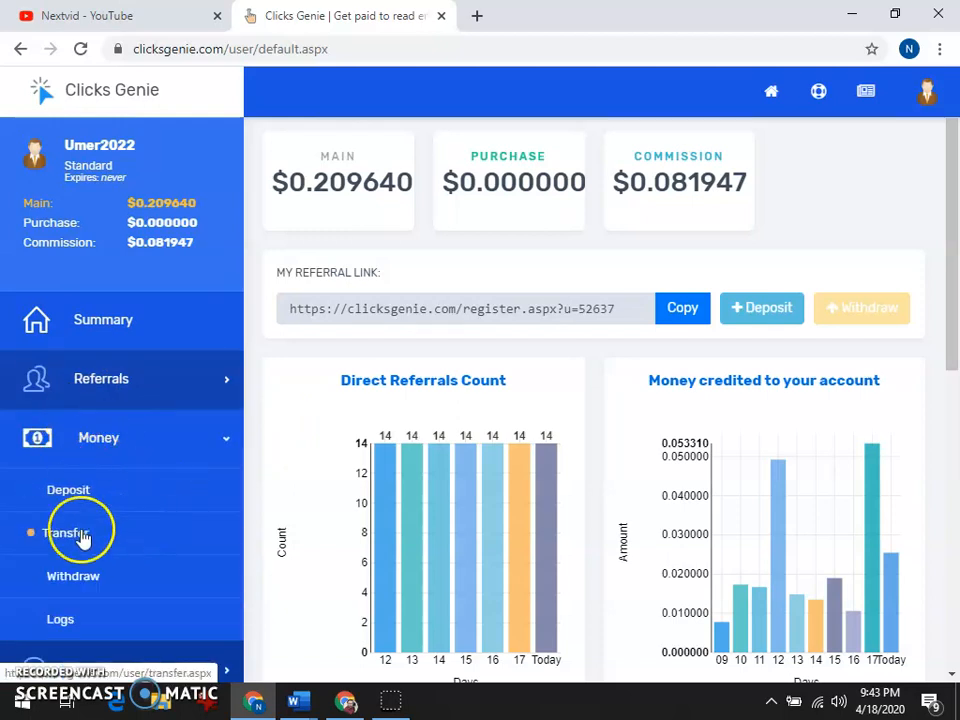
click(66, 532)
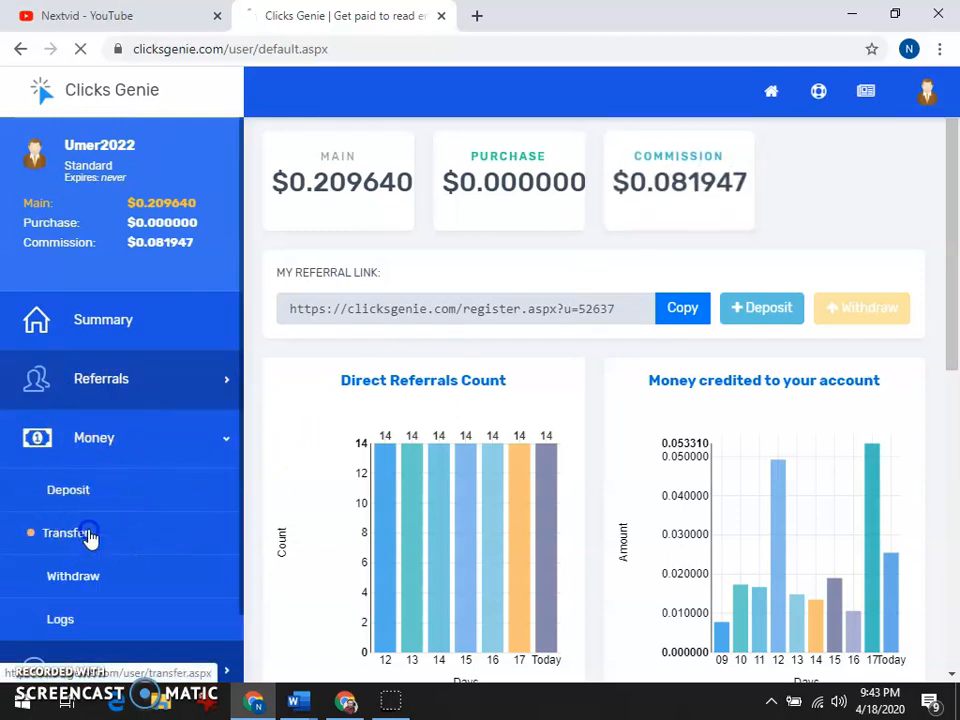
- Copy the $0.081947 Commission amount and transfer it Commission → Main, making Main $0.291587
click(70, 532)
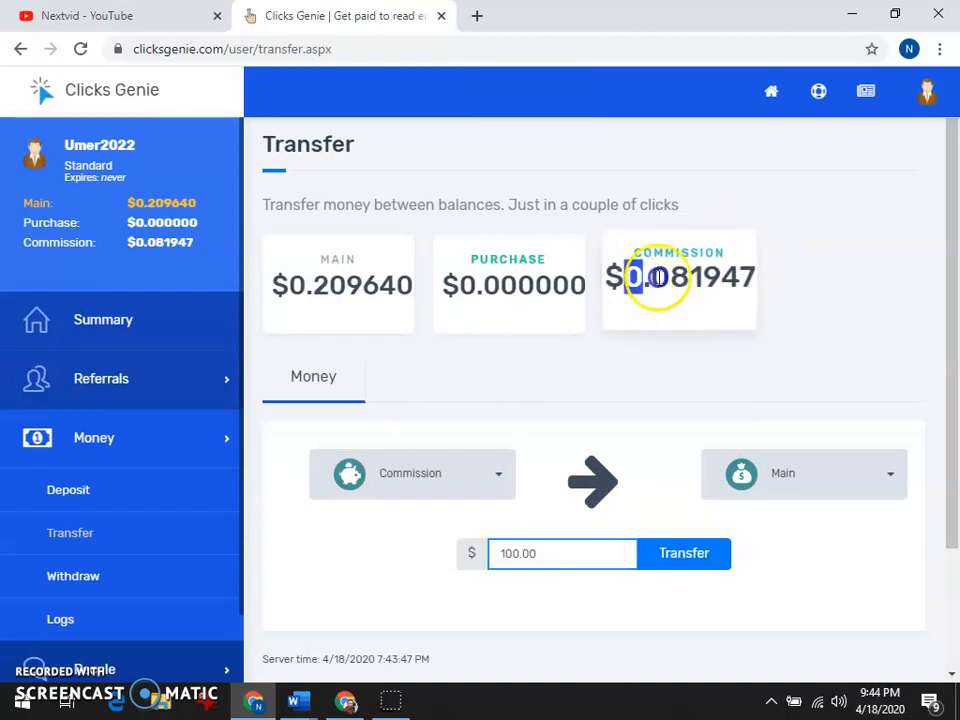
right_click(660, 277)
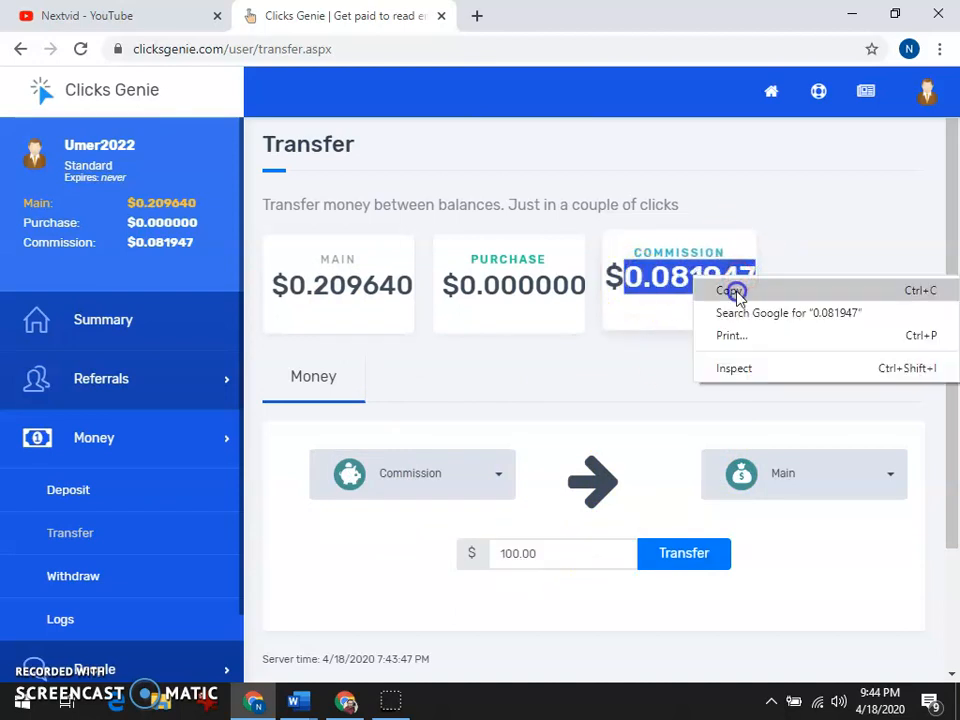
click(545, 553)
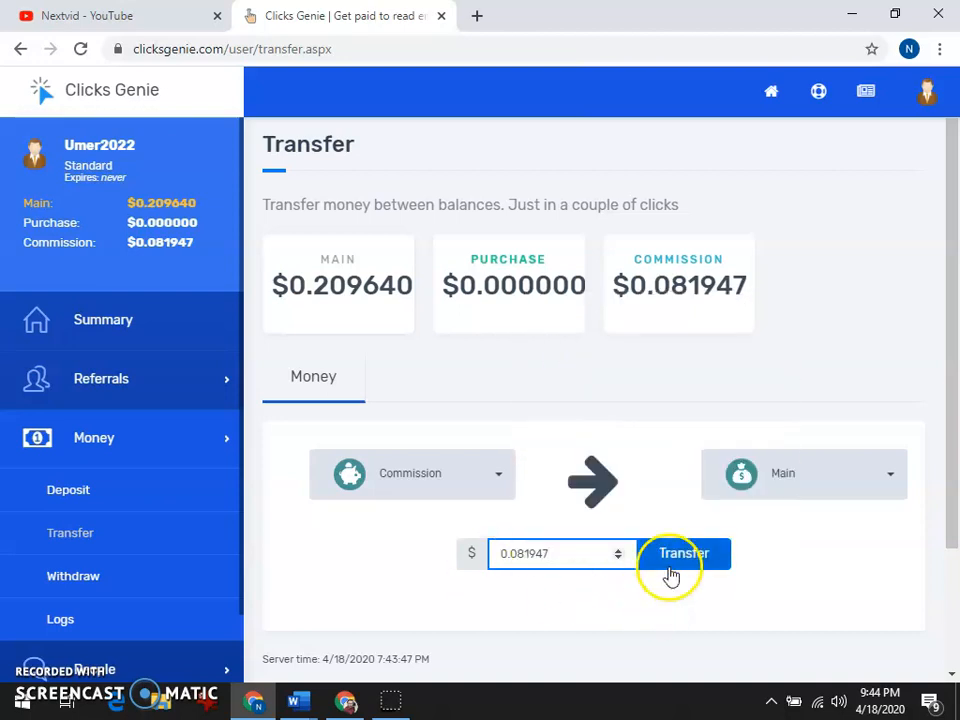
click(684, 553)
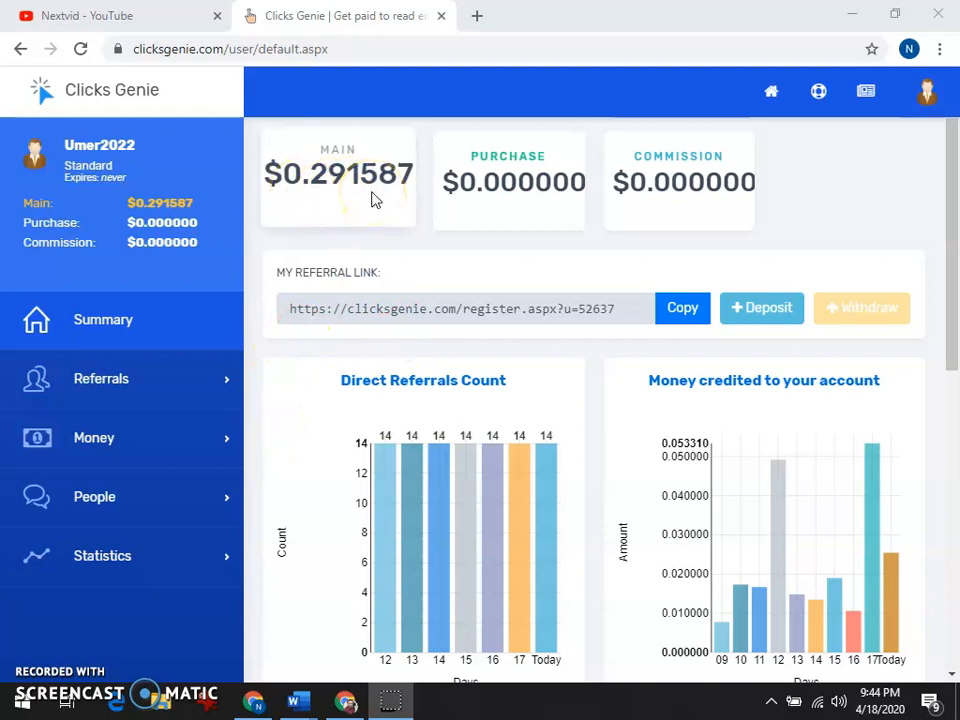
scroll(down, 3)
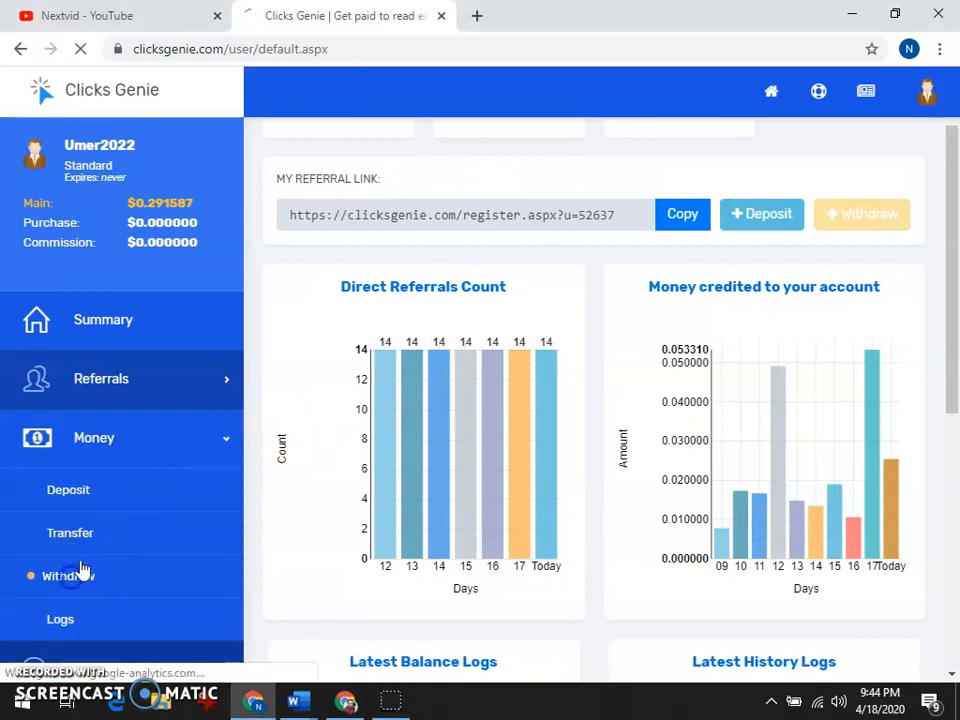
- Load Money > Withdraw and bring the FaucetPay withdrawal form into view
click(73, 575)
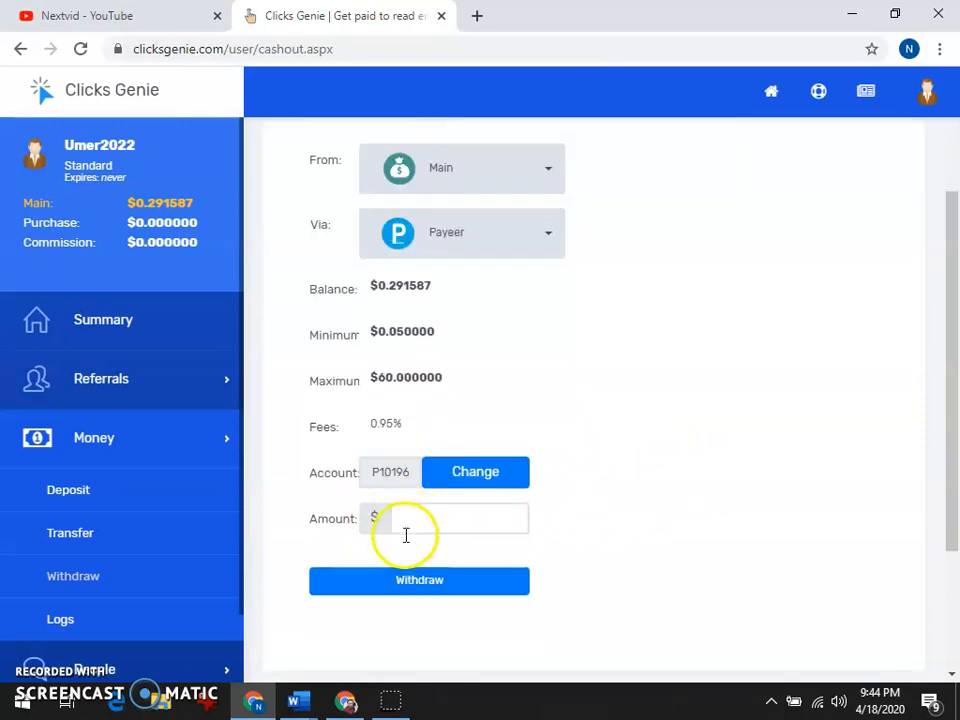
scroll(up, 3)
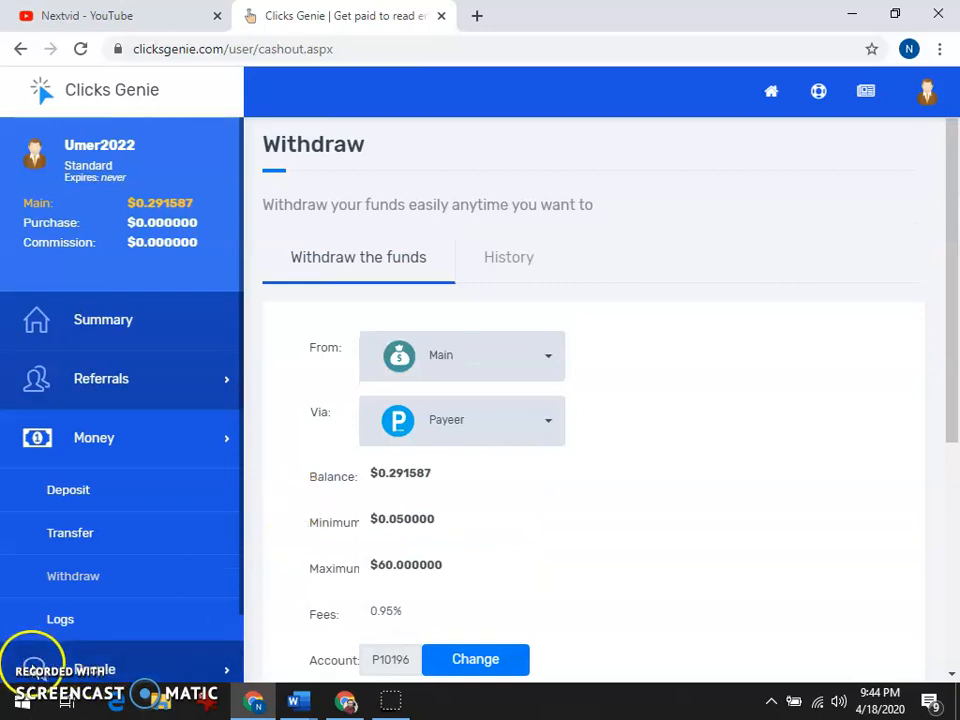
mouse_move(423, 388)
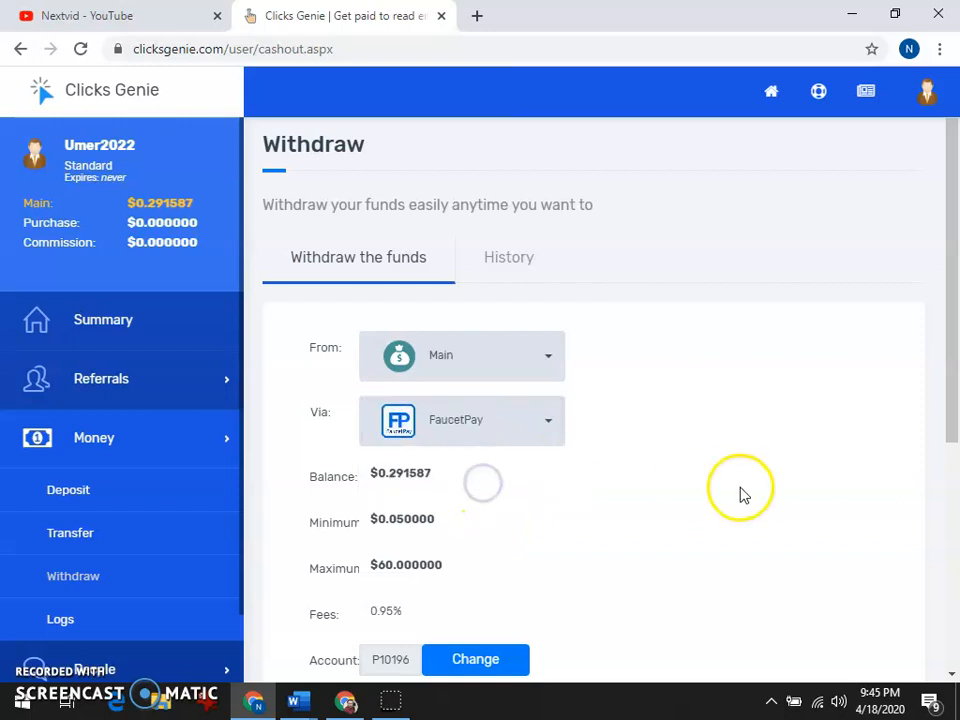
scroll(down, 3)
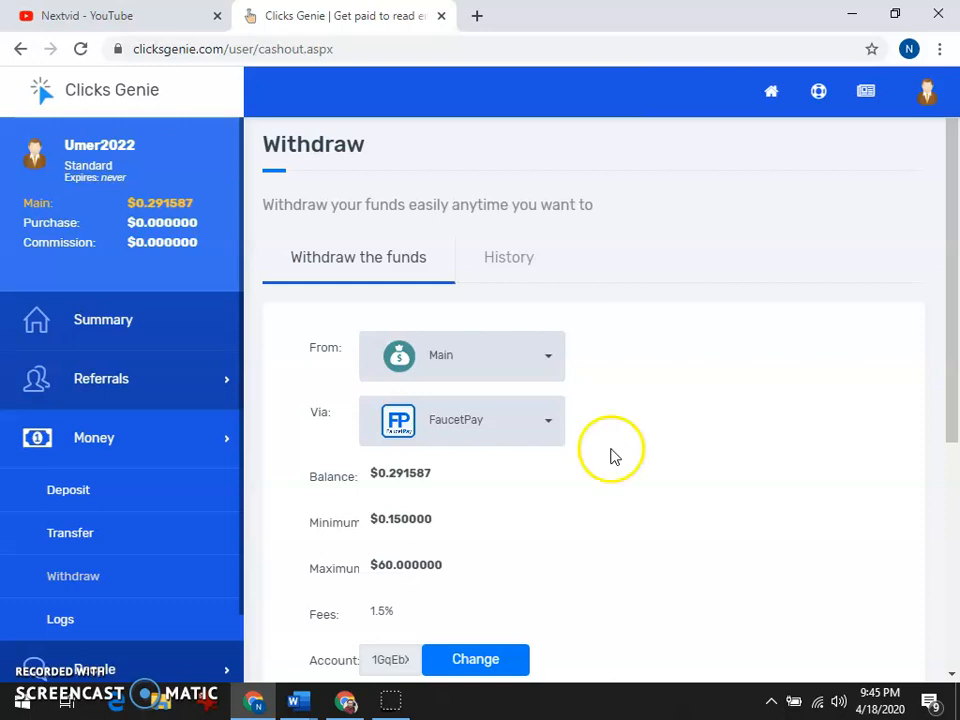
scroll(down, 3)
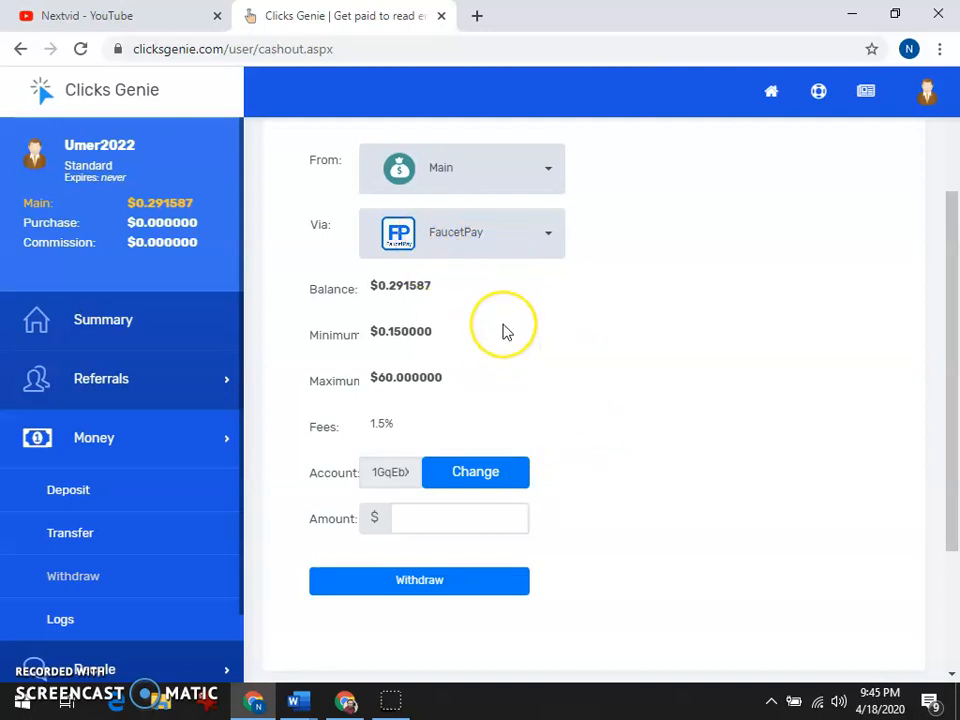
mouse_move(370, 300)
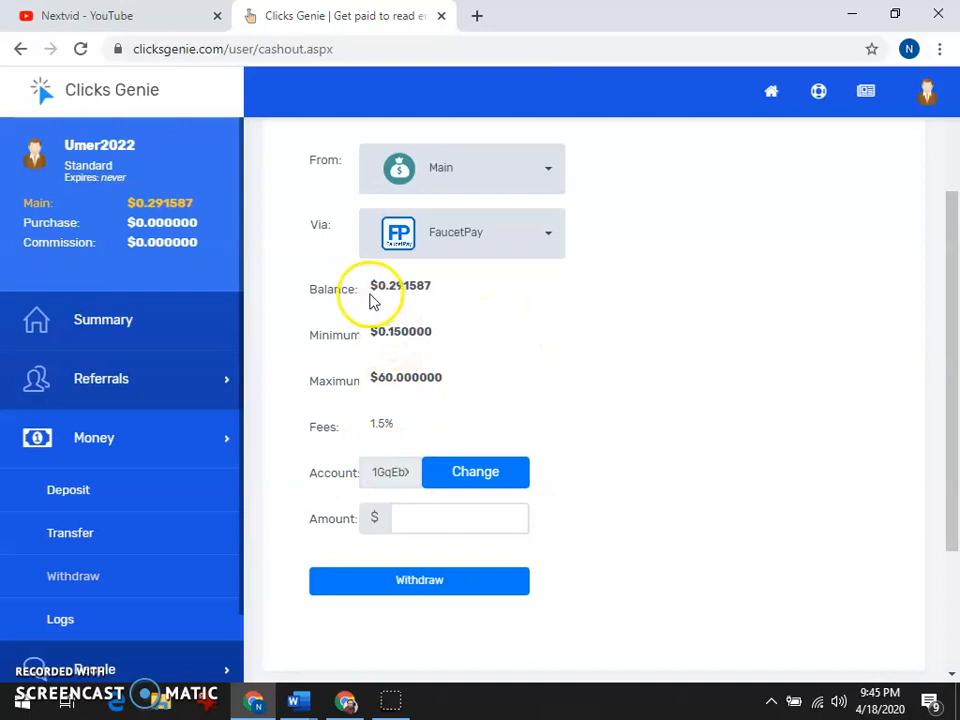
- Copy the $0.291587 Balance into Amount and request the FaucetPay withdrawal, bringing up the confirmation
double_click(400, 285)
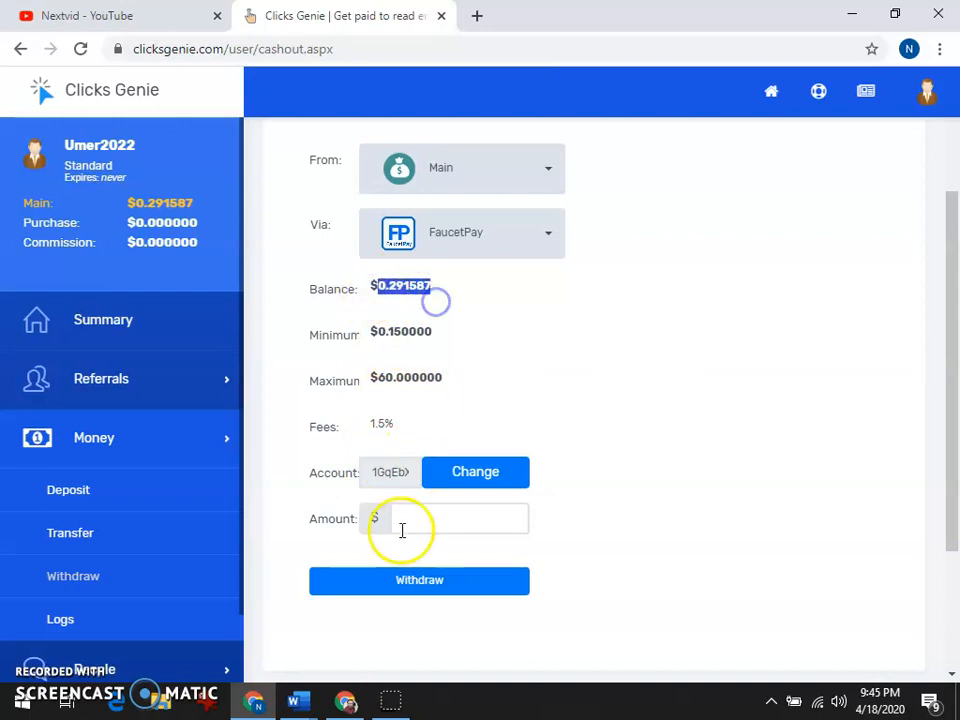
click(459, 518)
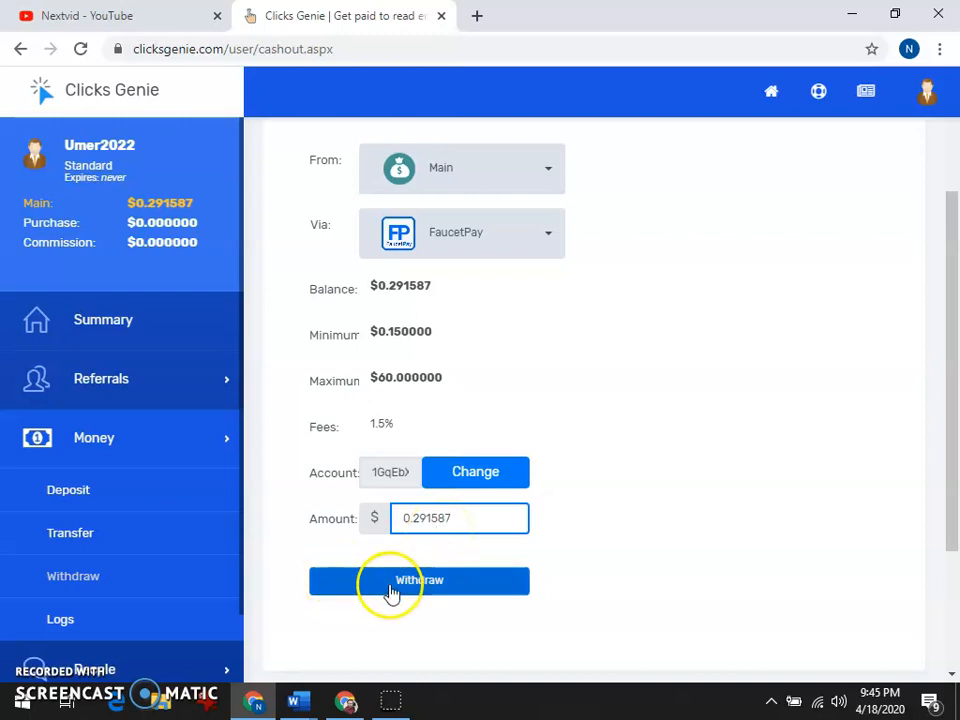
click(418, 580)
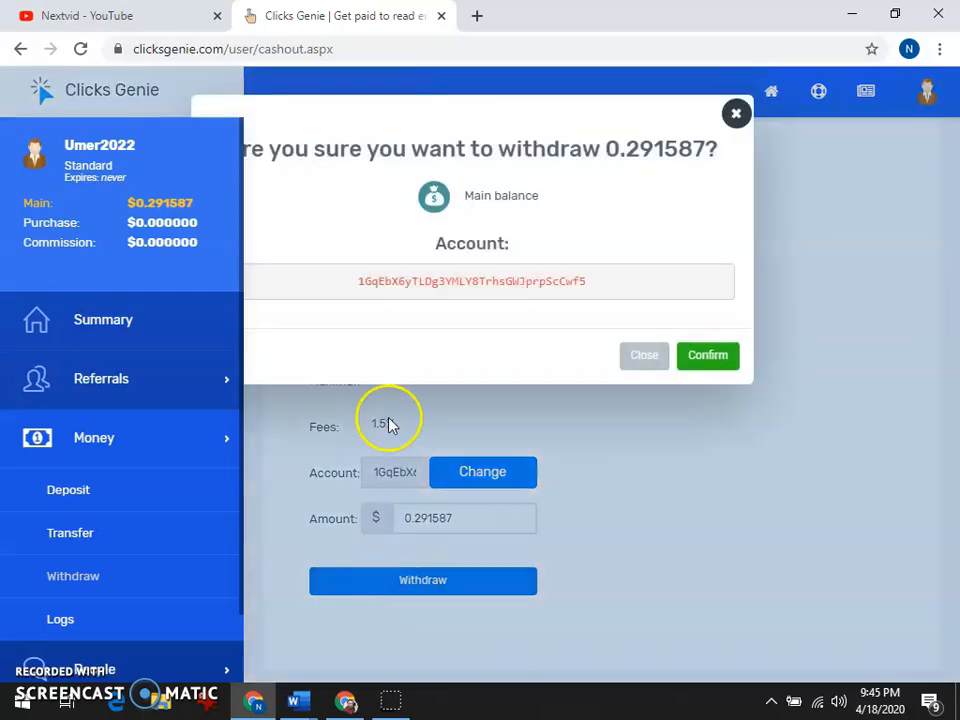
mouse_move(640, 165)
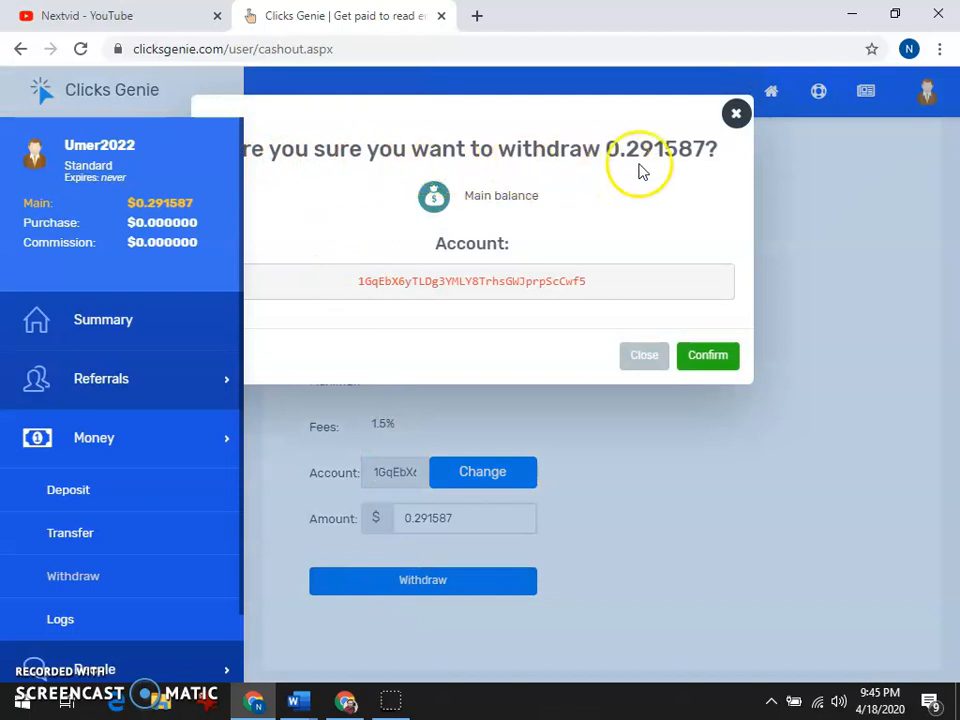
mouse_move(625, 235)
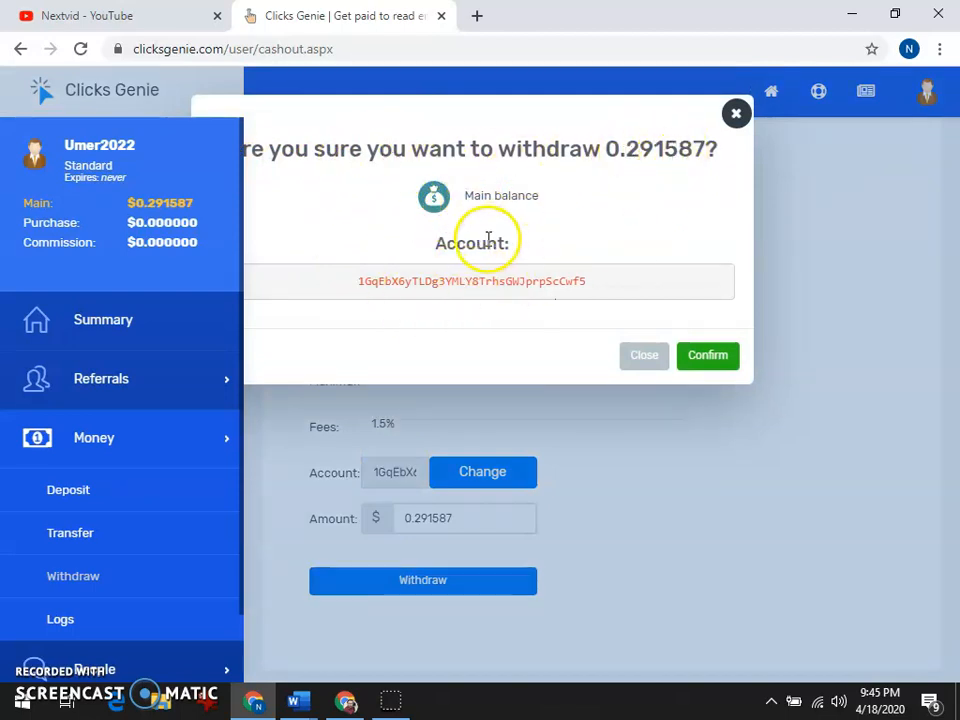
mouse_move(530, 360)
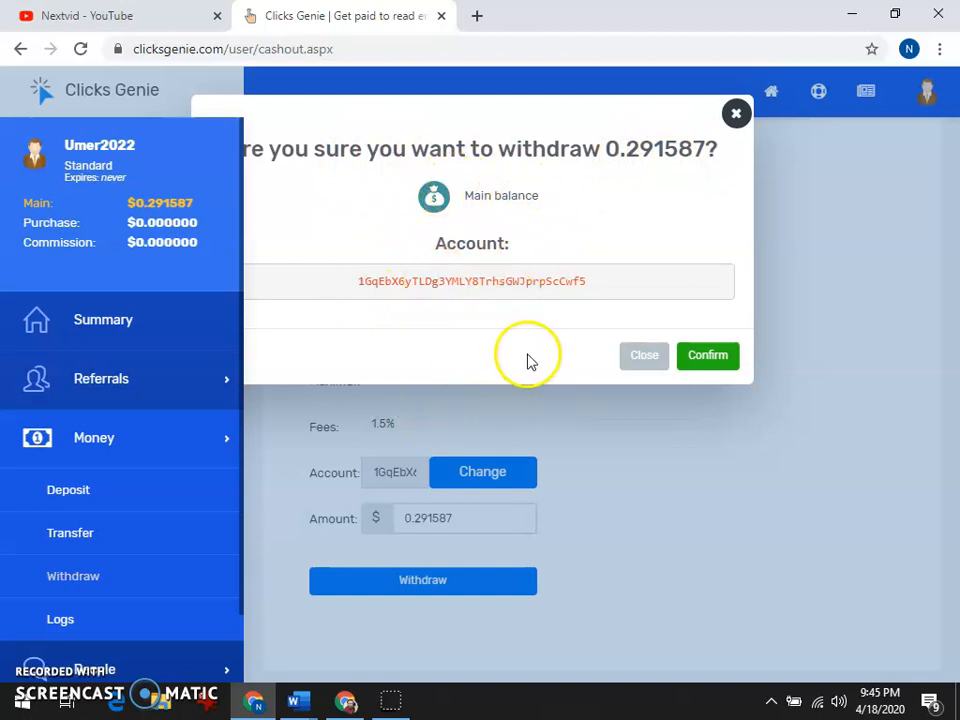
mouse_move(537, 358)
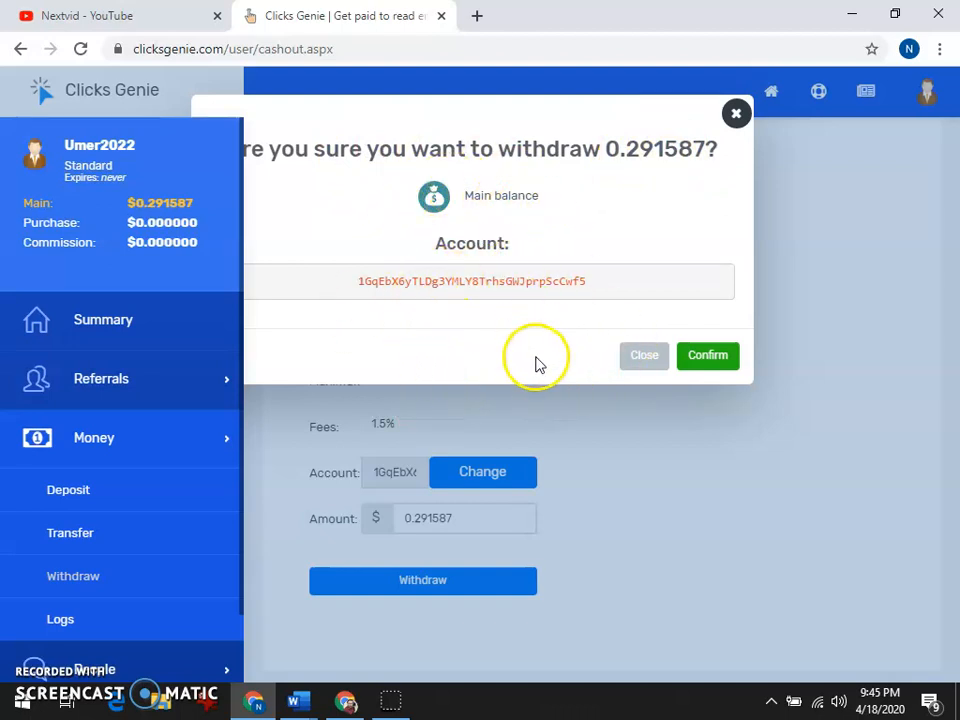
mouse_move(440, 300)
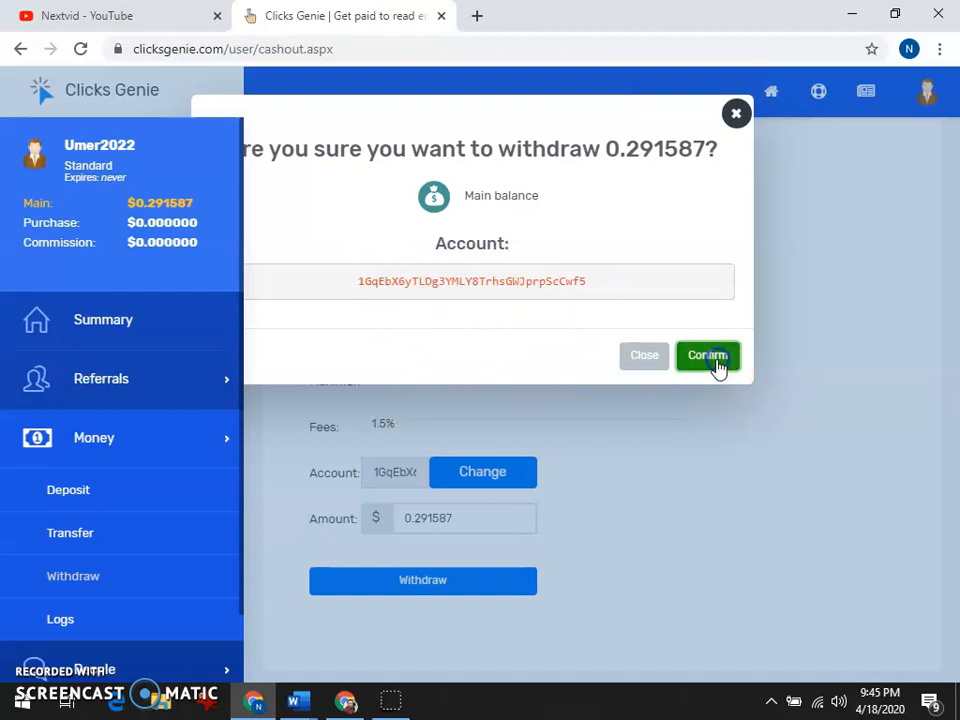
- Confirm the withdrawal so a security code is emailed, then focus the Security Code field
click(707, 356)
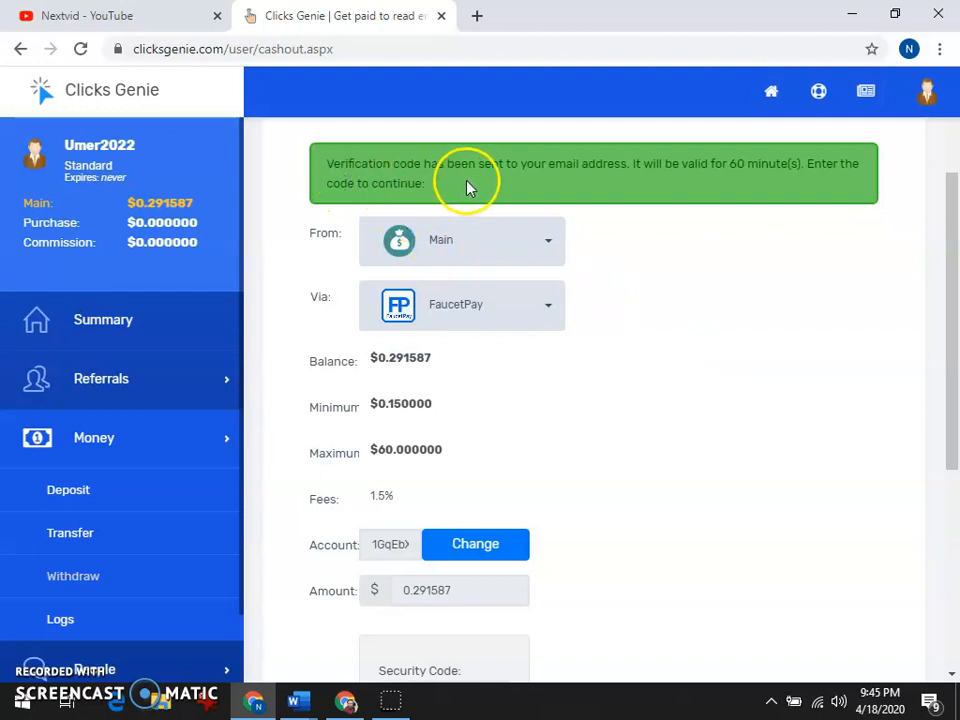
mouse_move(615, 170)
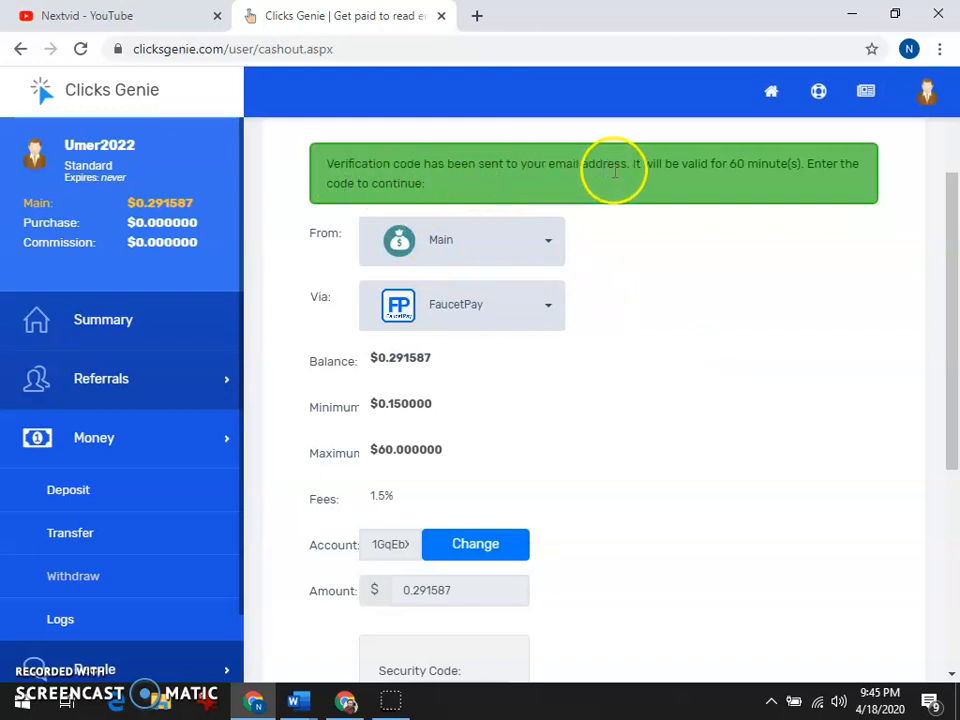
mouse_move(783, 183)
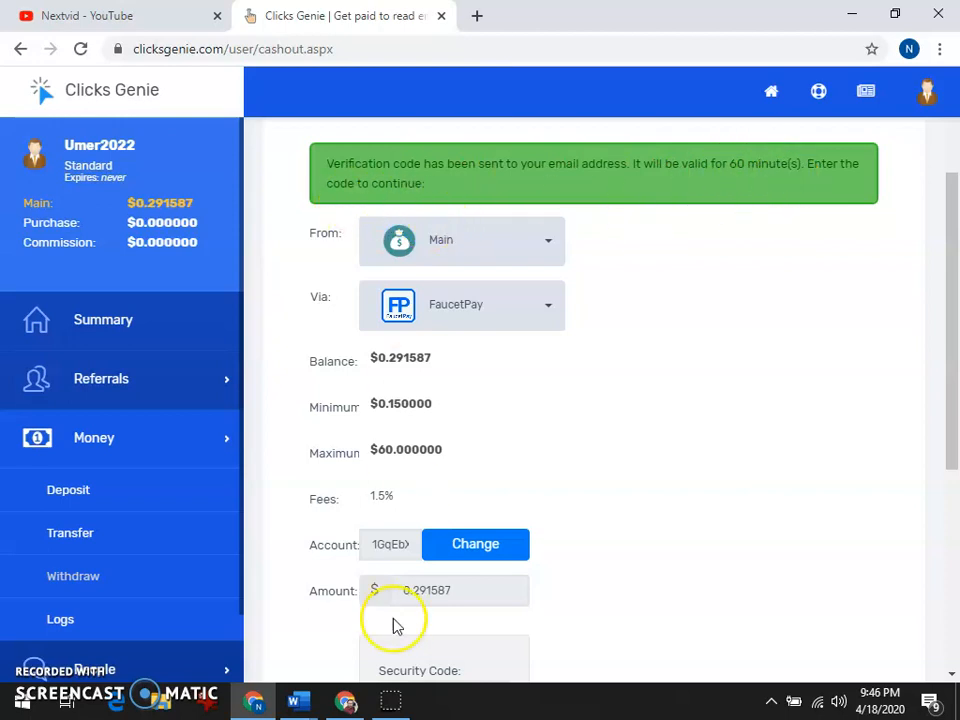
scroll(down, 3)
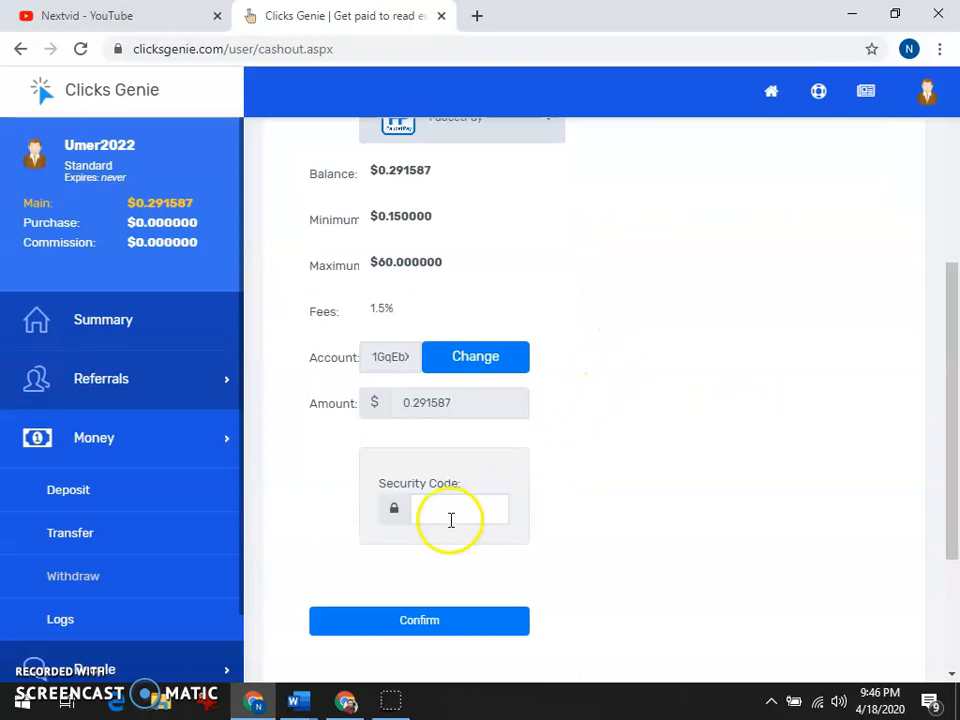
click(459, 509)
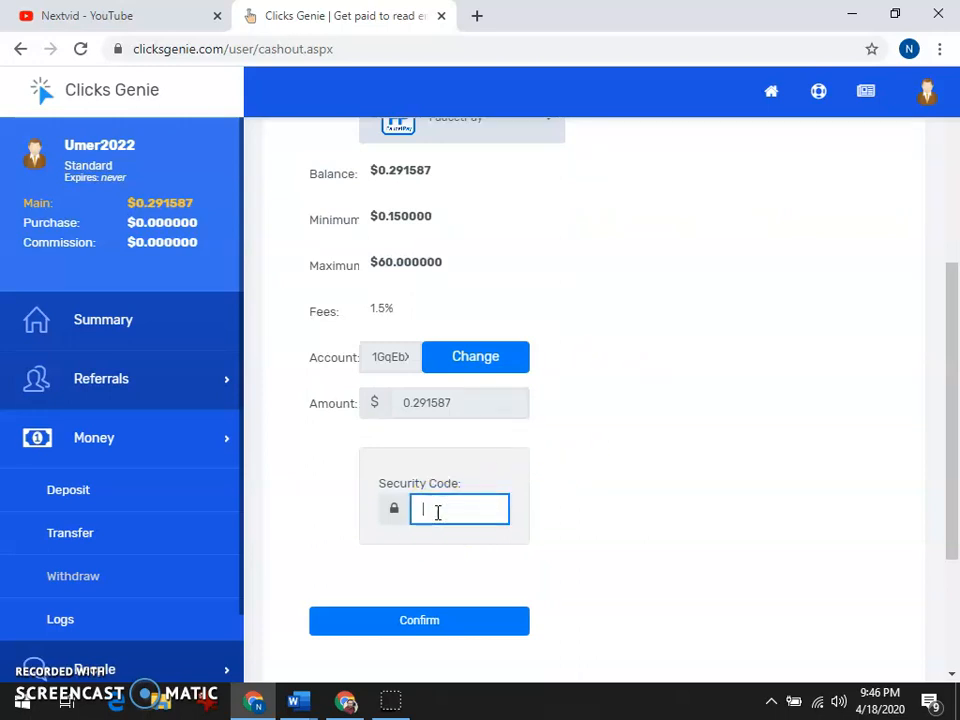
mouse_move(123, 618)
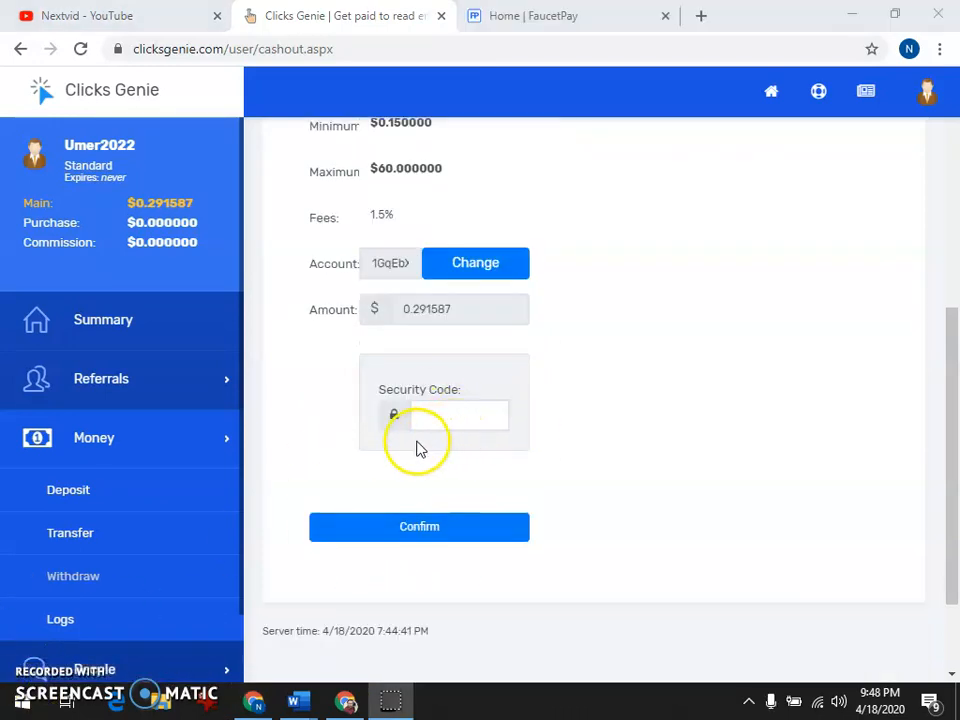
click(120, 15)
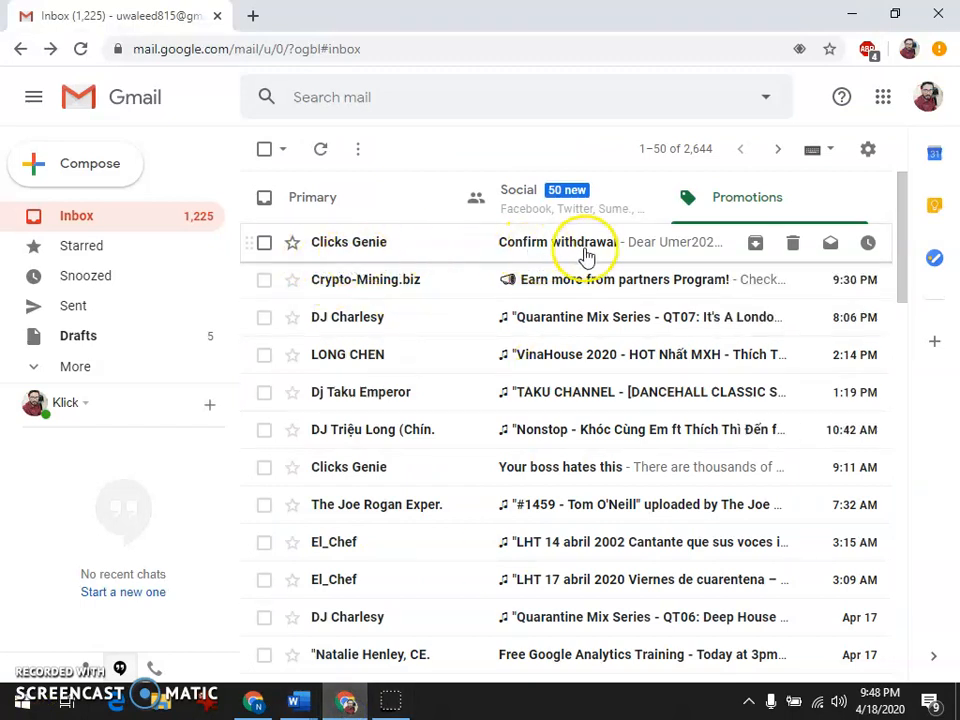
click(560, 242)
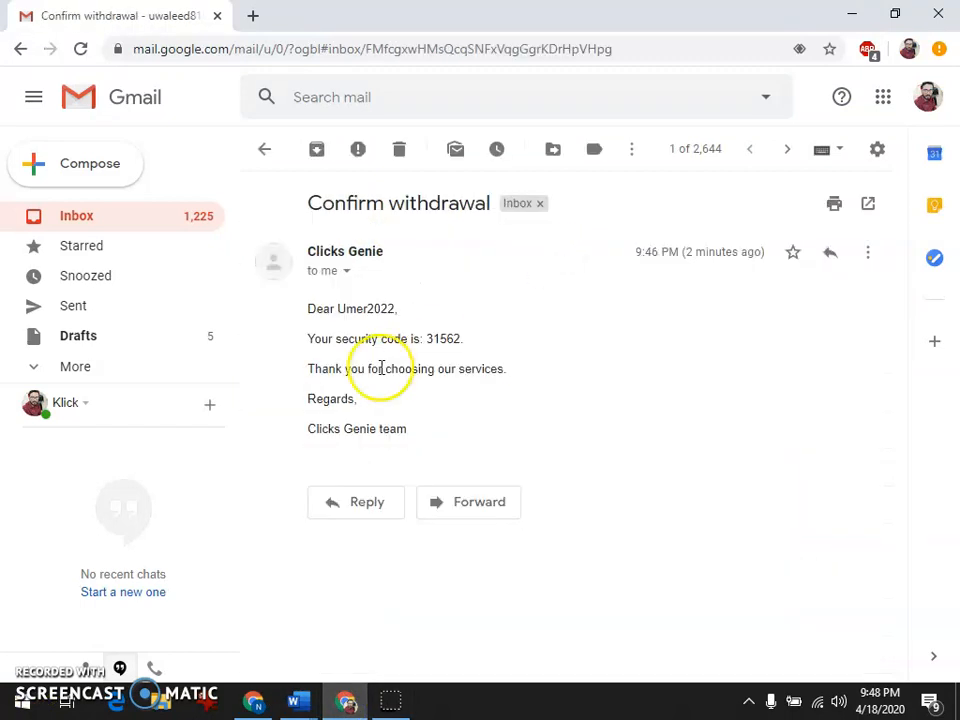
double_click(443, 338)
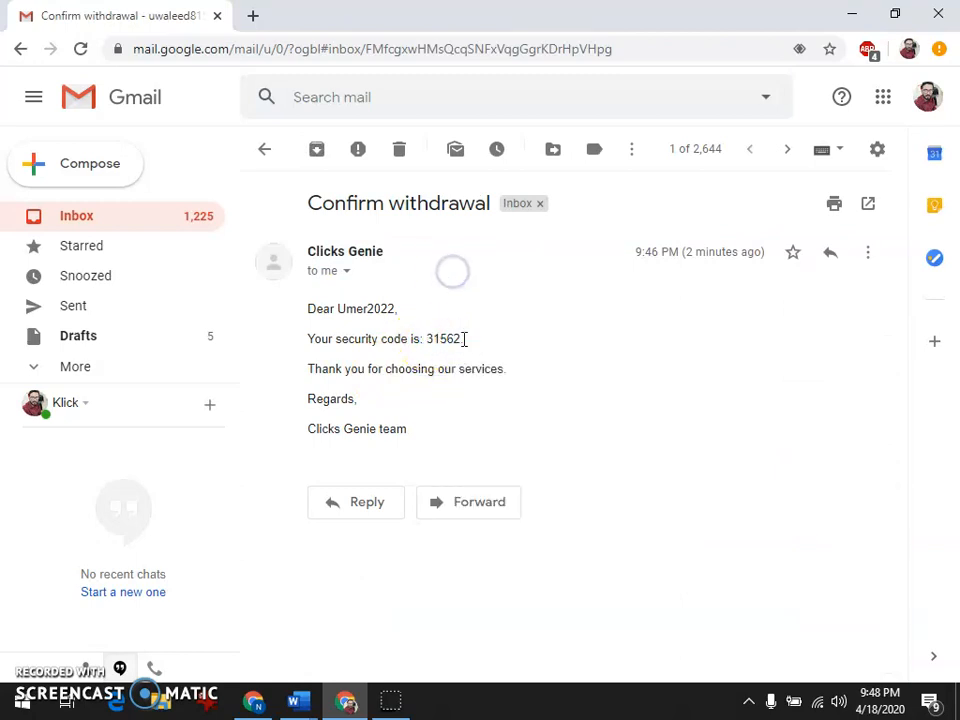
double_click(432, 339)
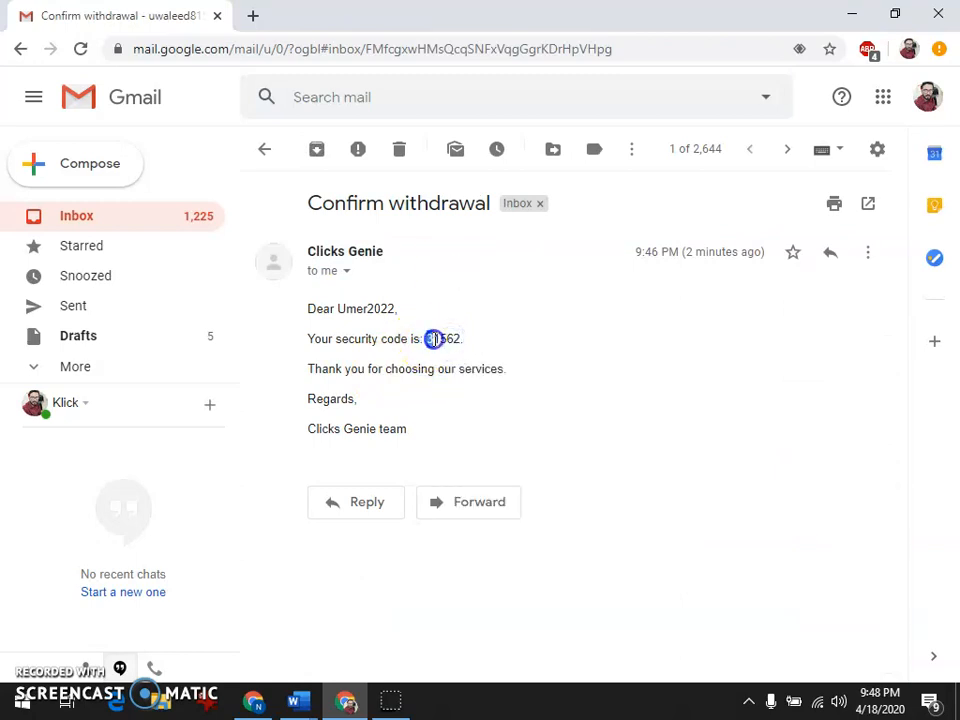
double_click(443, 339)
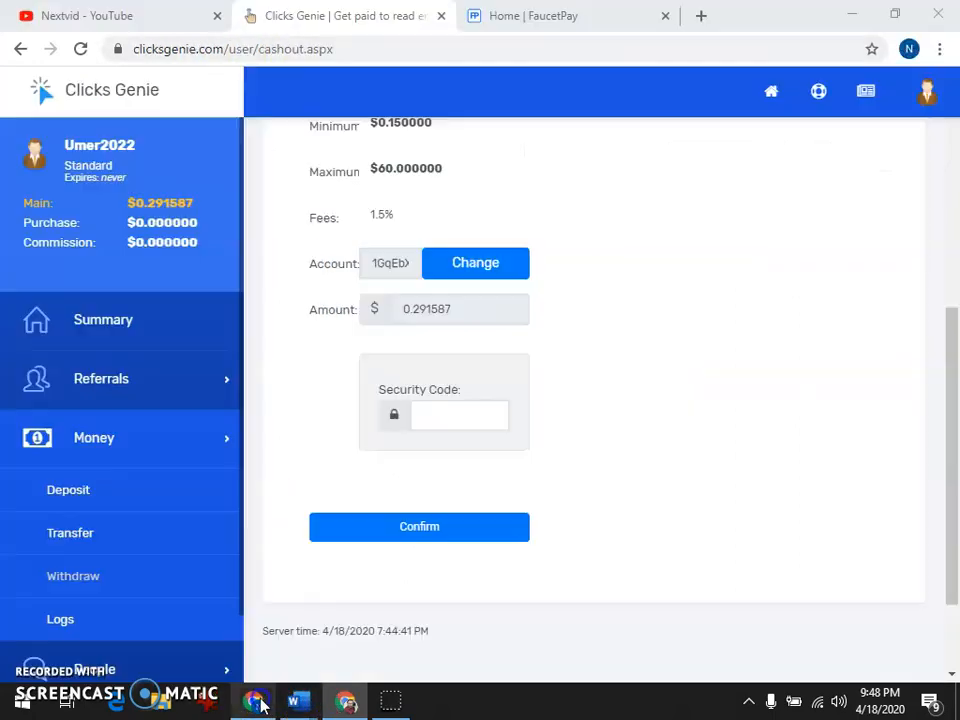
right_click(459, 414)
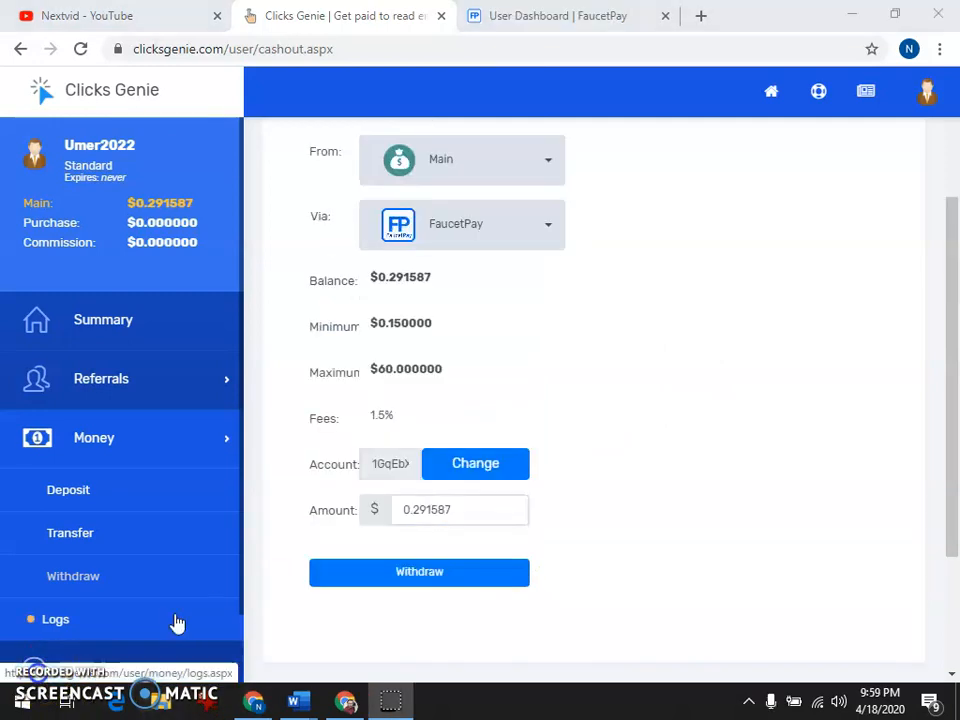
- On FaucetPay's dashboard, find the 'Received From' table and highlight the ClicksGenie 0.00002304 BTC payout
click(557, 16)
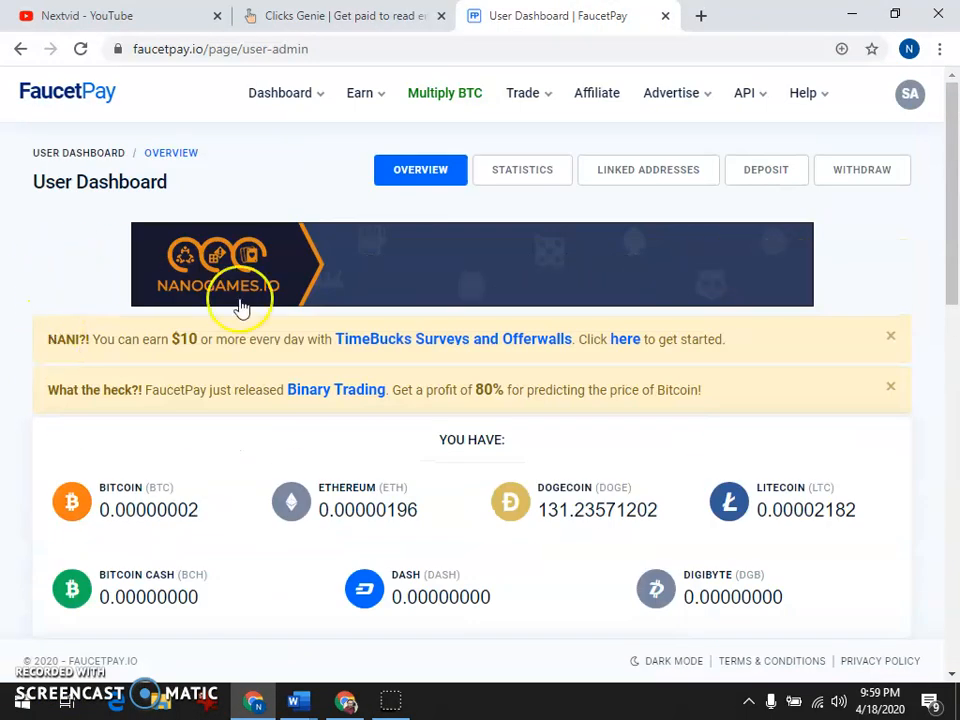
scroll(down, 3)
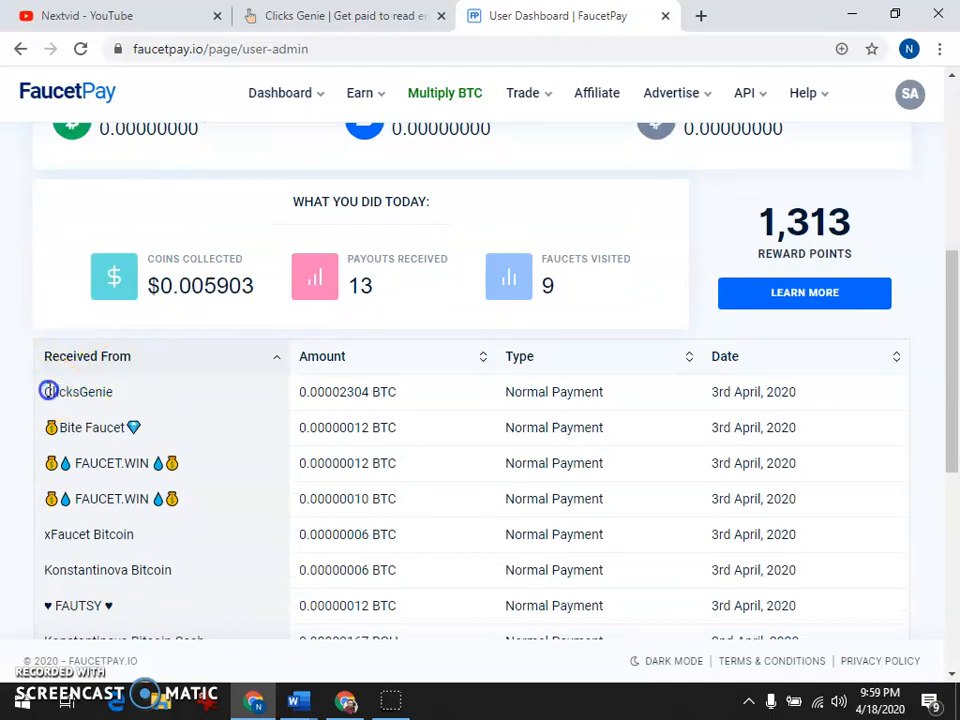
double_click(327, 391)
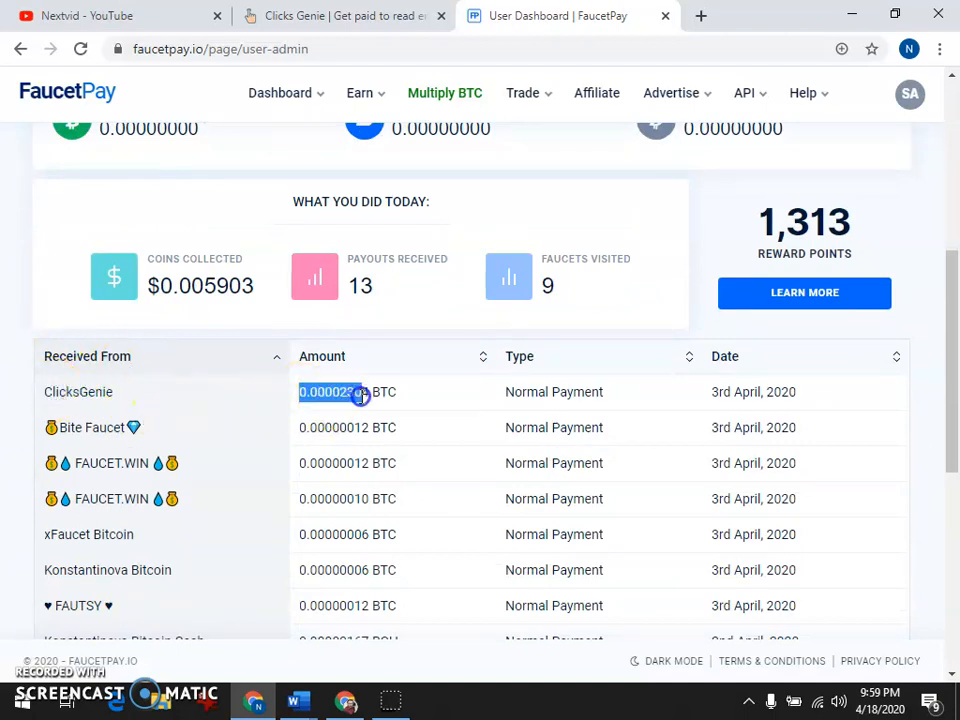
mouse_move(285, 470)
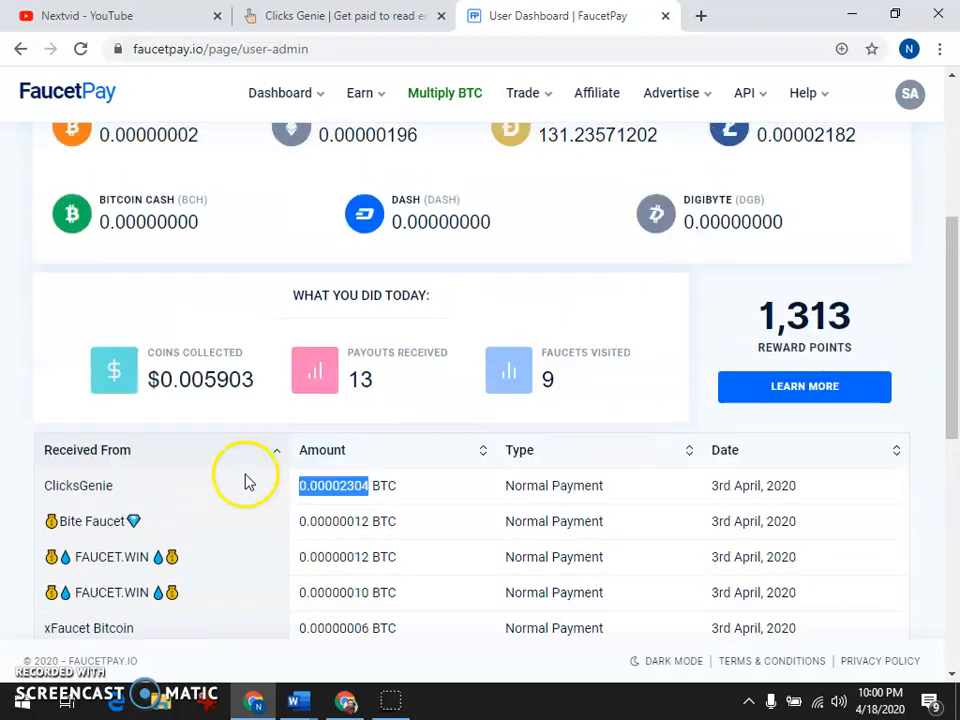
mouse_move(288, 505)
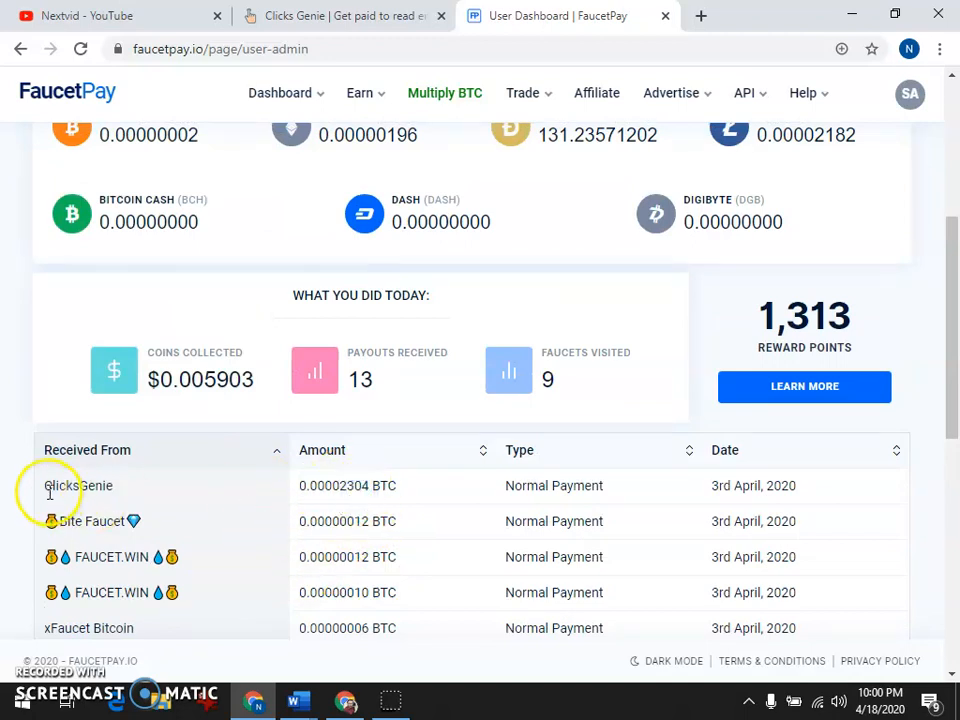
double_click(80, 485)
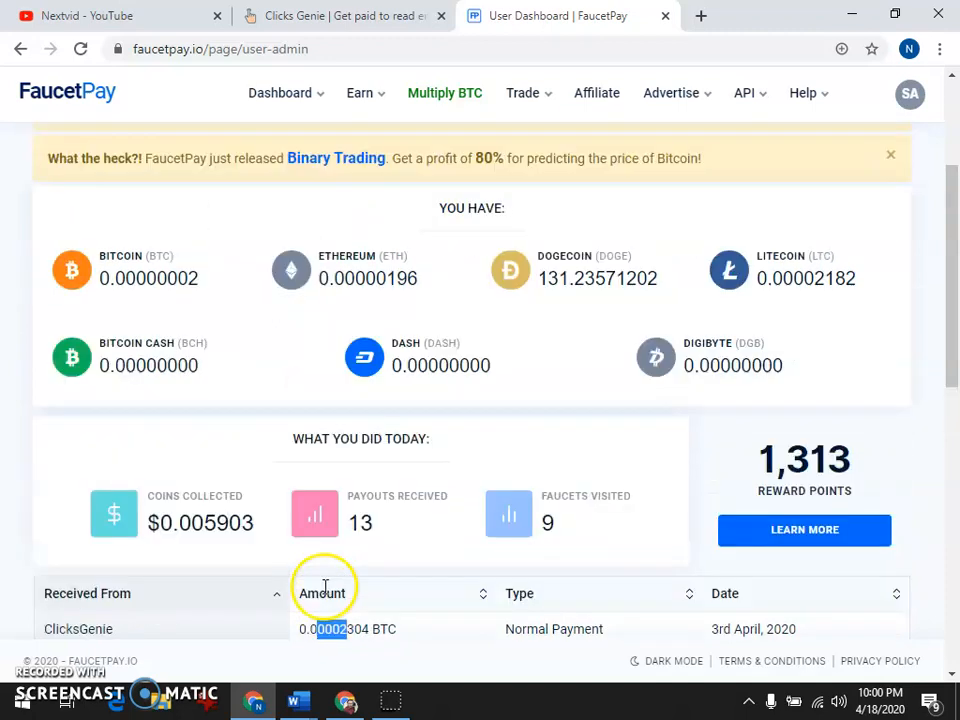
- View the Clicks Genie Summary page showing the $0.291587 balance, referral and credited-money charts
click(345, 15)
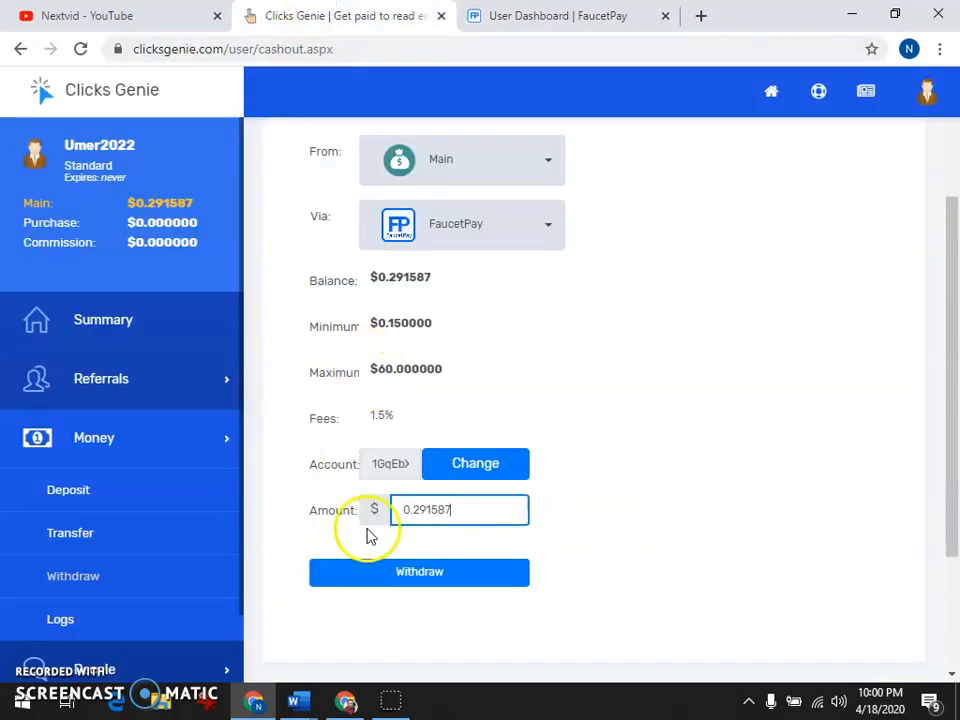
click(107, 319)
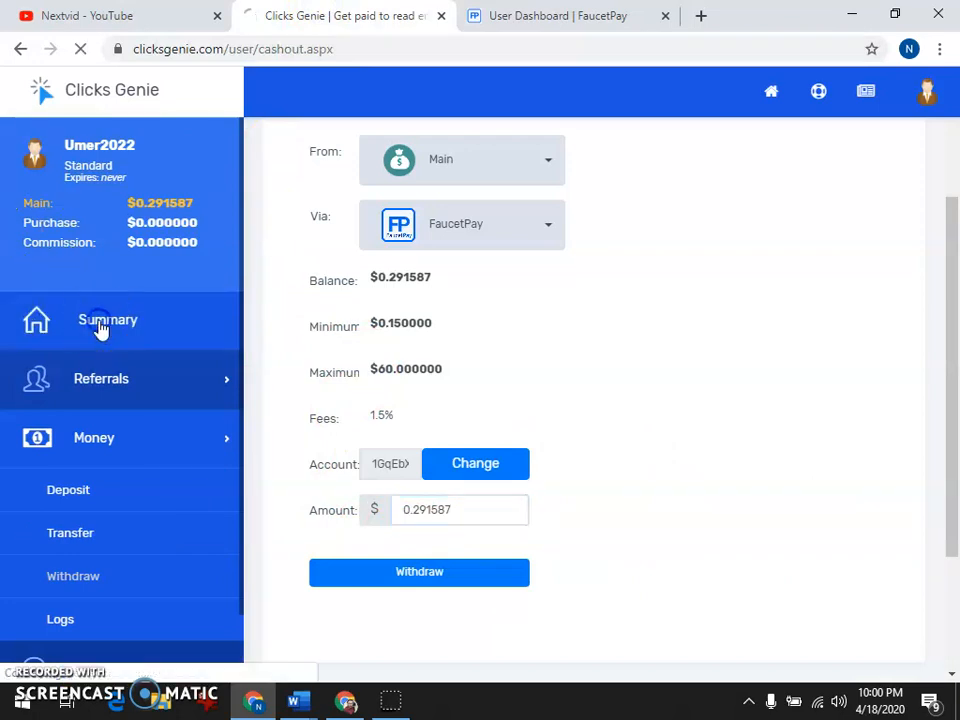
click(567, 15)
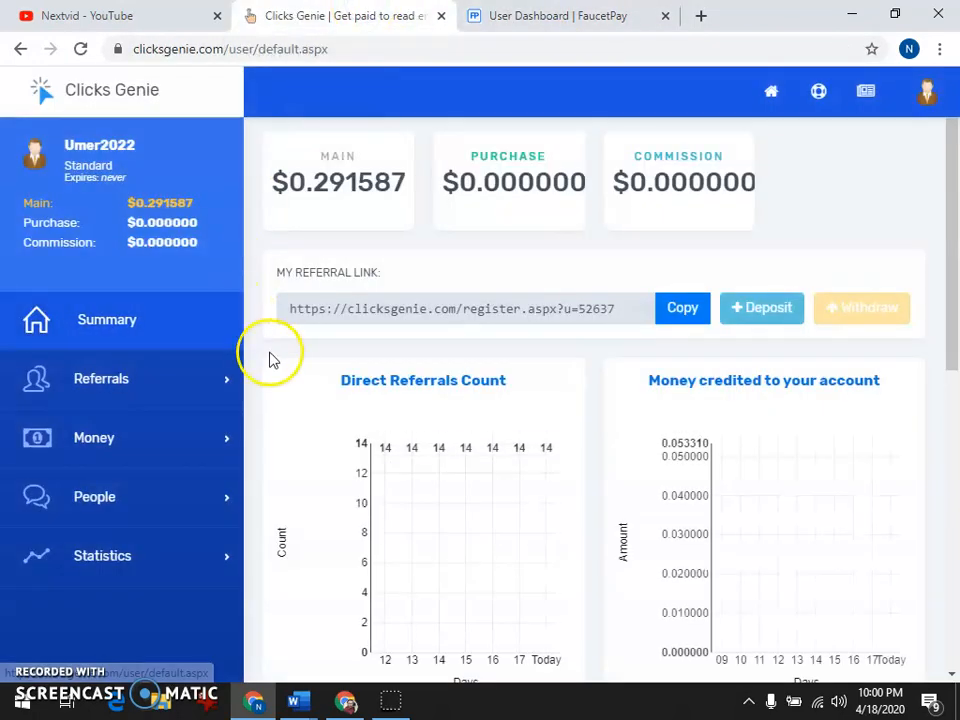
scroll(down, 3)
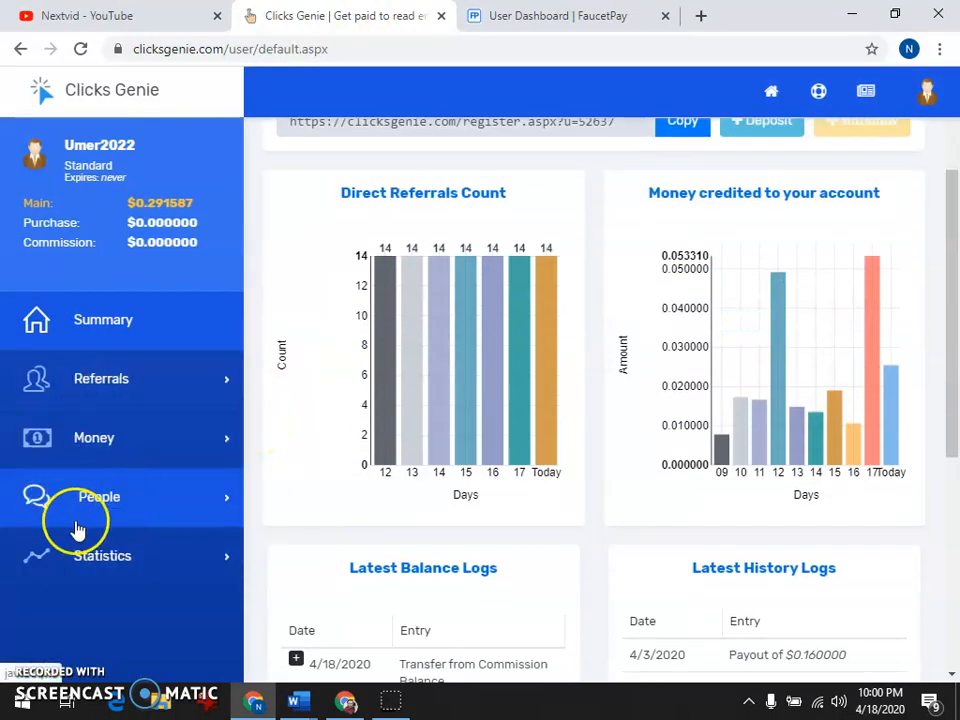
mouse_move(372, 475)
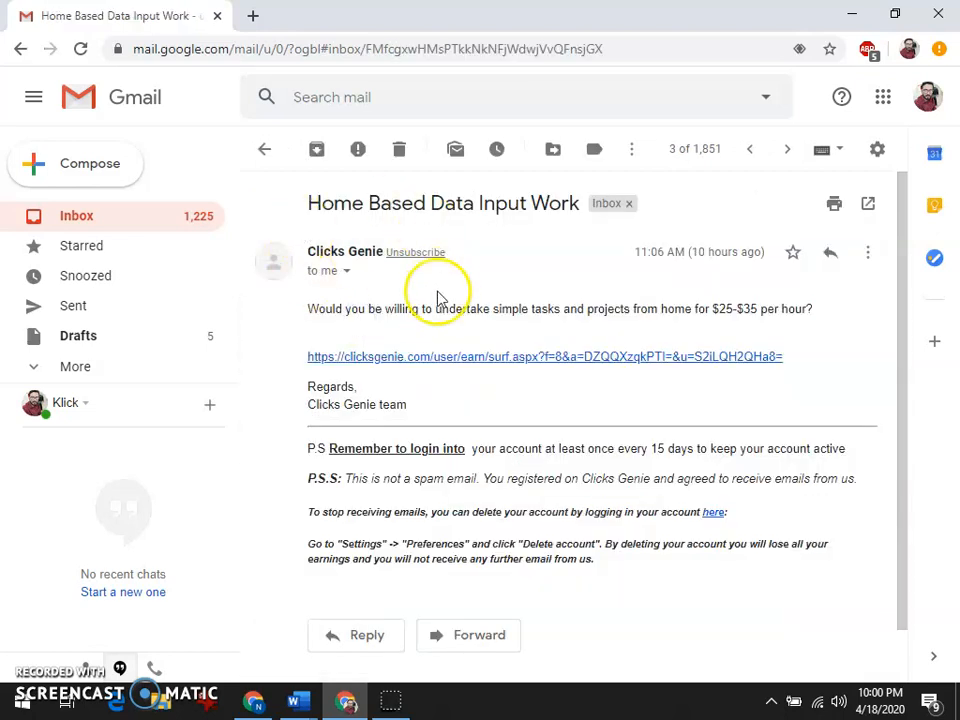
mouse_move(390, 278)
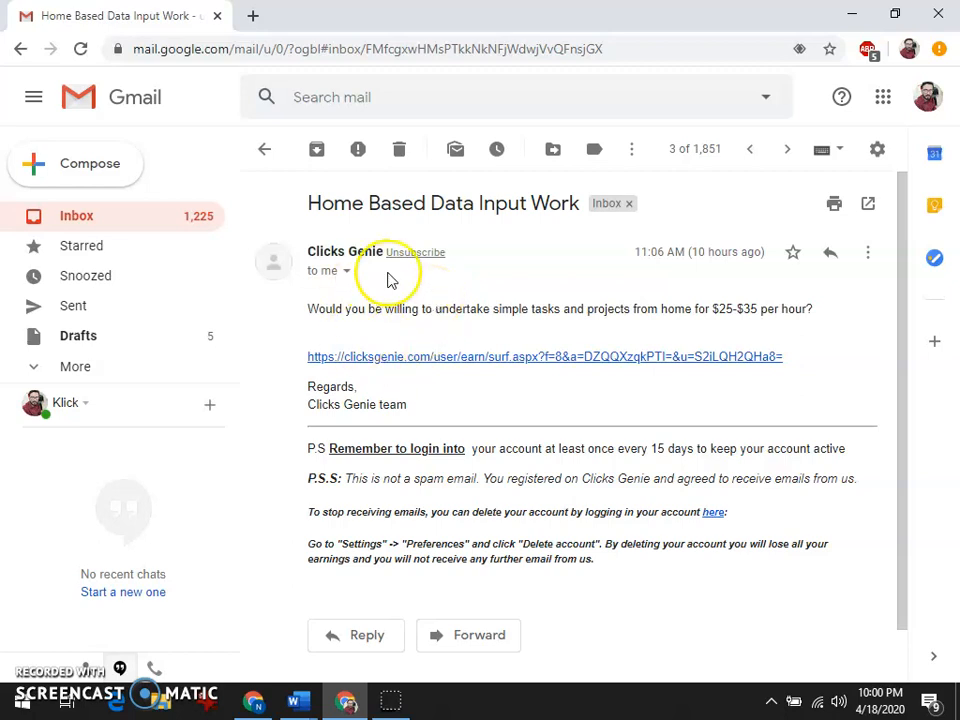
mouse_move(371, 357)
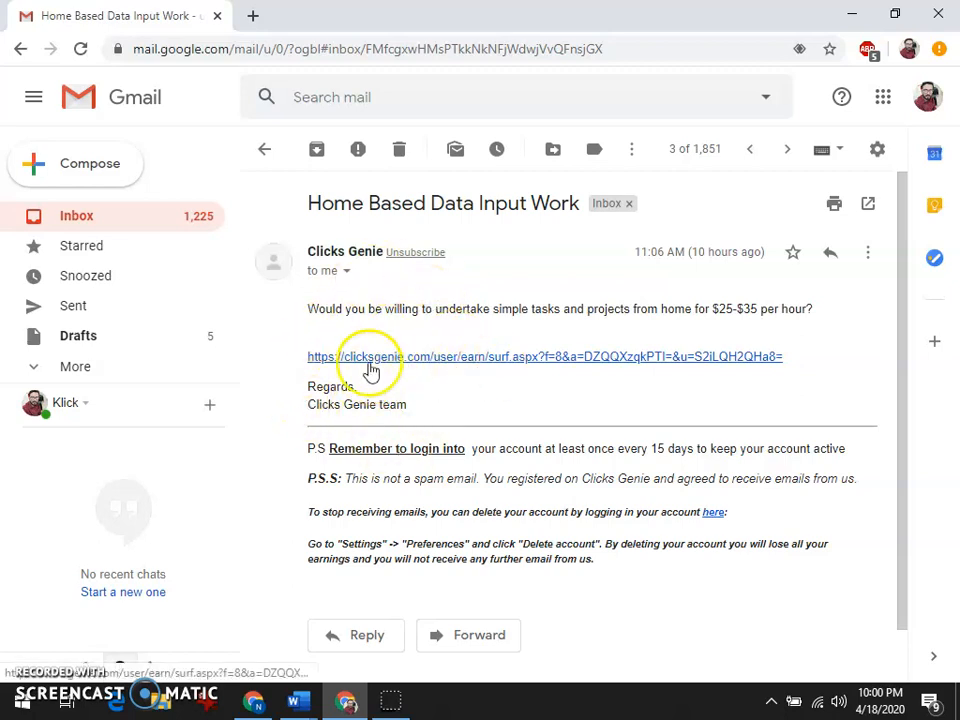
- Visit the paid-to-read advertisement link from the Clicks Genie email
click(370, 357)
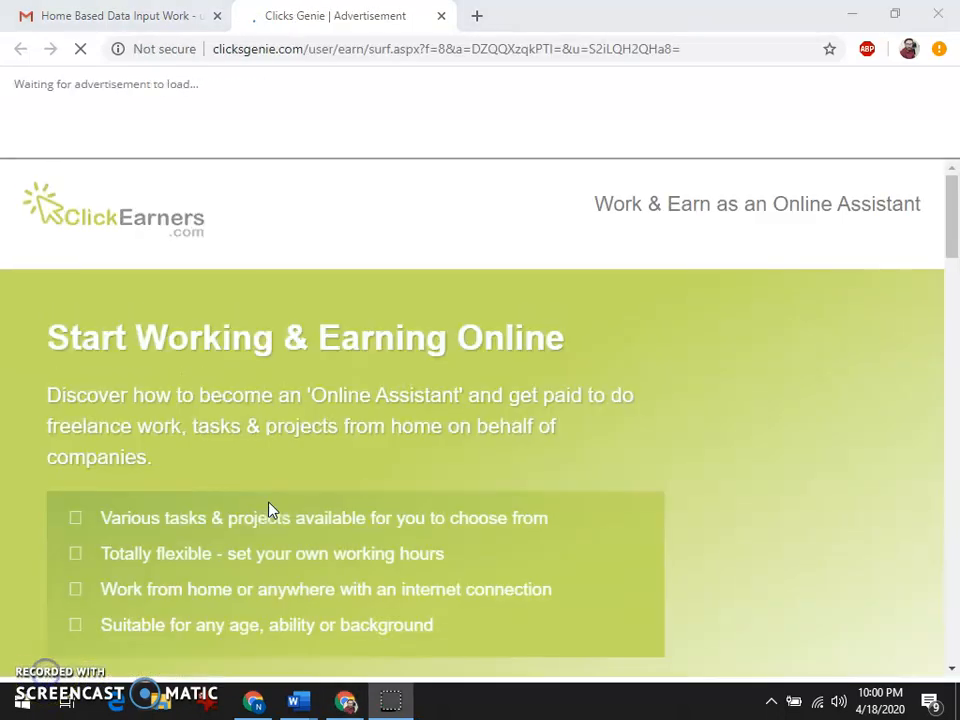
scroll(down, 3)
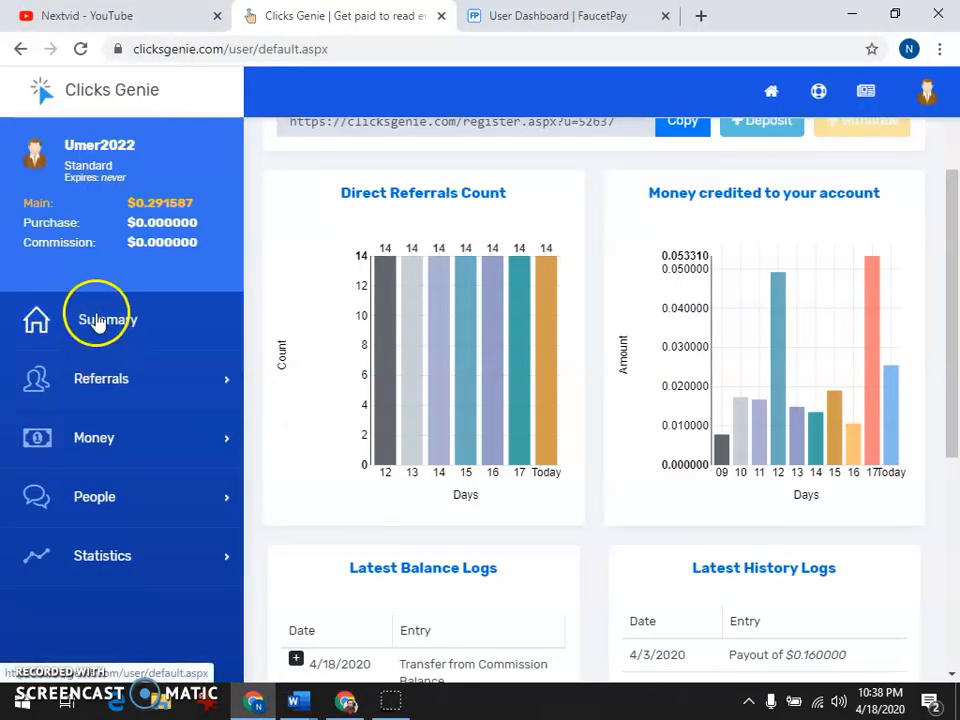
scroll(down, 3)
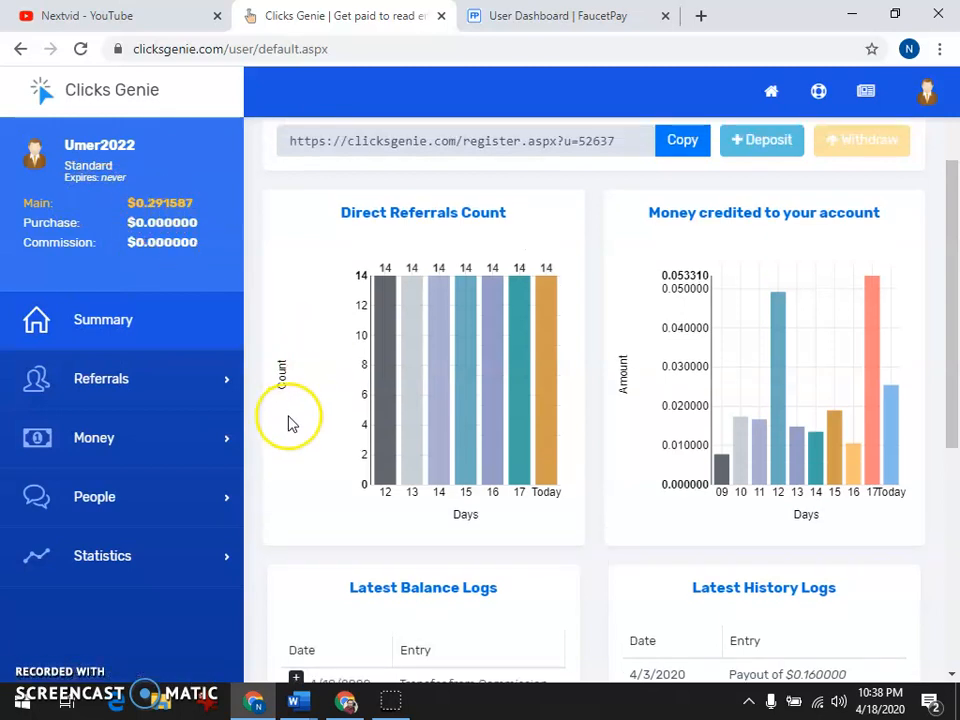
scroll(down, 3)
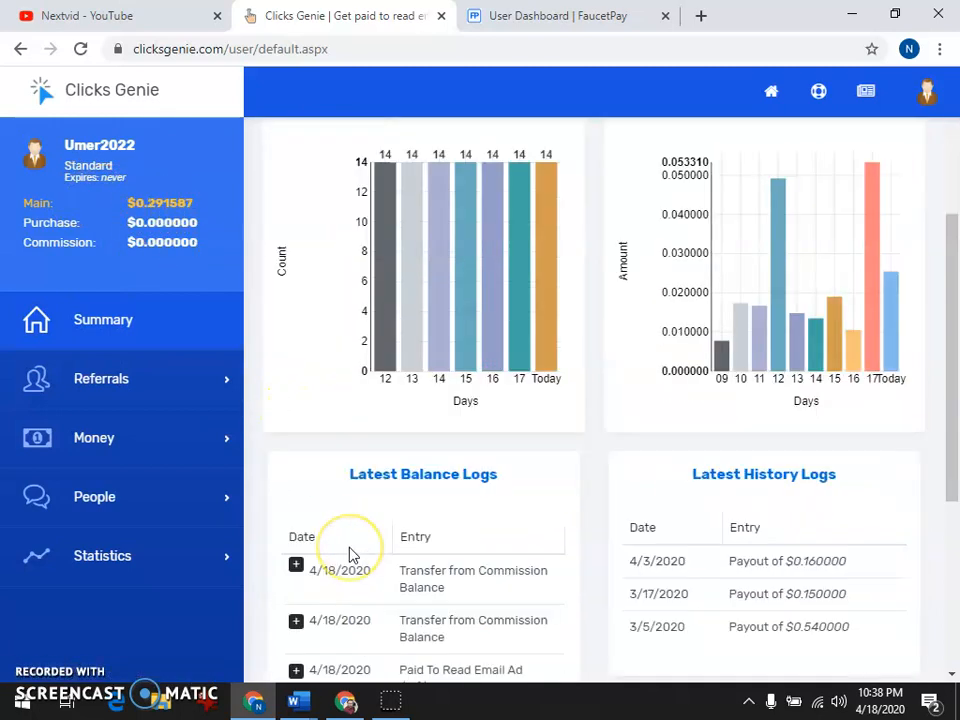
scroll(down, 3)
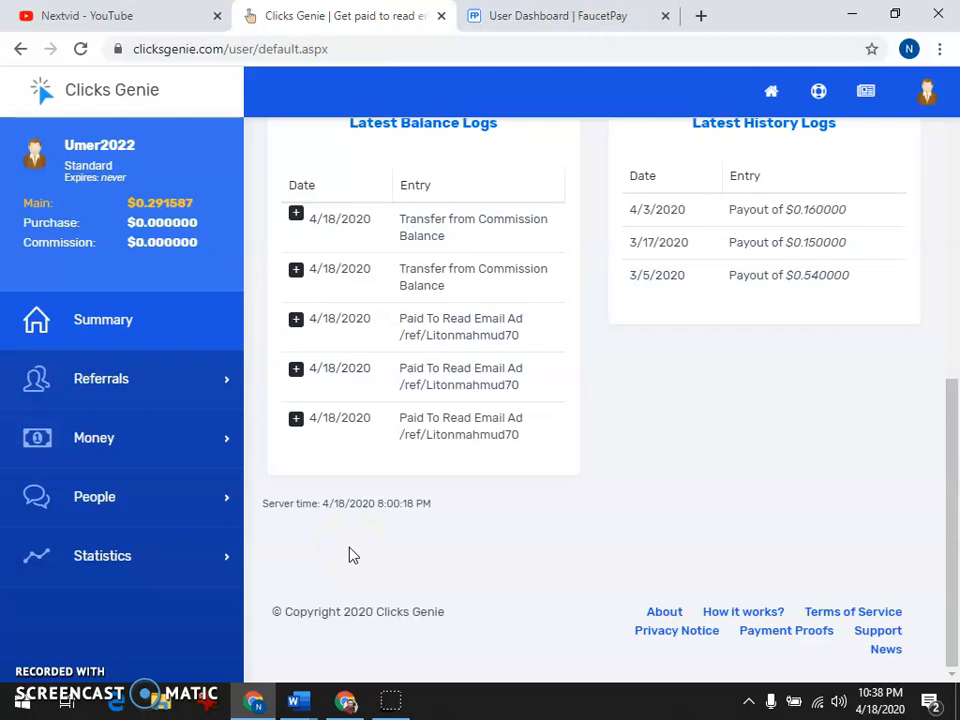
scroll(up, 3)
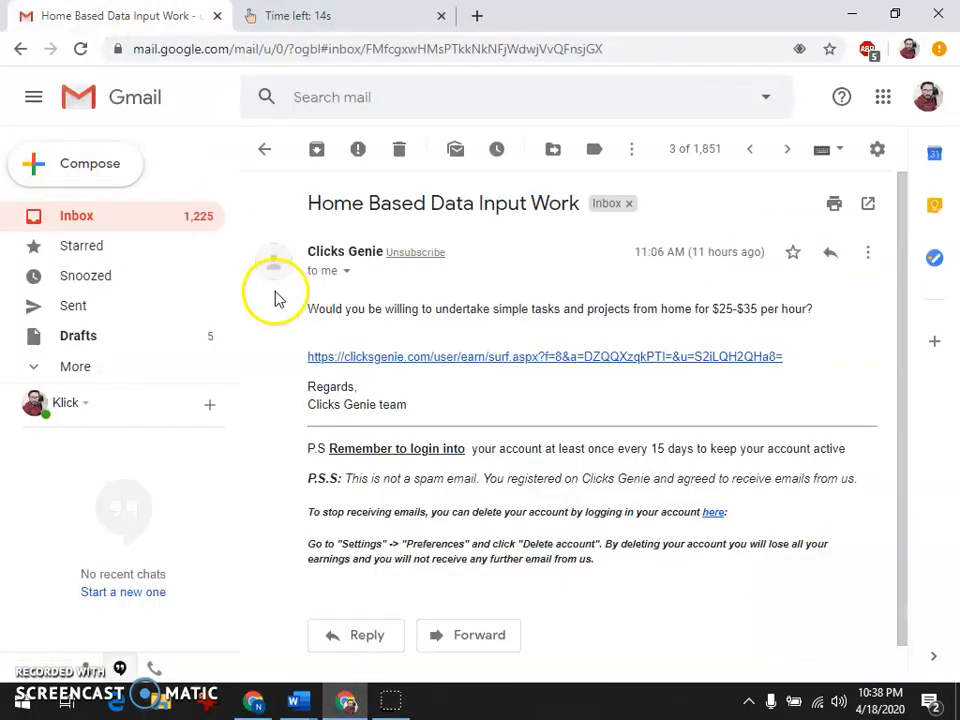
- Let the emailed ad's countdown reach 100%, then return to the Clicks Genie dashboard
click(264, 149)
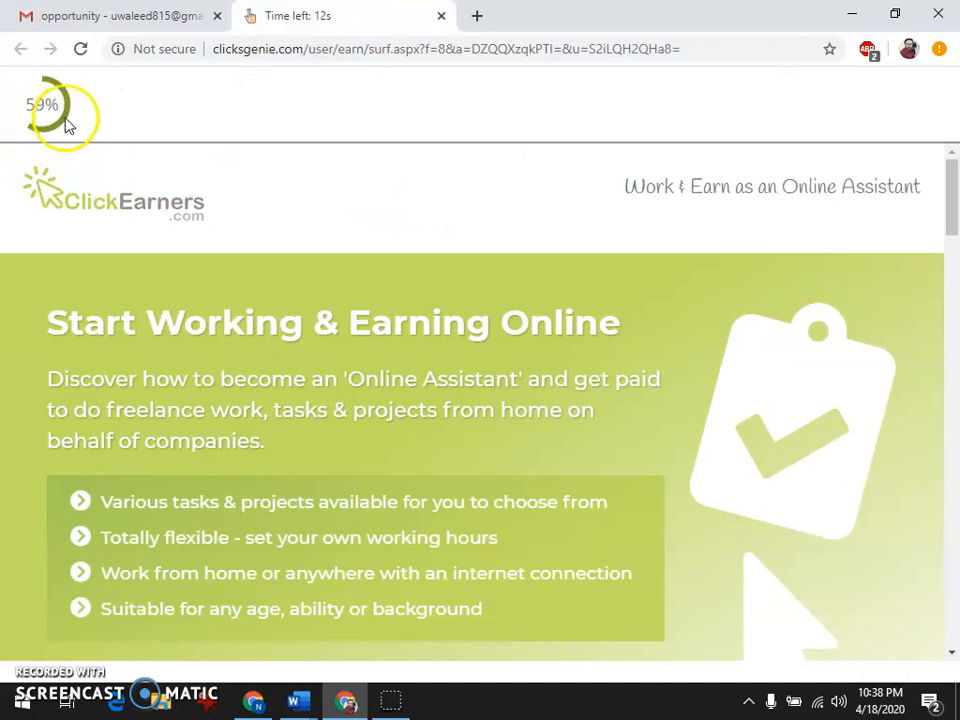
mouse_move(107, 128)
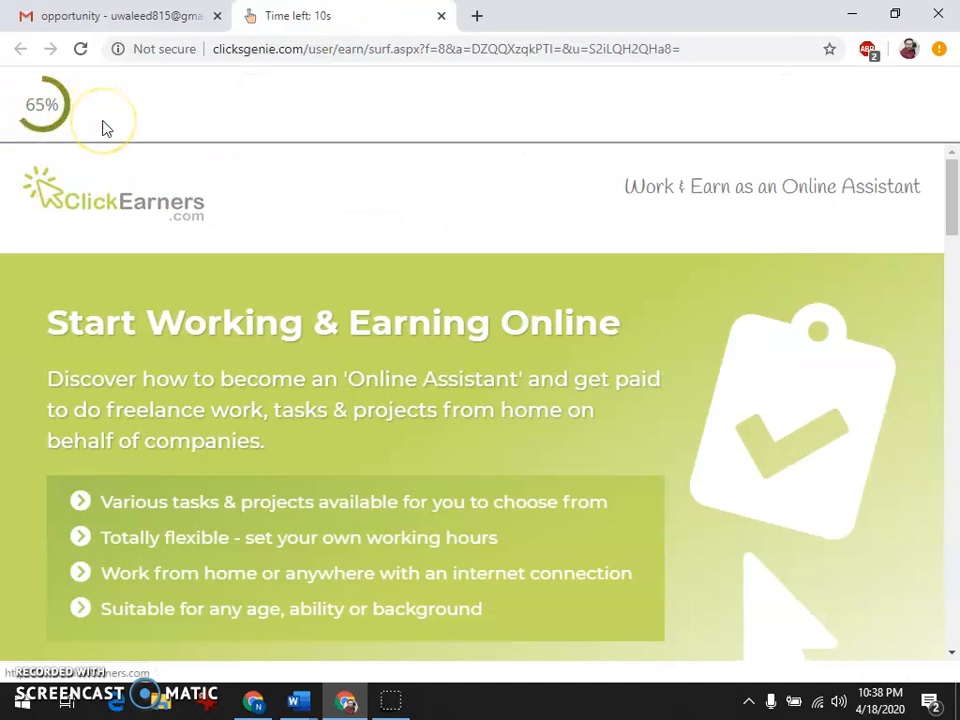
click(120, 15)
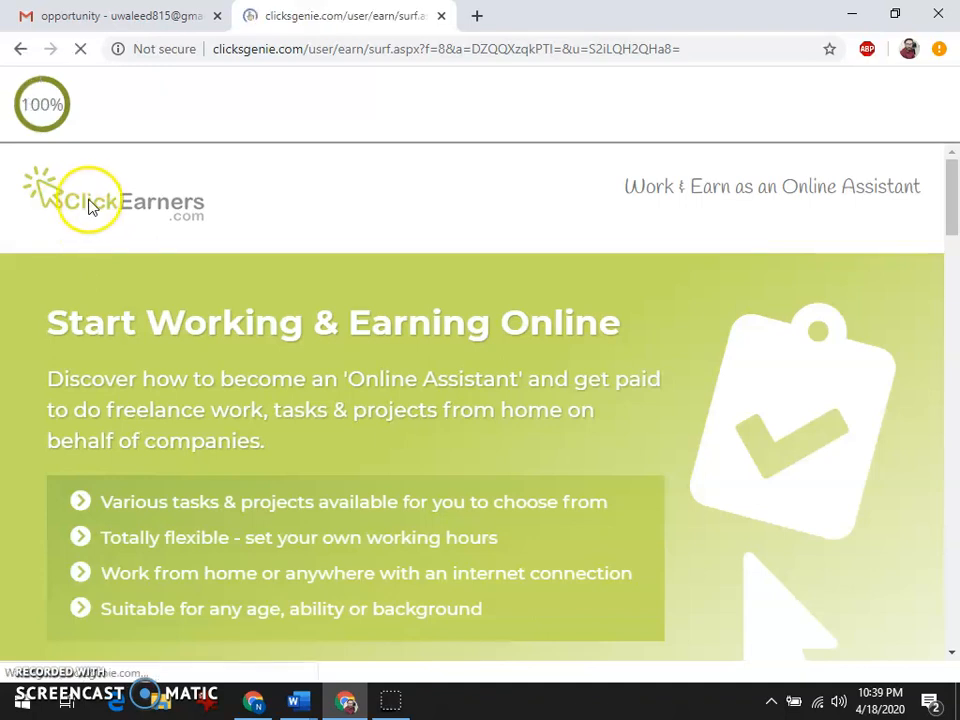
click(120, 15)
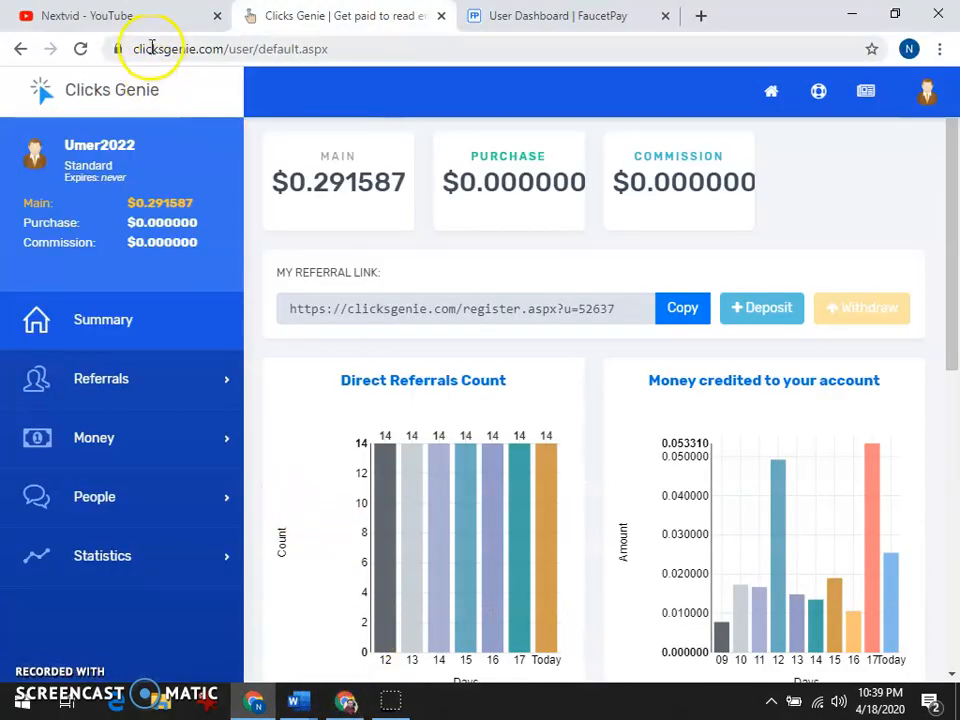
- Review the Clicks Genie balance, glance at the Nextvid YouTube channel, then bring up the FaucetPay dashboard
scroll(down, 3)
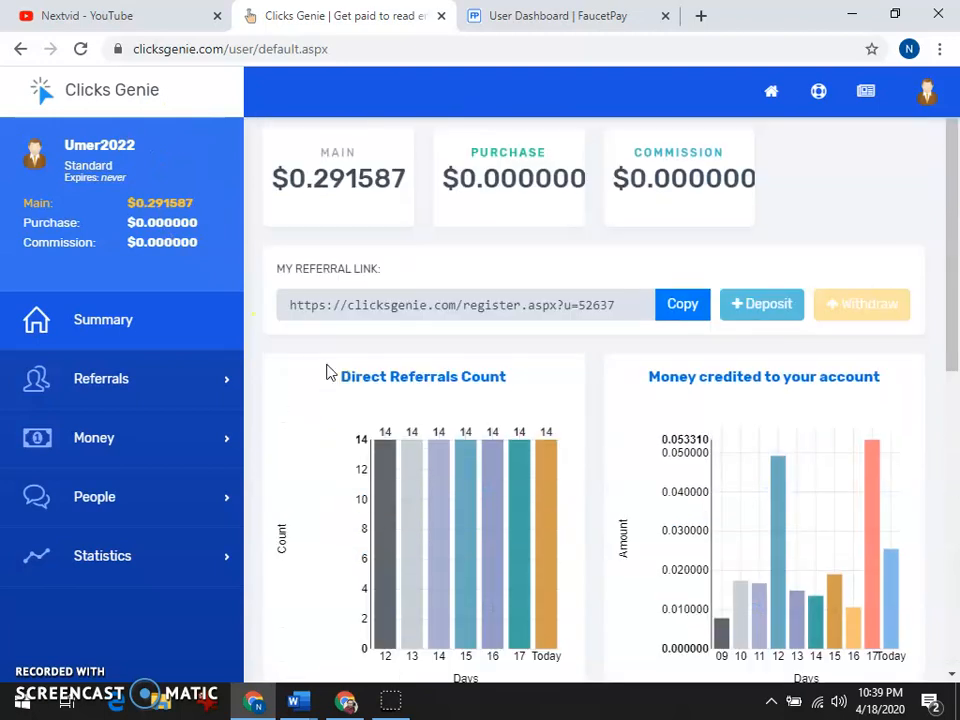
scroll(down, 3)
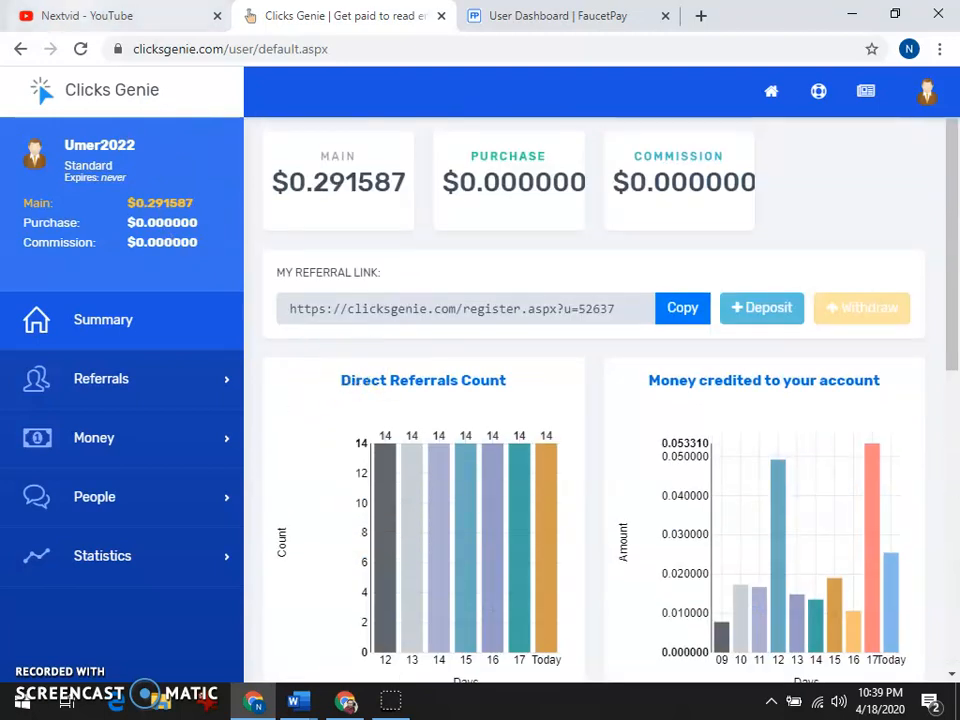
click(100, 16)
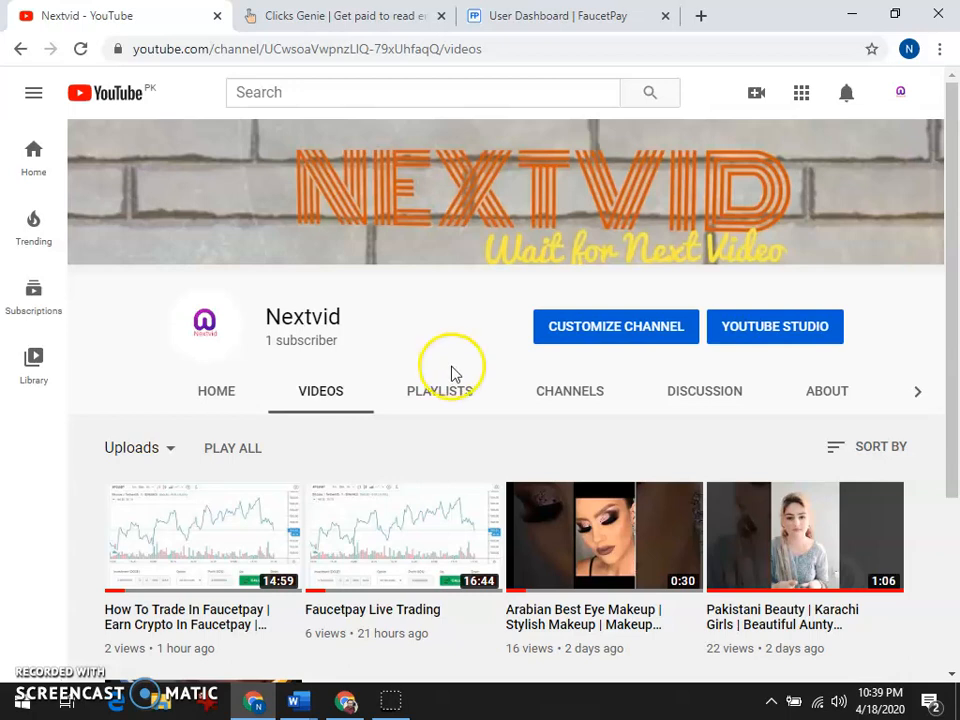
mouse_move(355, 425)
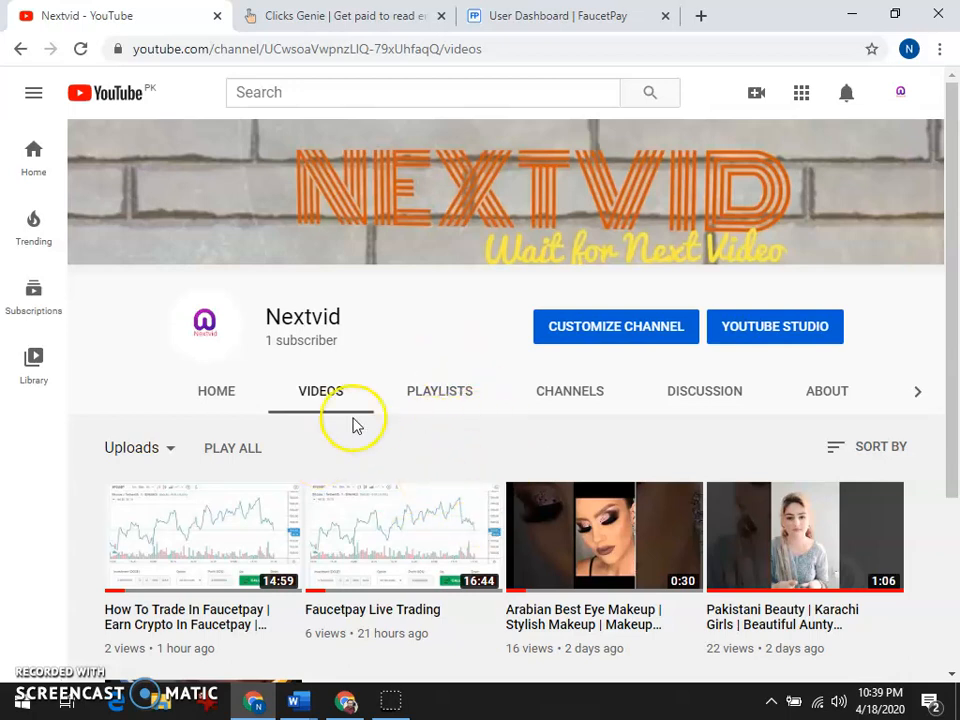
click(567, 15)
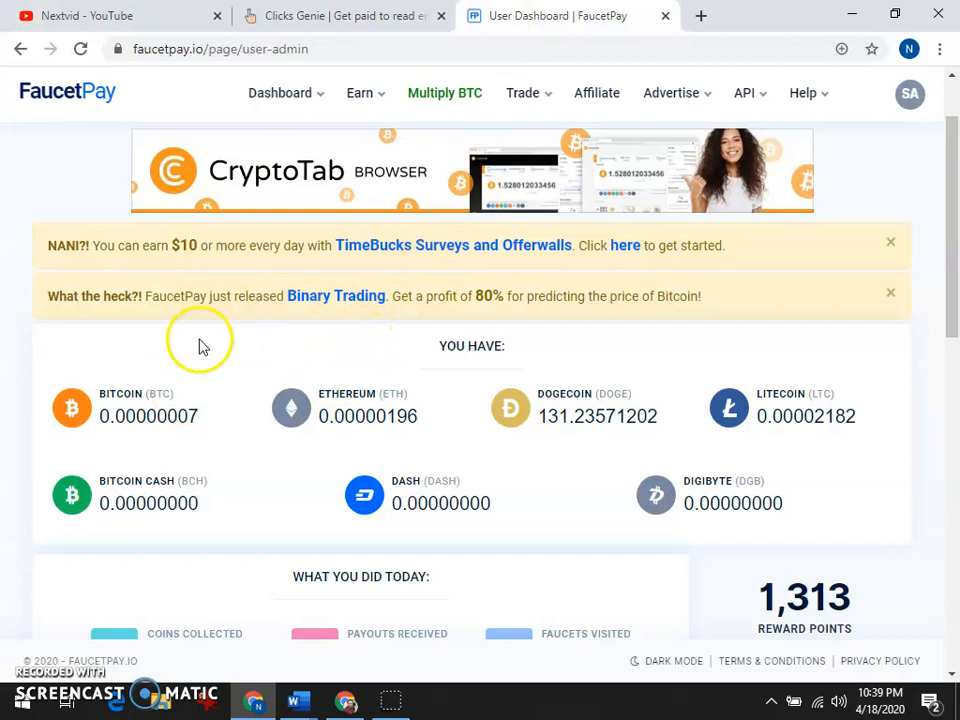
- Review FaucetPay coin balances and recent payments, then return to the Clicks Genie dashboard
scroll(down, 3)
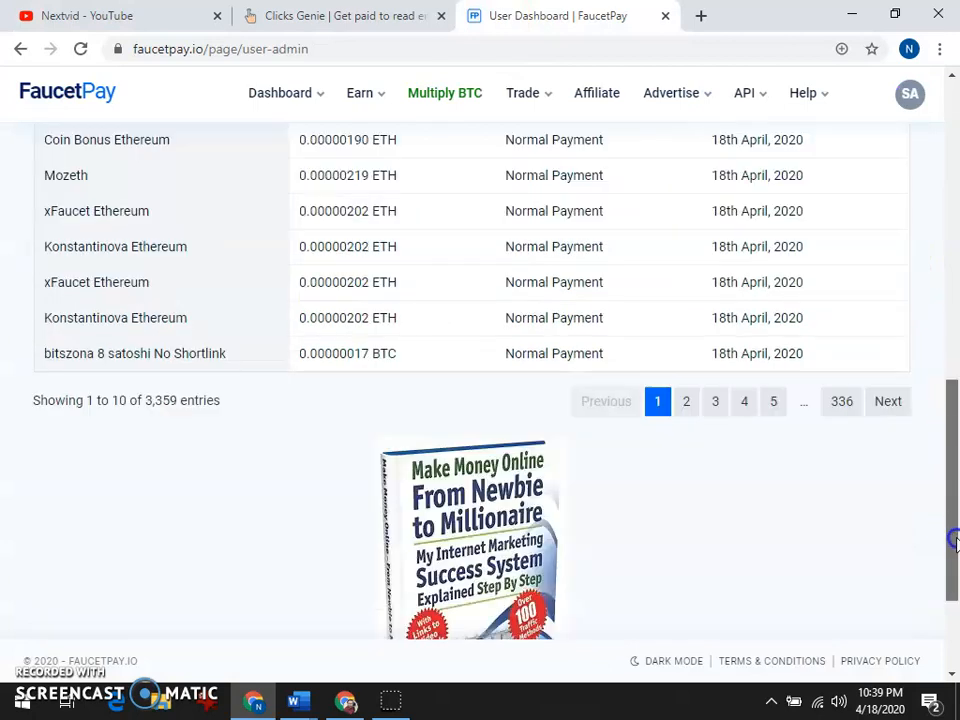
scroll(up, 3)
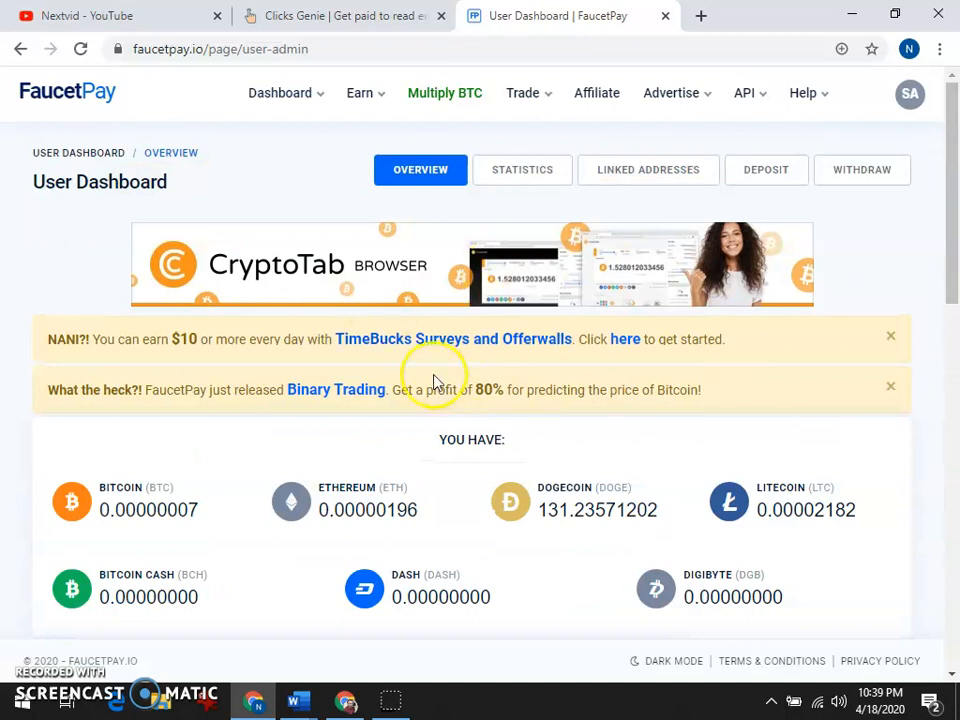
click(345, 16)
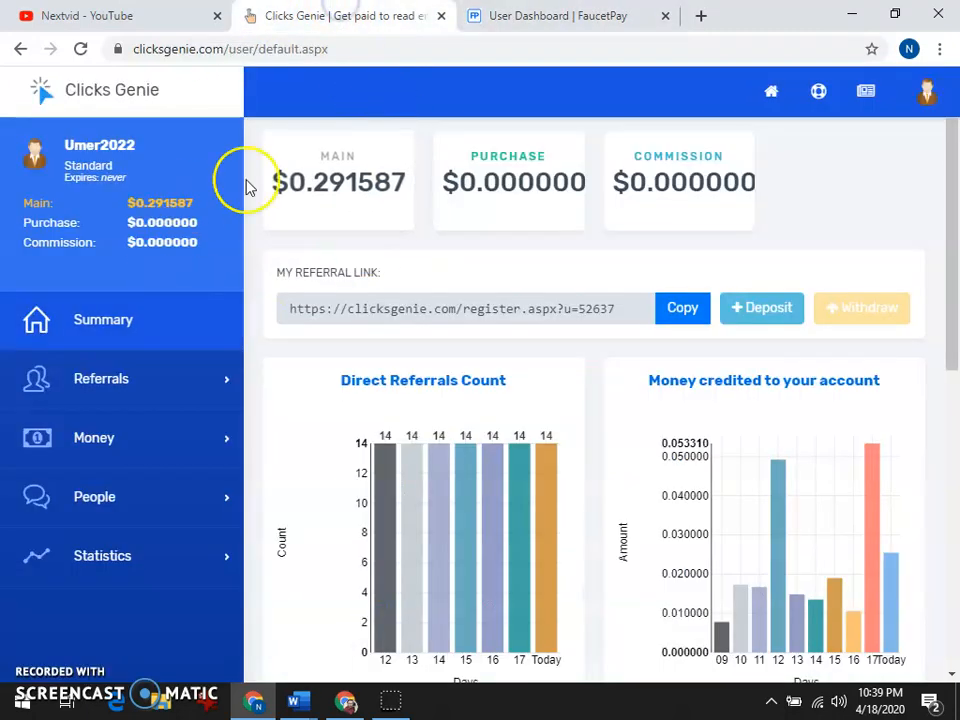
mouse_move(430, 320)
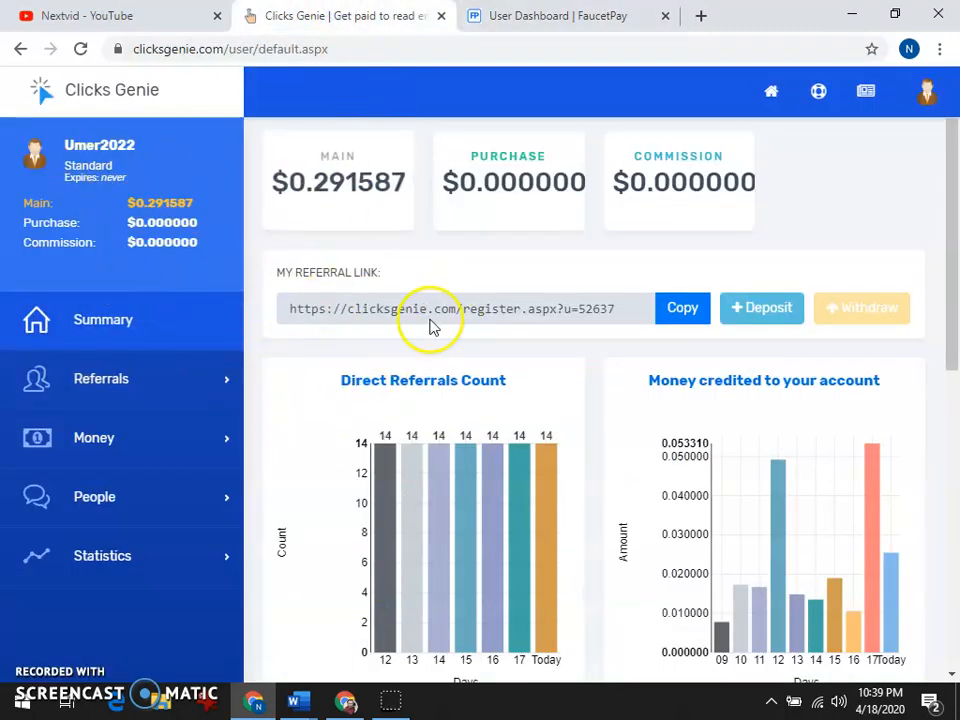
mouse_move(398, 413)
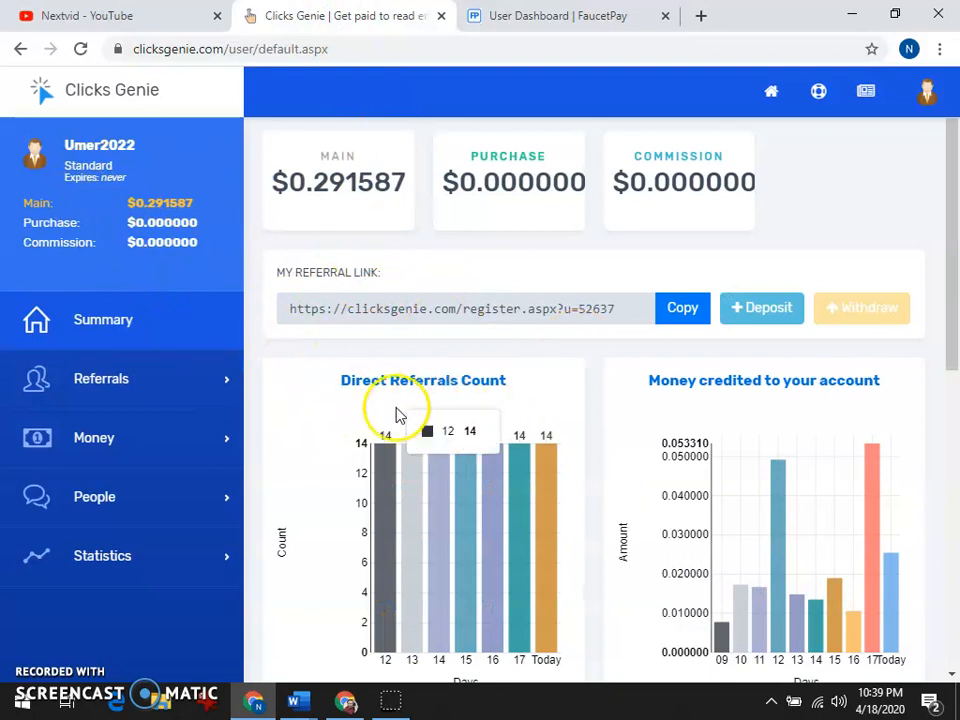
scroll(down, 3)
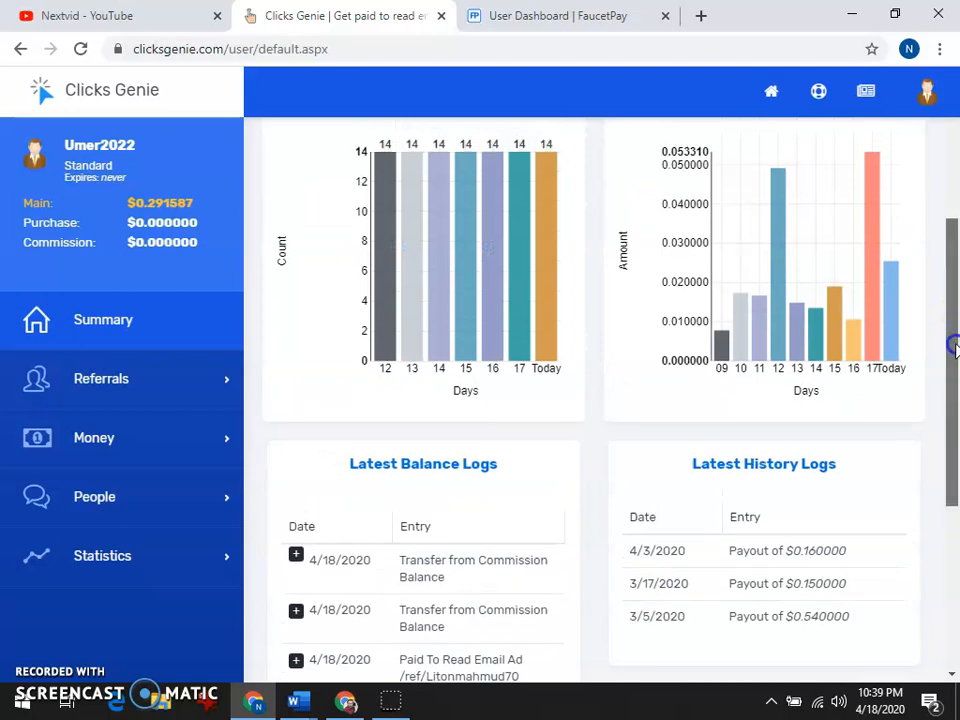
scroll(down, 3)
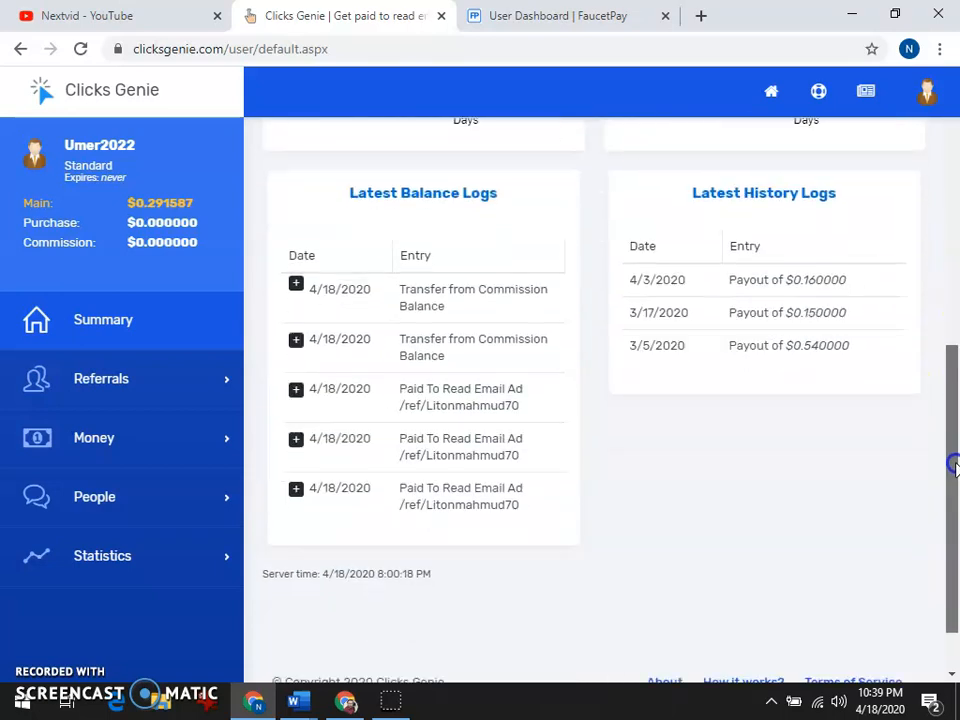
scroll(up, 3)
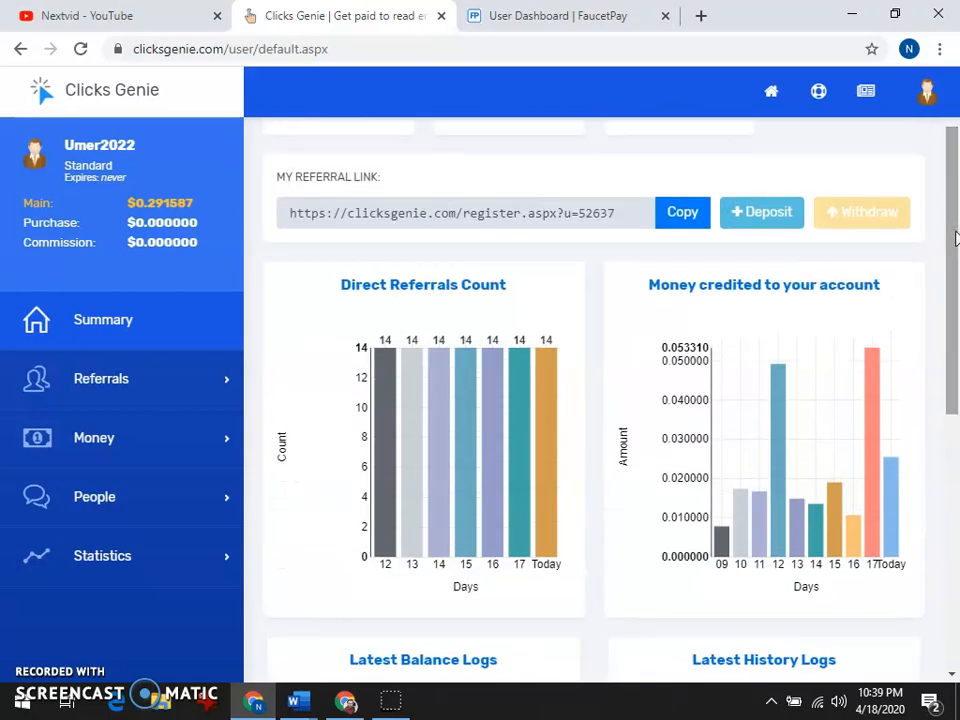
scroll(down, 3)
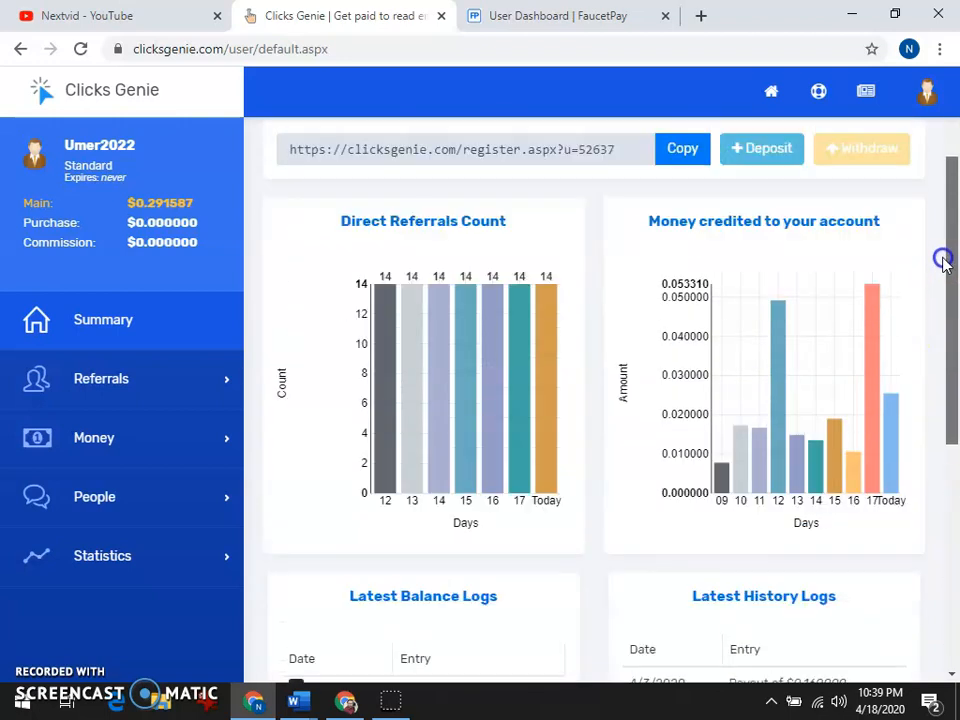
scroll(down, 3)
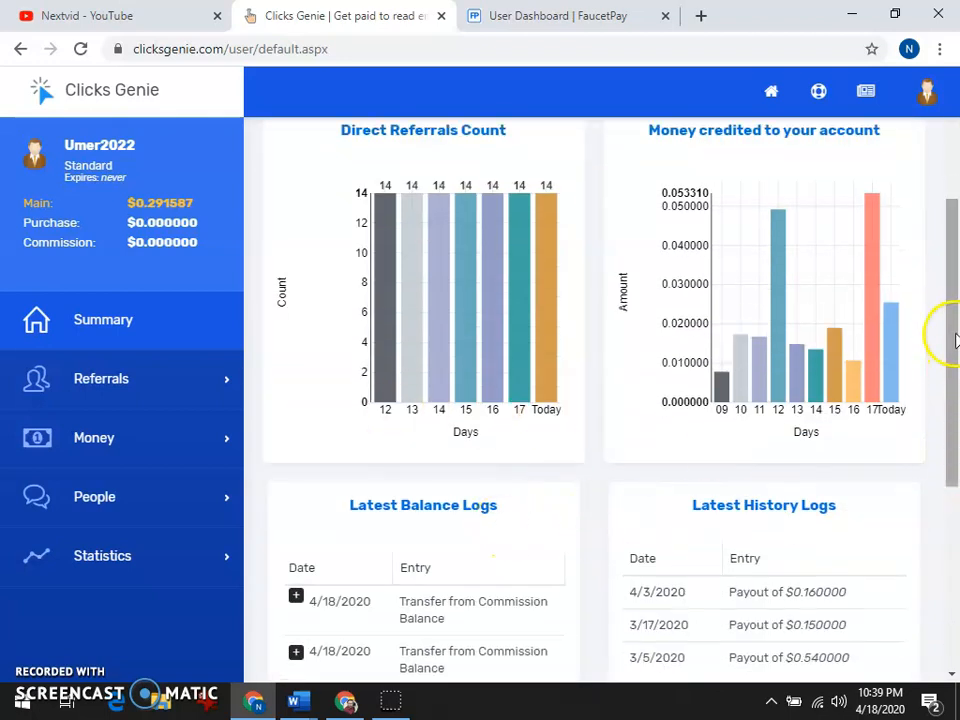
scroll(up, 3)
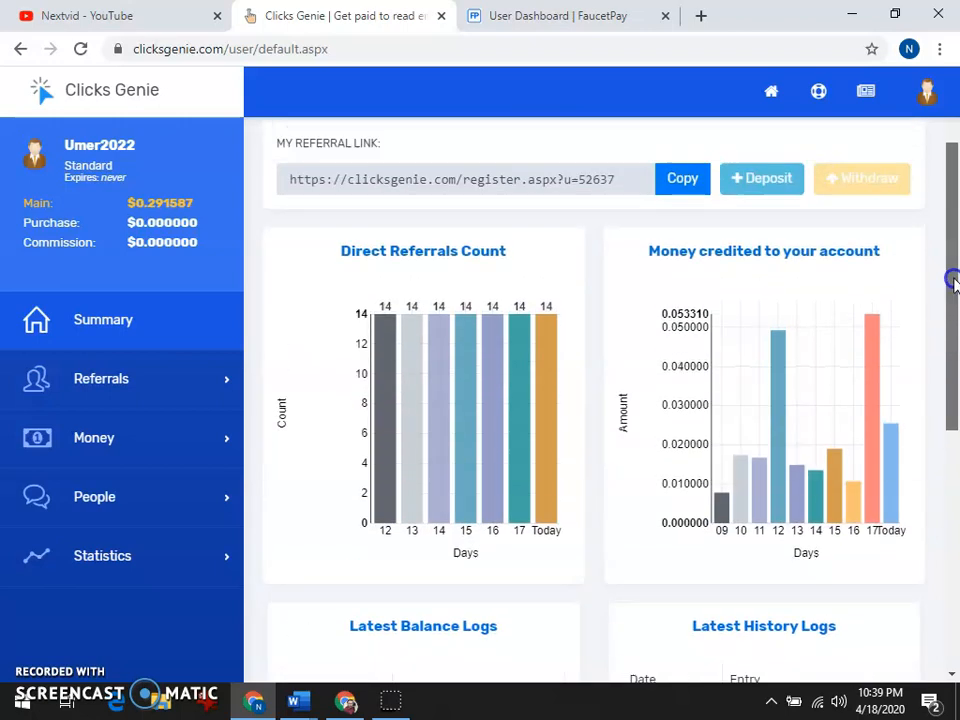